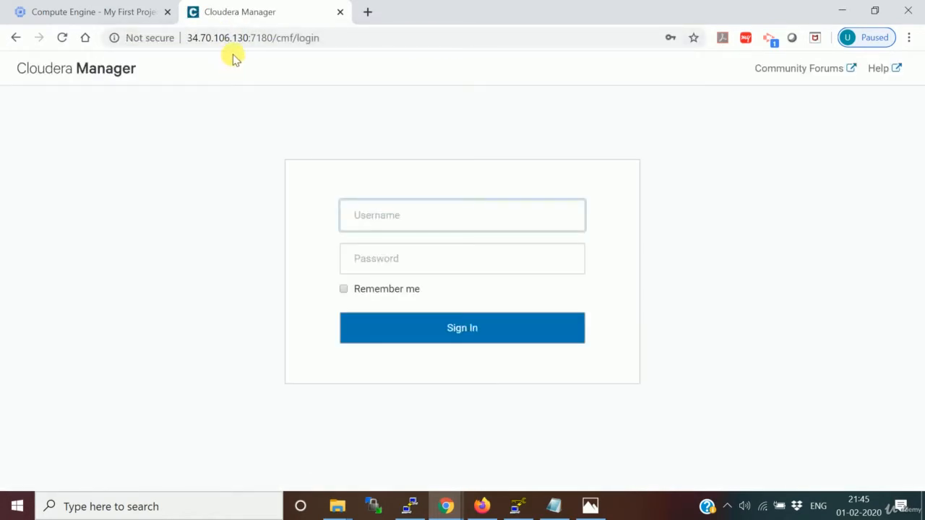
# - Sign in as 'admin' with Remember me and submit the login
pyautogui.click(462, 214)
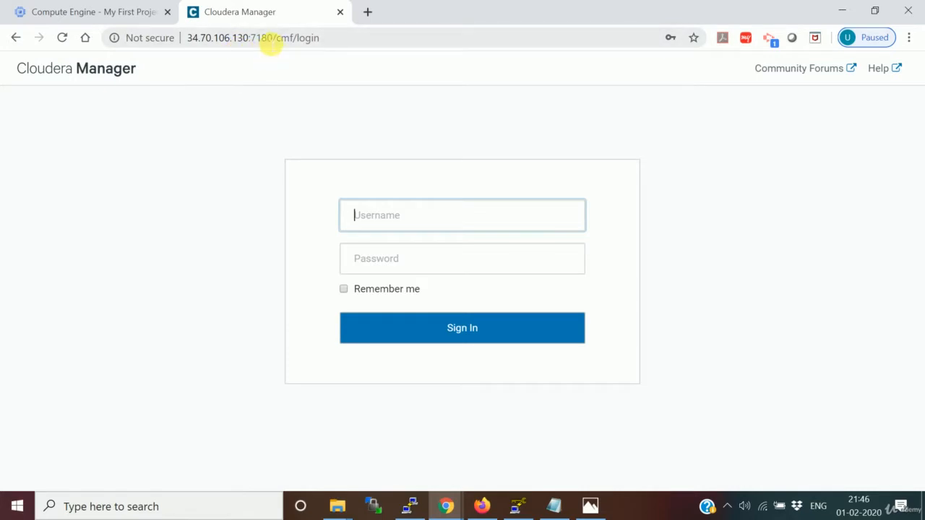
pyautogui.moveTo(269, 68)
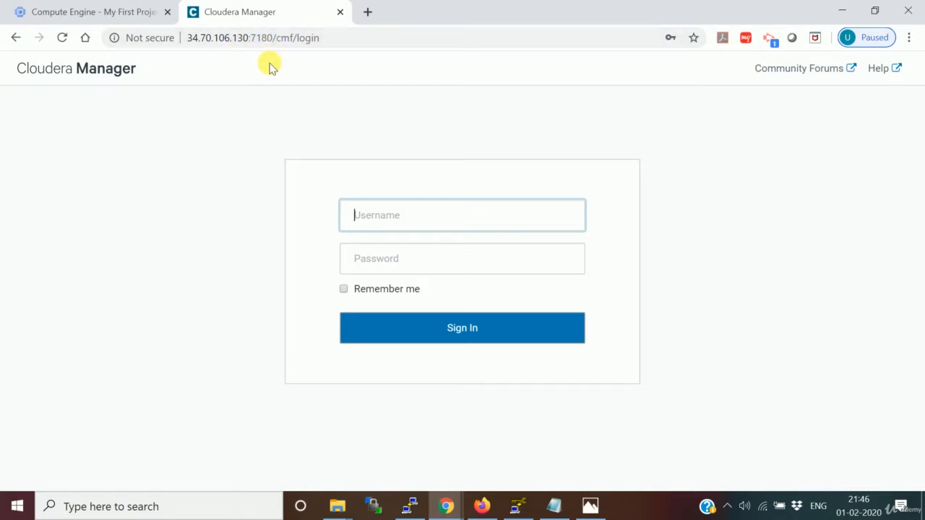
pyautogui.write('admin')
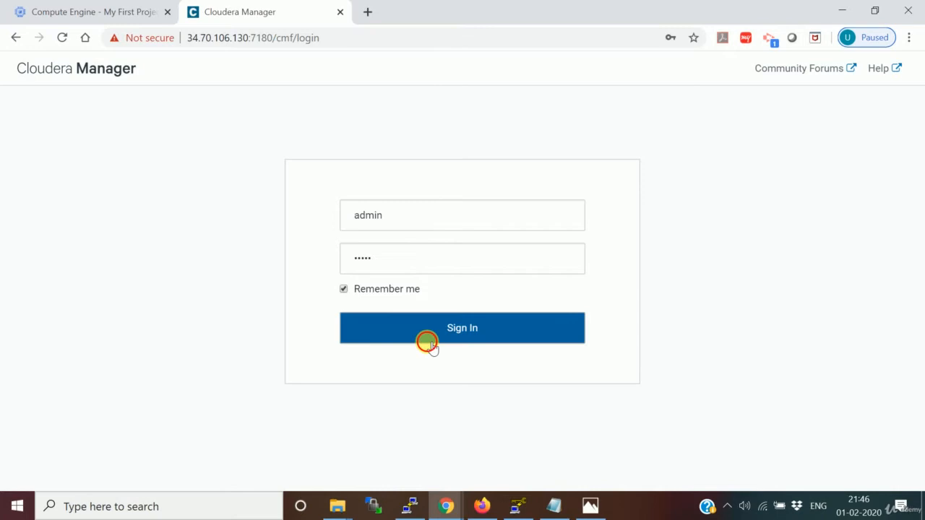
pyautogui.click(462, 327)
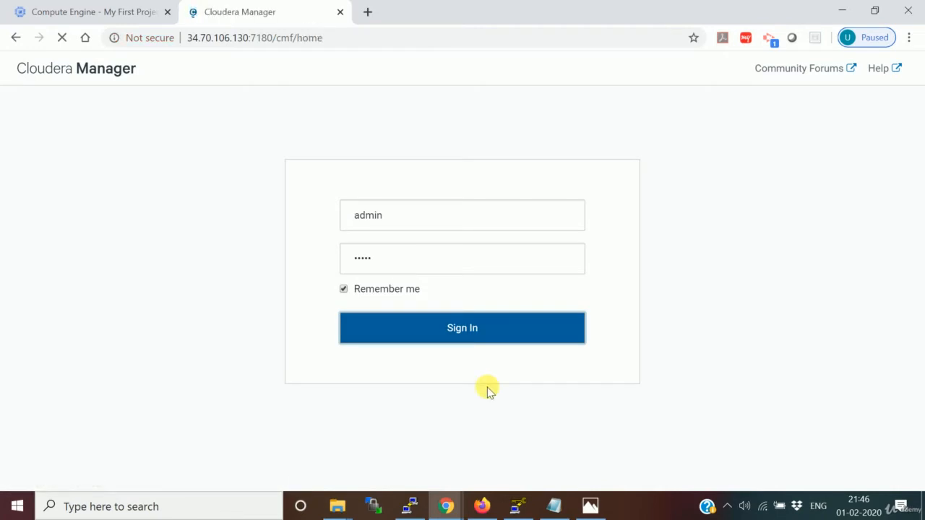
# - From the home dashboard go to Parcels and show Cluster 1's parcel list
pyautogui.click(462, 326)
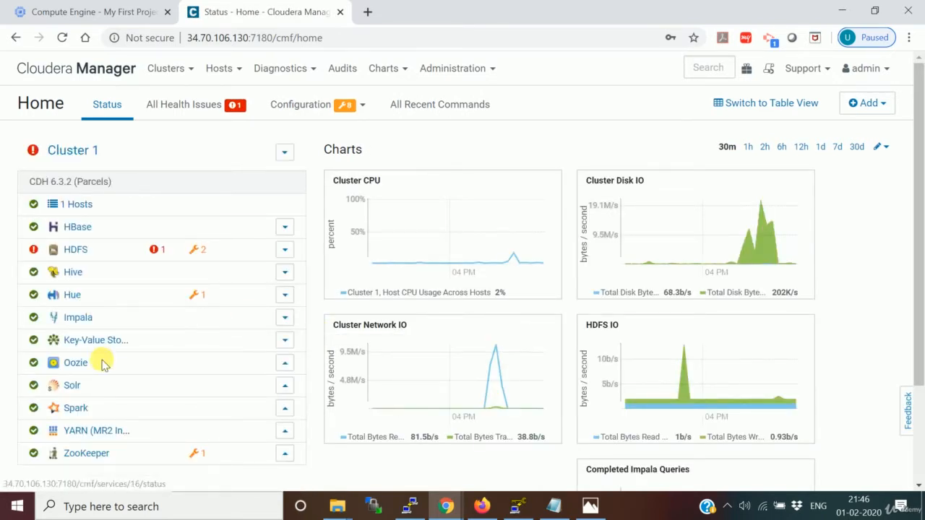
pyautogui.moveTo(240, 303)
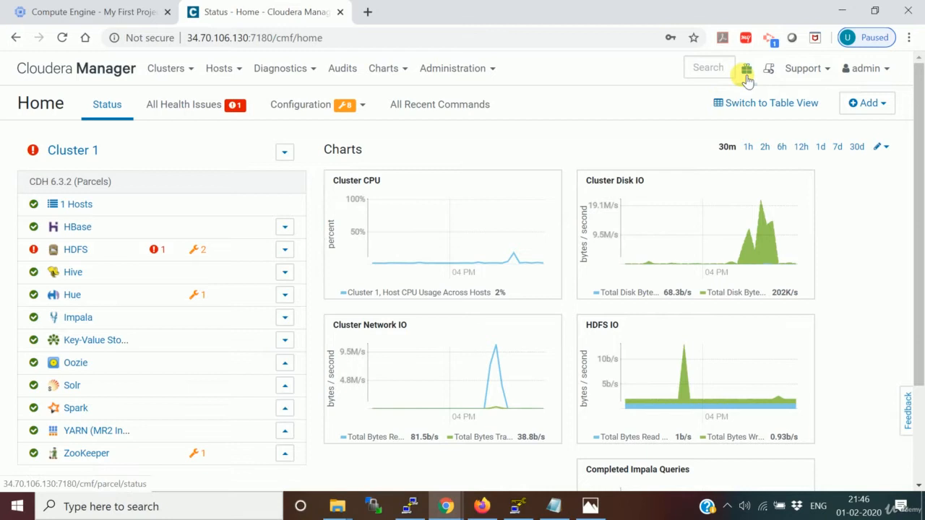
pyautogui.click(746, 67)
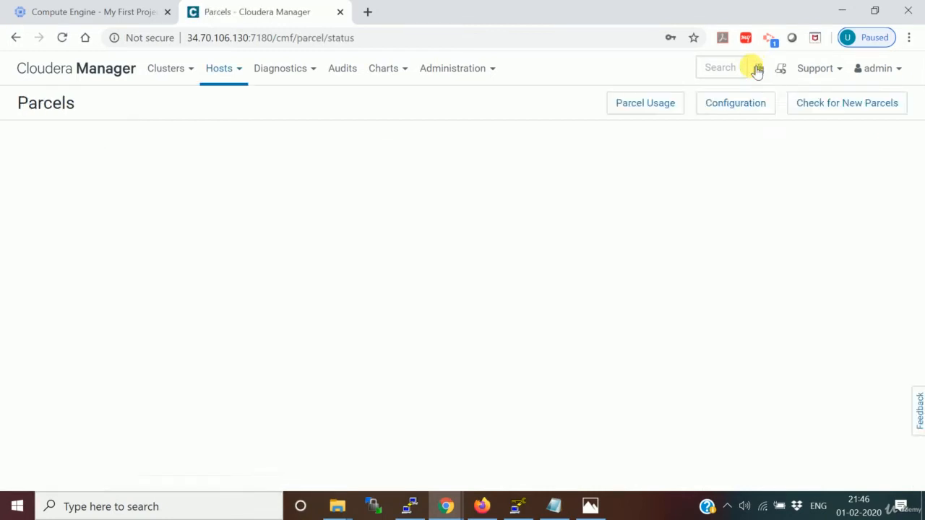
pyautogui.click(61, 37)
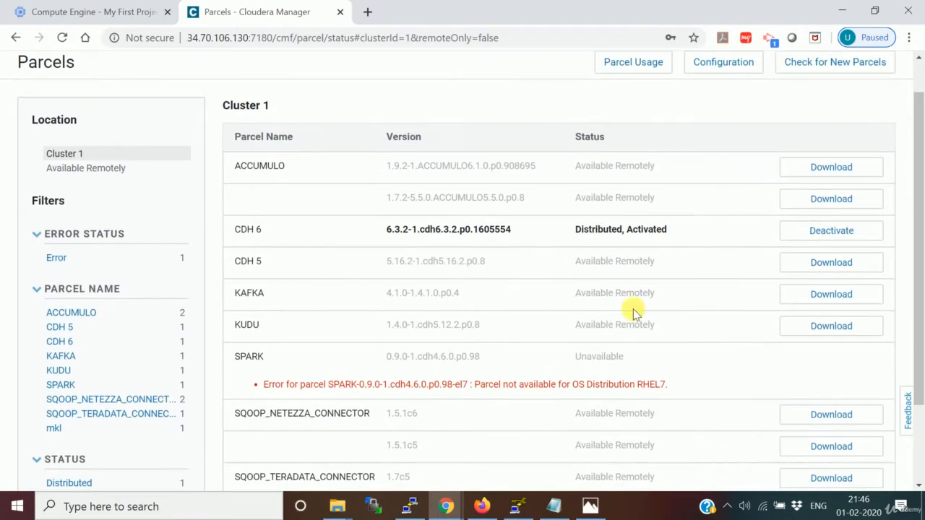
pyautogui.moveTo(662, 289)
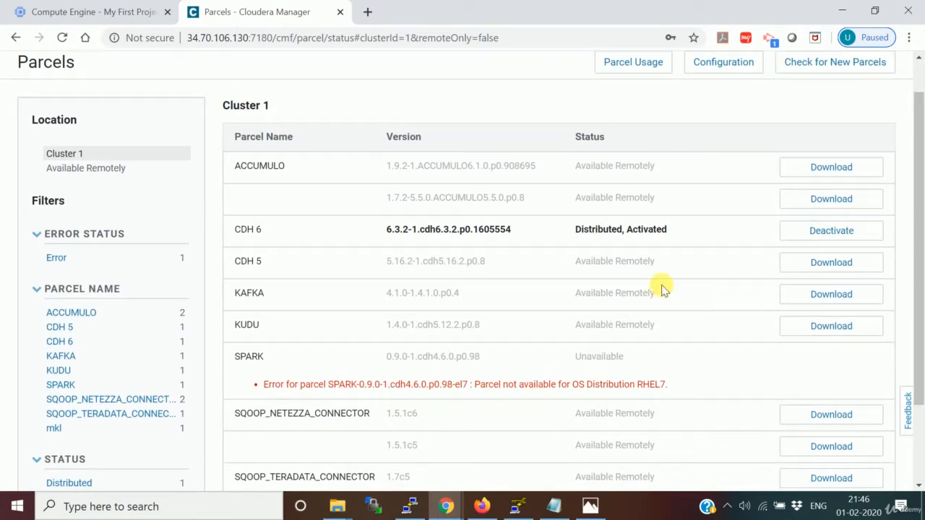
pyautogui.moveTo(679, 296)
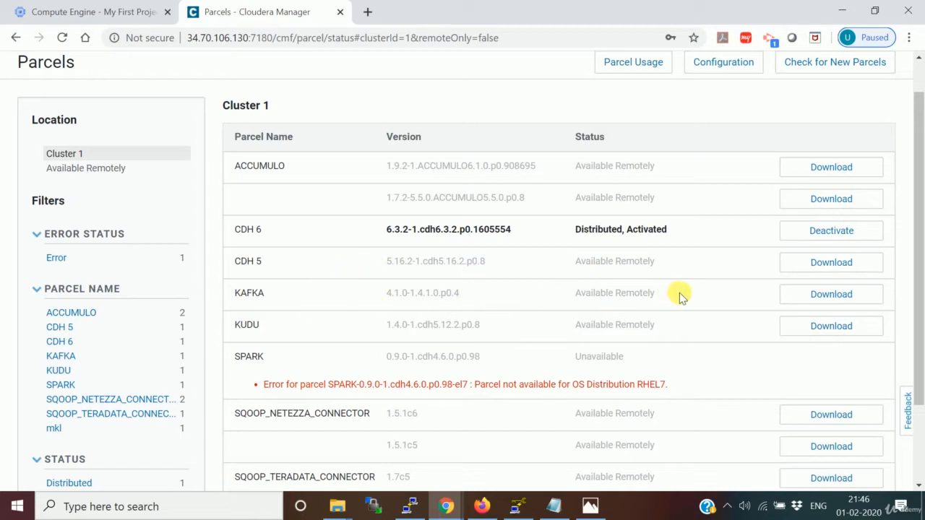
pyautogui.moveTo(773, 302)
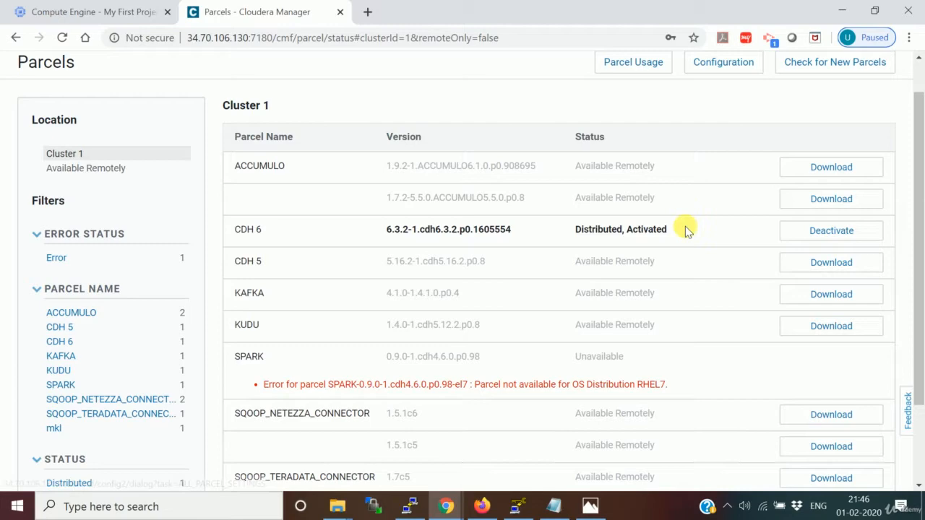
pyautogui.moveTo(779, 268)
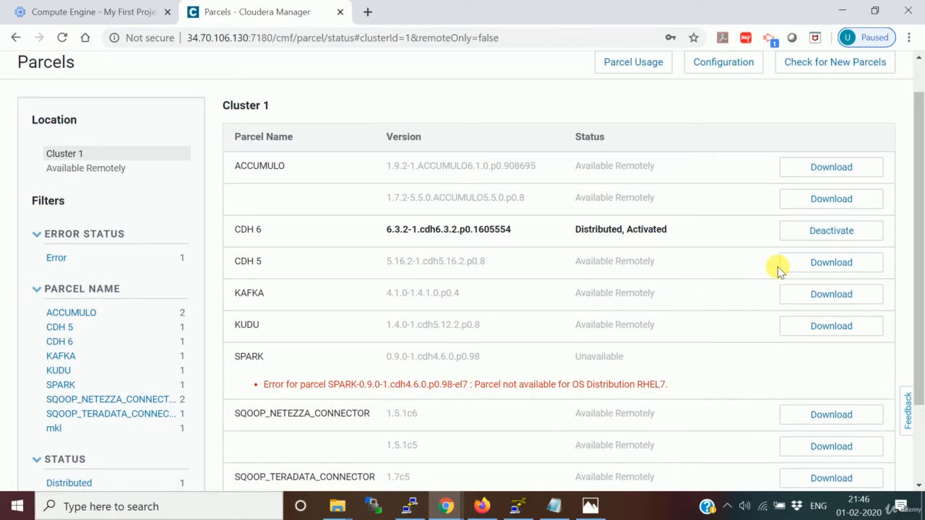
# - In Parcel Configurations, review the Kafka repository URL and scroll to the validation options
pyautogui.click(722, 62)
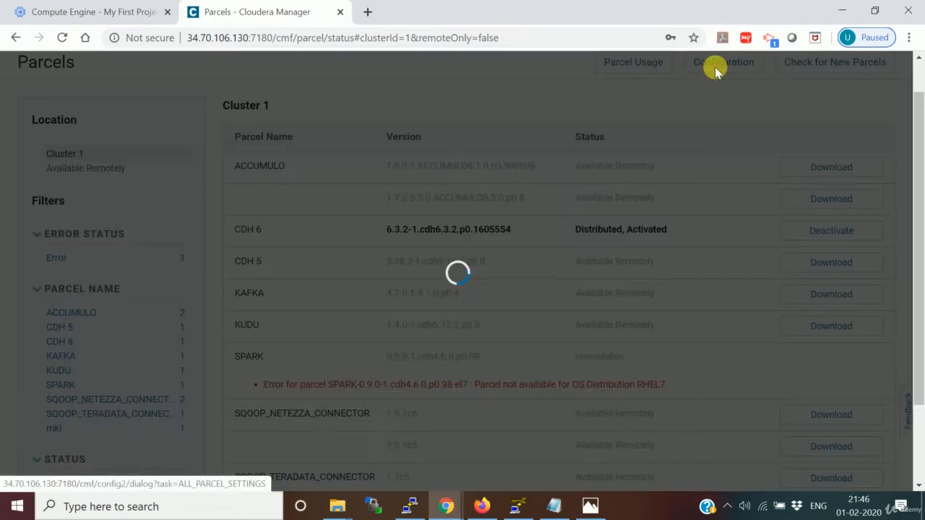
pyautogui.click(722, 62)
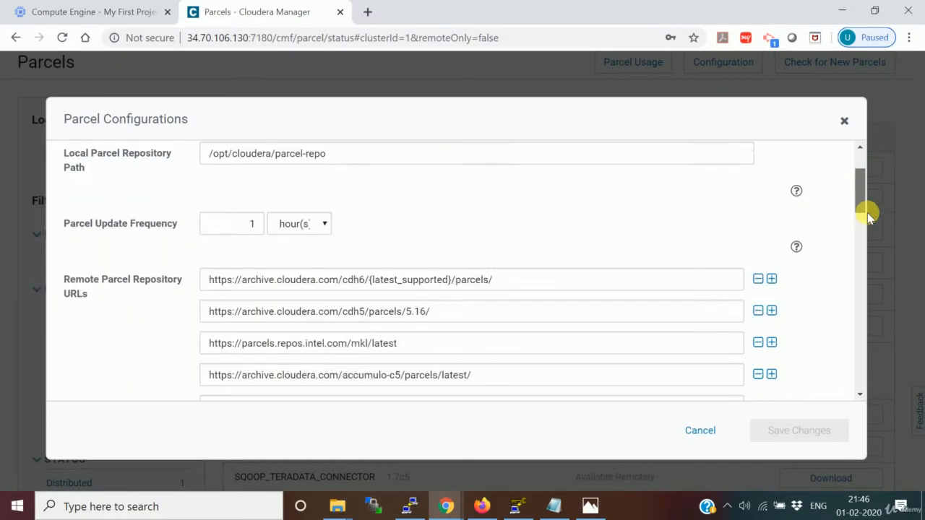
pyautogui.scroll(-3)
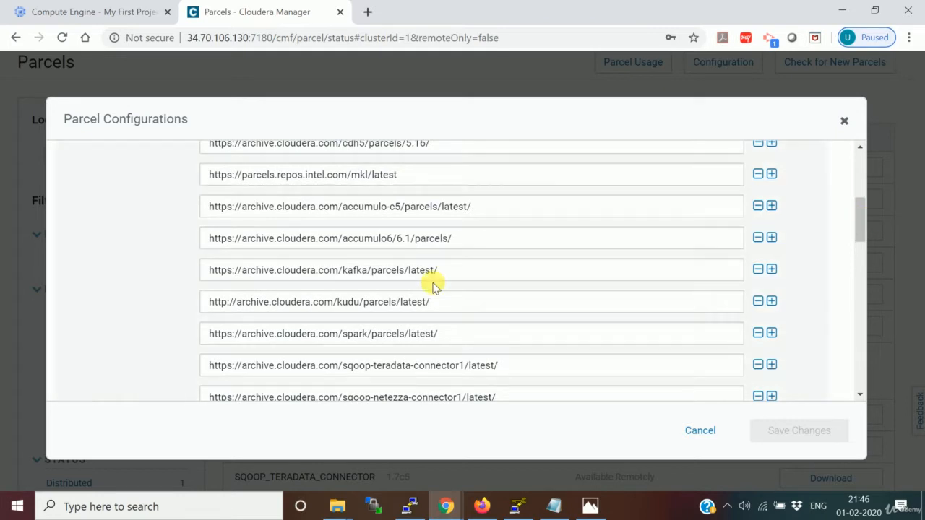
pyautogui.doubleClick(391, 270)
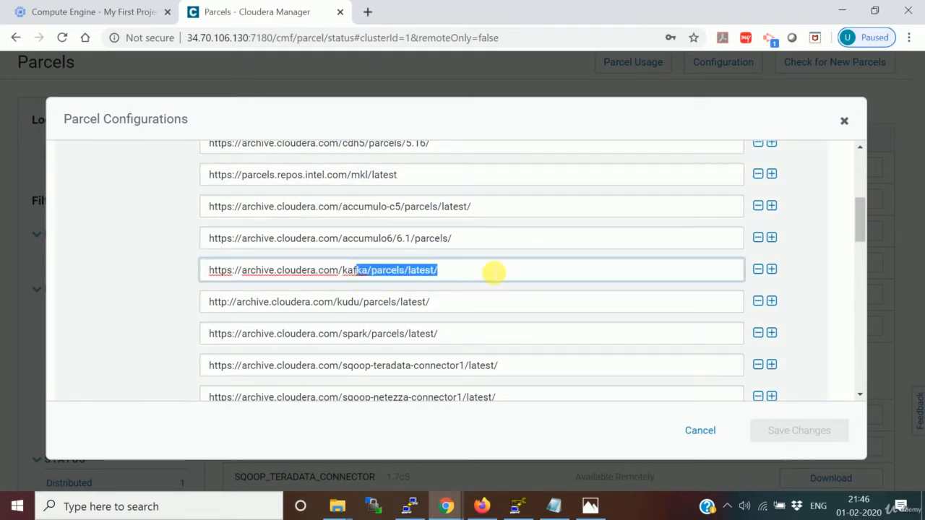
pyautogui.scroll(-3)
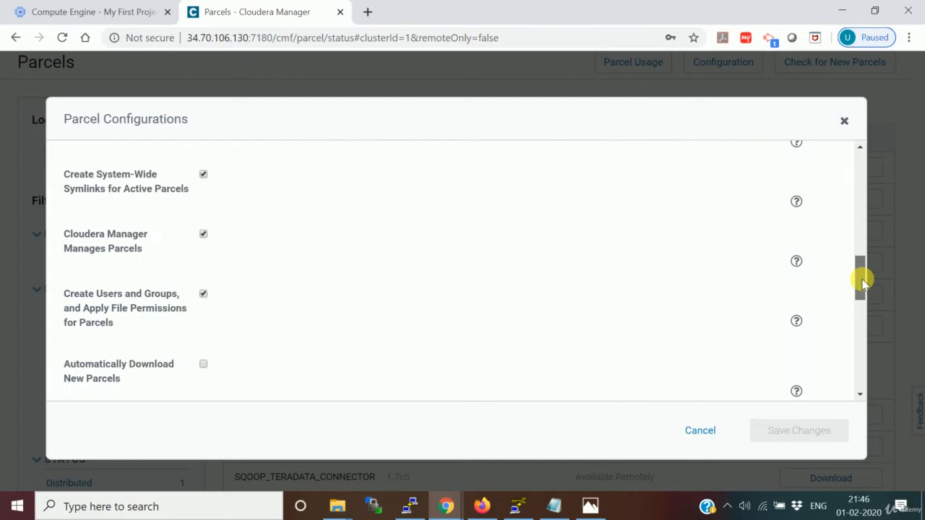
pyautogui.scroll(-3)
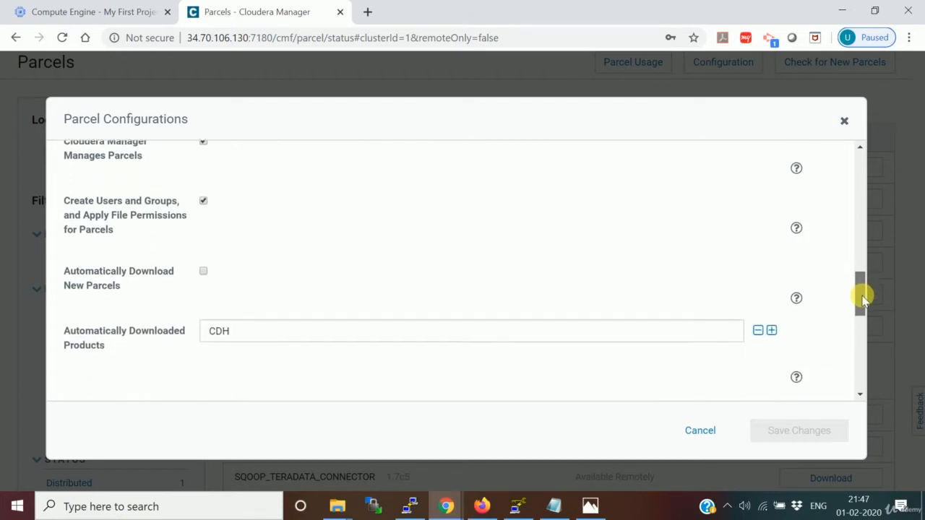
pyautogui.scroll(-3)
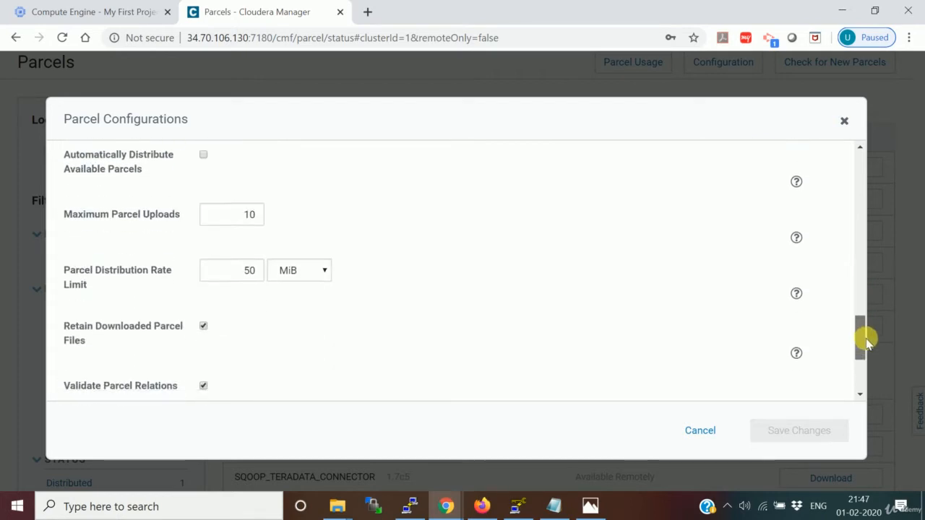
pyautogui.scroll(-3)
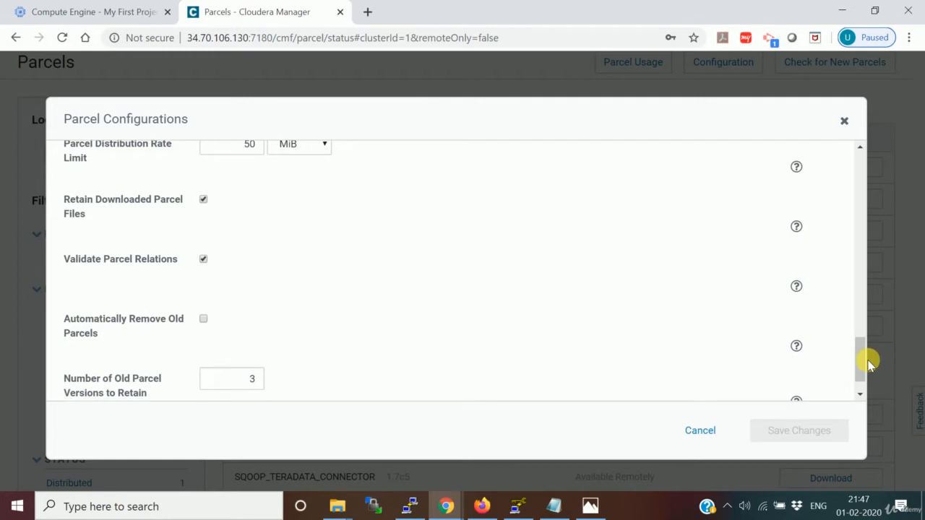
# - Uncheck Validate Parcel Relations and save the parcel configuration
pyautogui.click(202, 259)
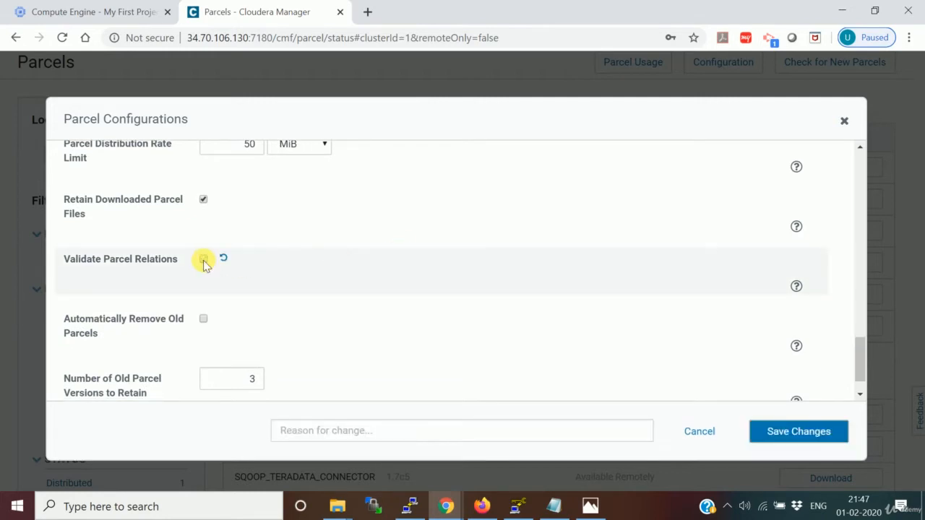
pyautogui.click(202, 260)
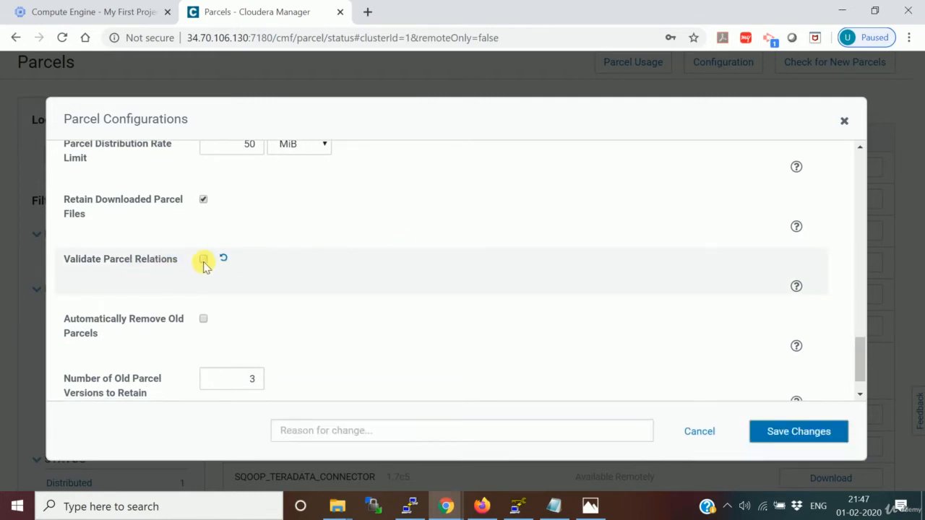
pyautogui.click(202, 258)
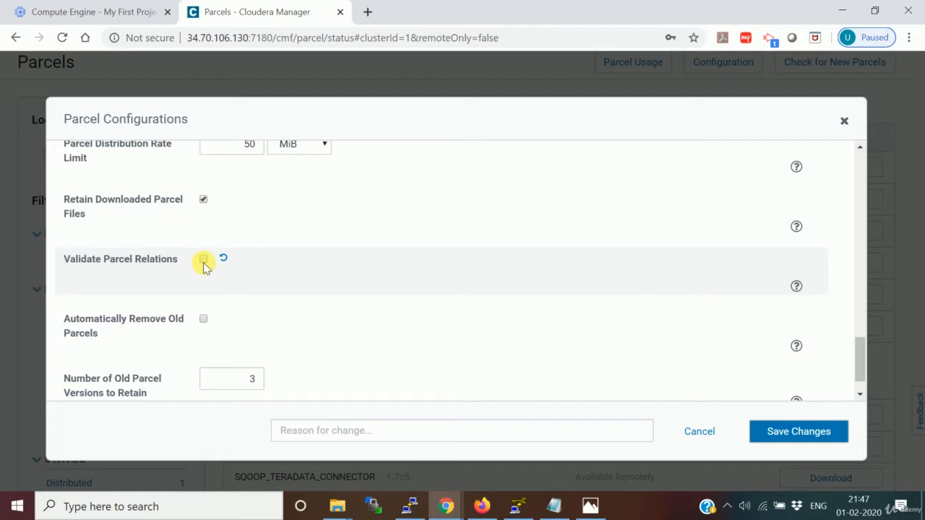
pyautogui.click(202, 258)
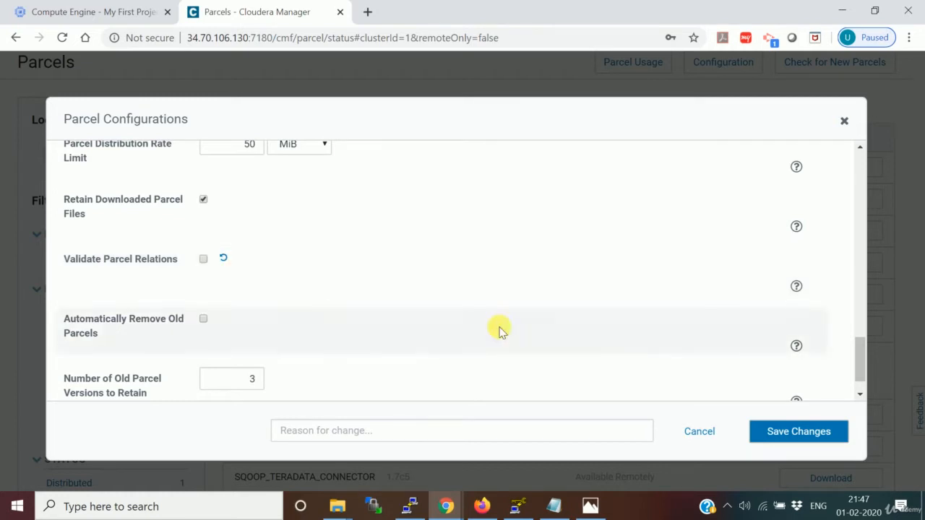
pyautogui.click(798, 430)
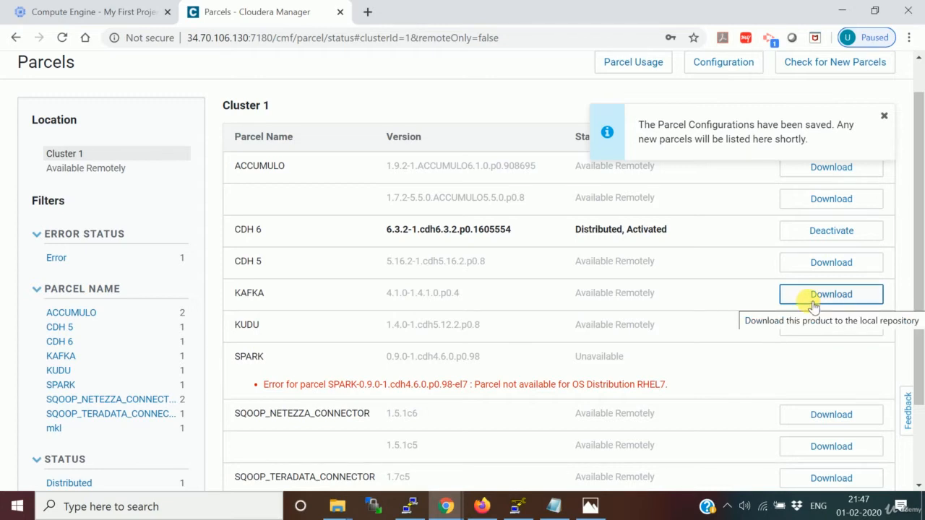
# - Download the KAFKA parcel until its status shows Downloaded
pyautogui.click(831, 294)
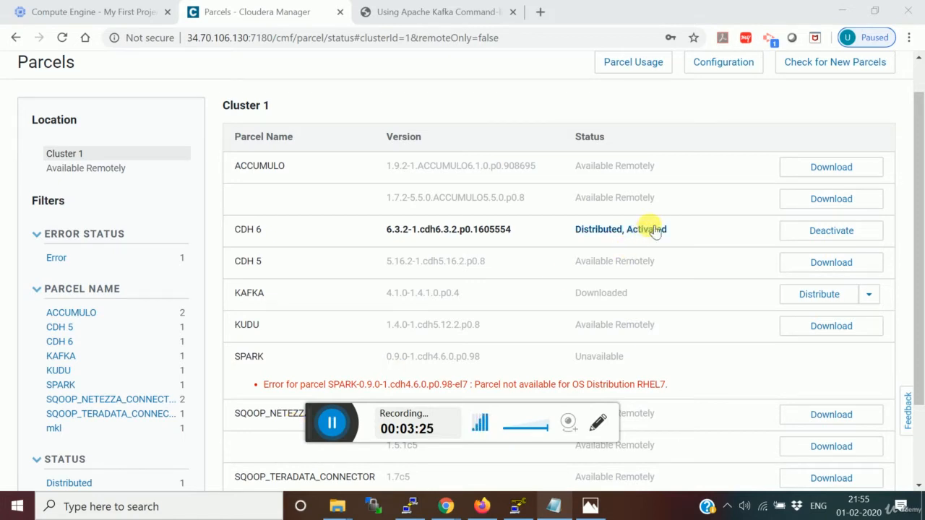
pyautogui.moveTo(622, 244)
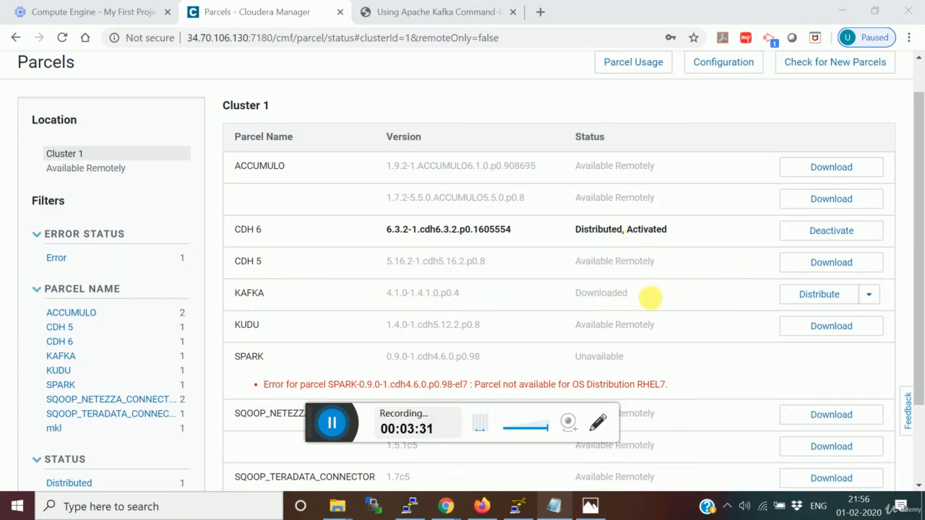
pyautogui.moveTo(734, 289)
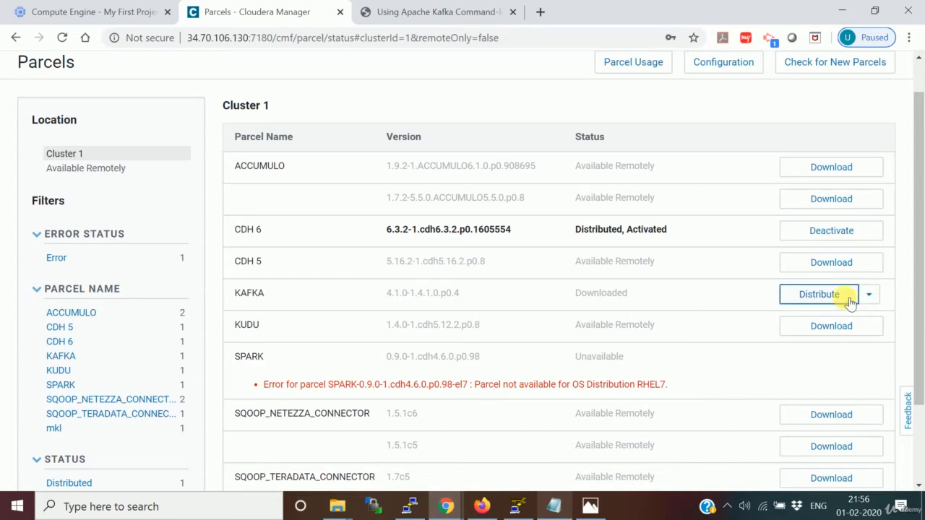
# - Distribute the KAFKA parcel to Cluster 1 hosts until it shows Distributed
pyautogui.click(818, 295)
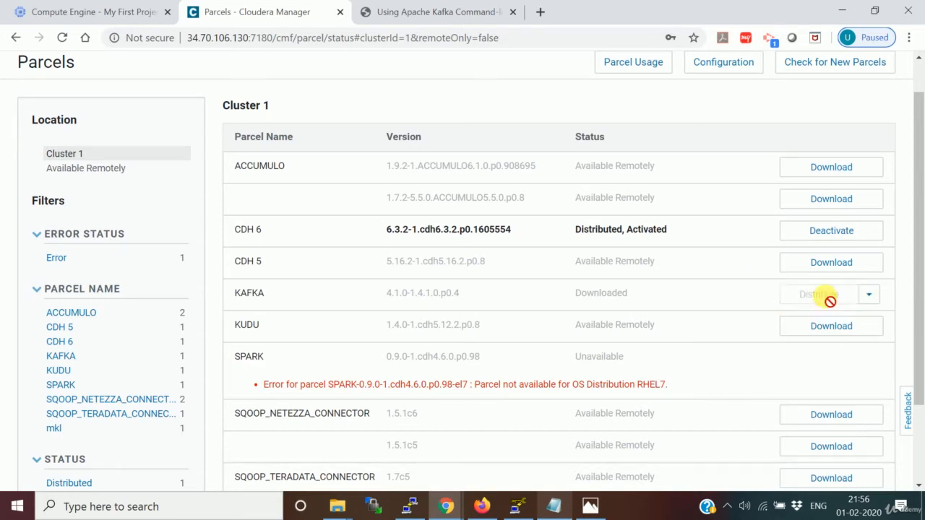
pyautogui.click(816, 293)
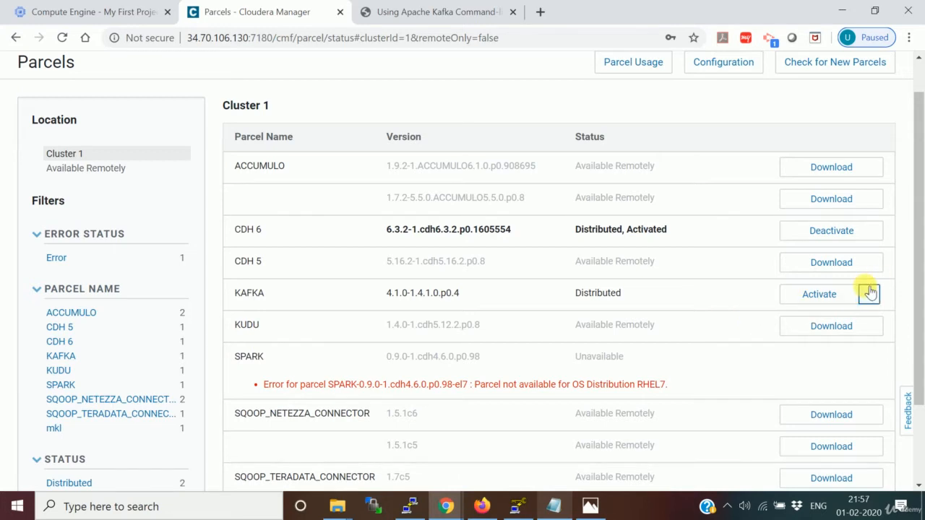
# - Activate the KAFKA 4.1.0 parcel and confirm OK in the 'Are you sure?' dialog
pyautogui.click(818, 294)
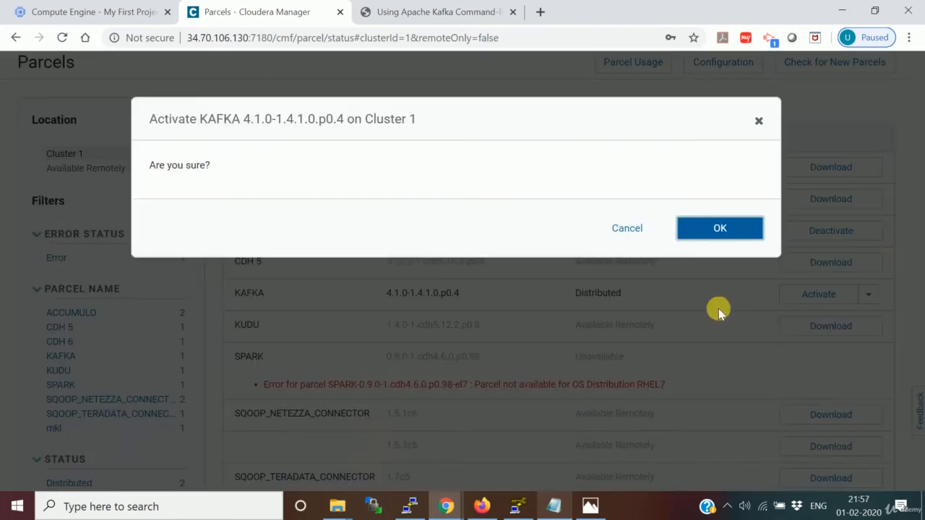
pyautogui.click(720, 228)
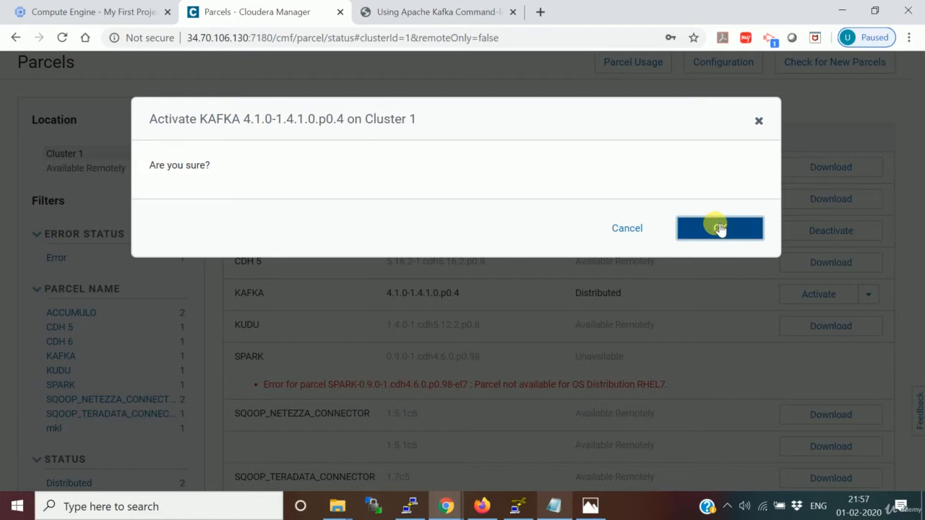
pyautogui.click(719, 228)
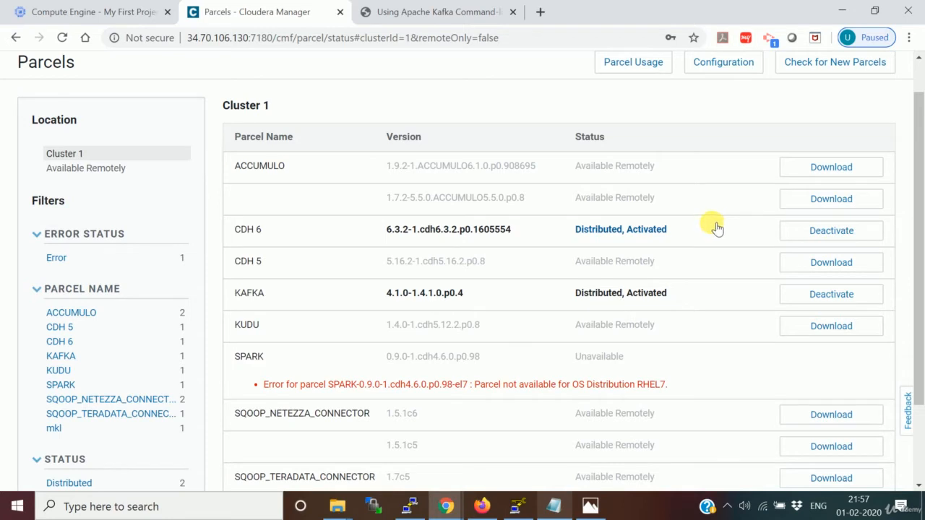
pyautogui.moveTo(66, 78)
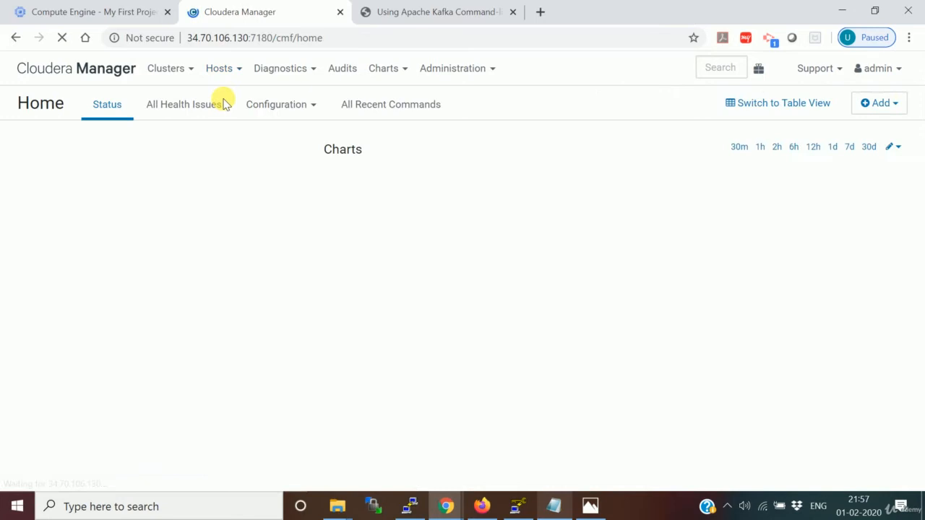
pyautogui.moveTo(658, 173)
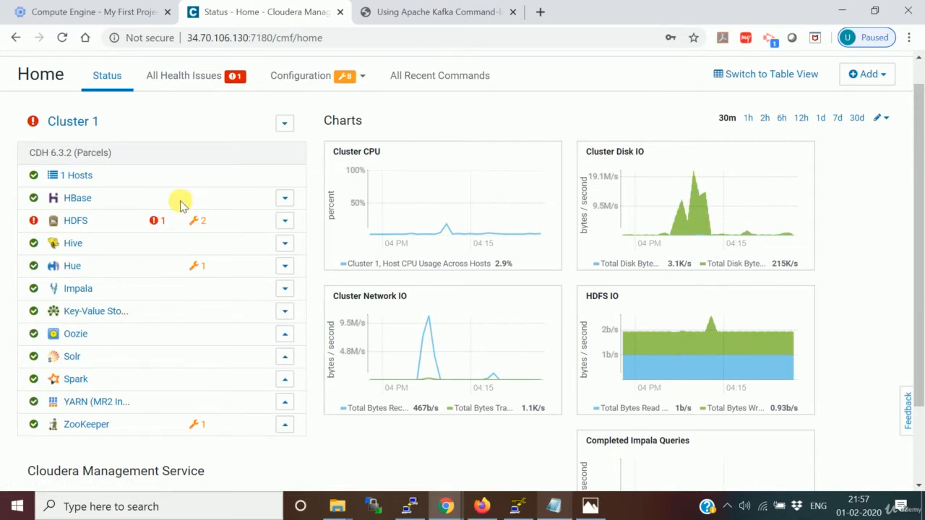
# - From Cluster 1 actions choose Add Service, select Kafka and continue
pyautogui.click(283, 122)
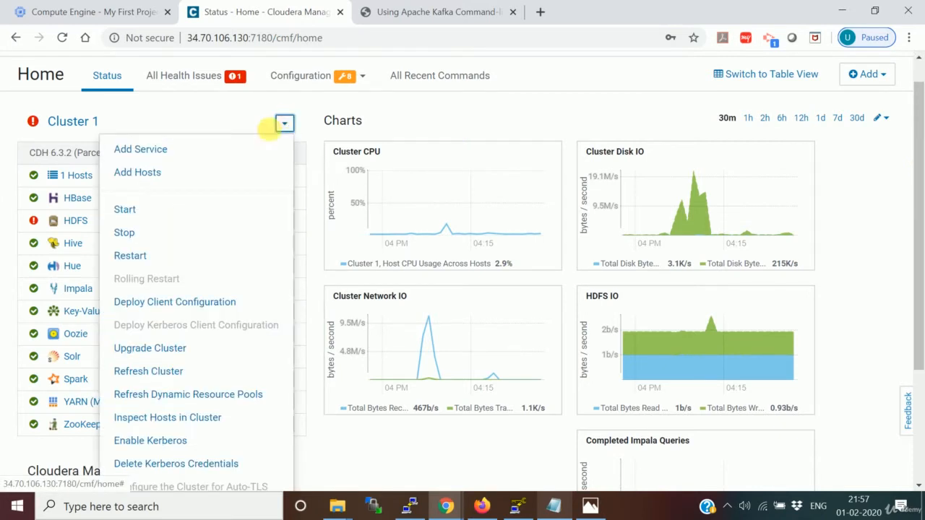
pyautogui.click(140, 149)
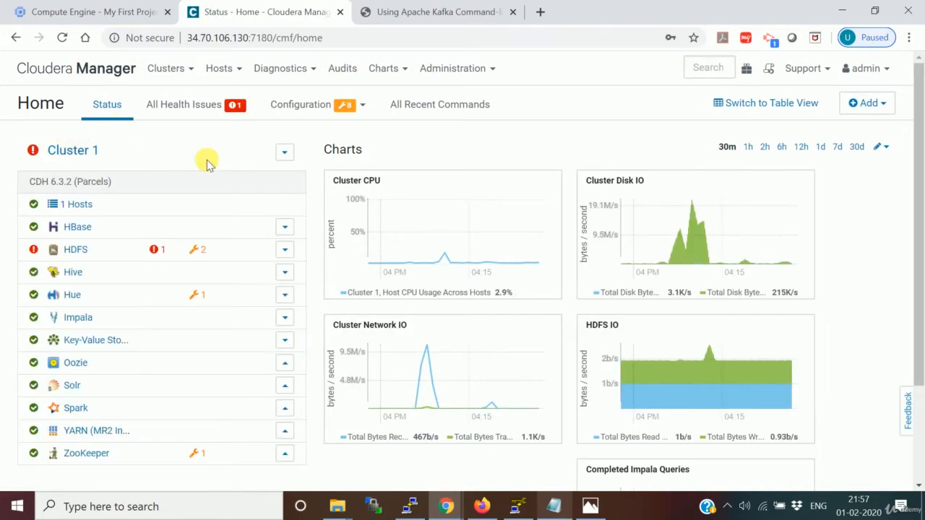
pyautogui.click(283, 152)
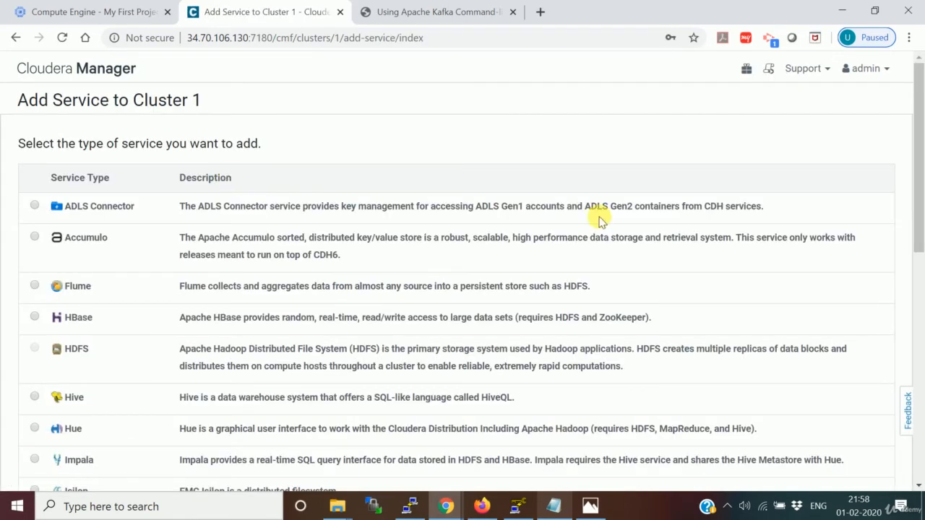
pyautogui.scroll(-3)
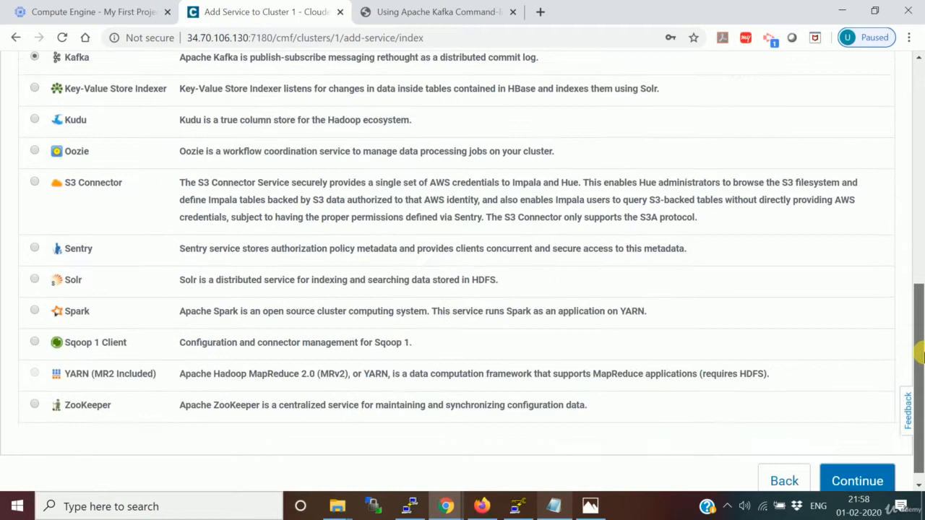
pyautogui.click(857, 479)
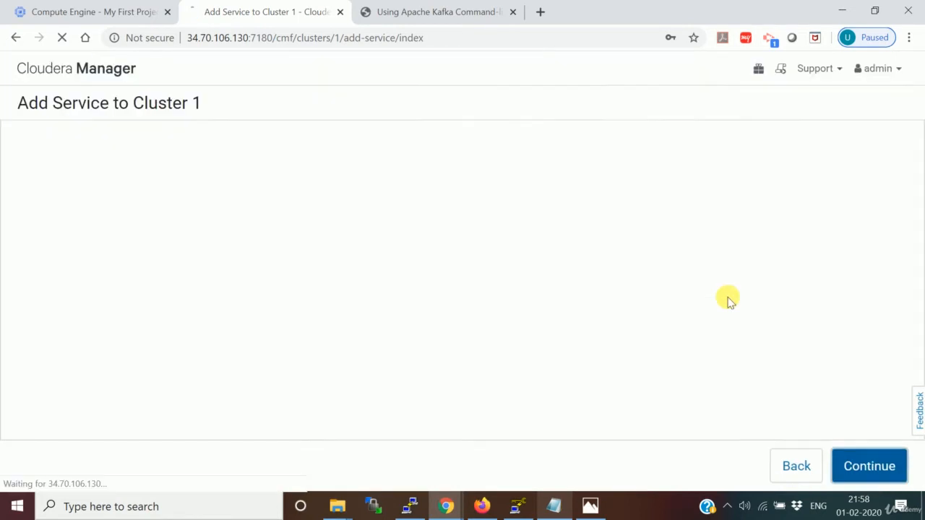
# - Assign the instance-1 host to the Kafka Broker role on Assign Roles
pyautogui.click(870, 465)
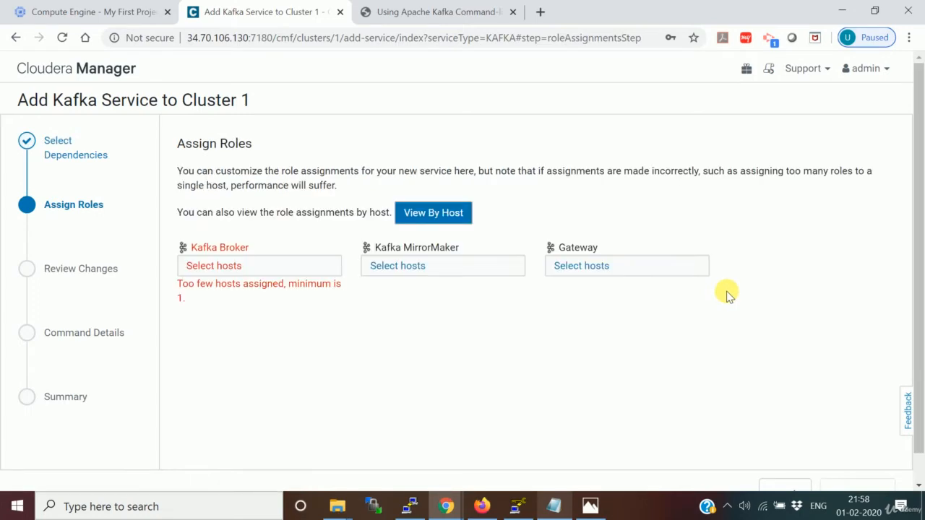
pyautogui.moveTo(292, 267)
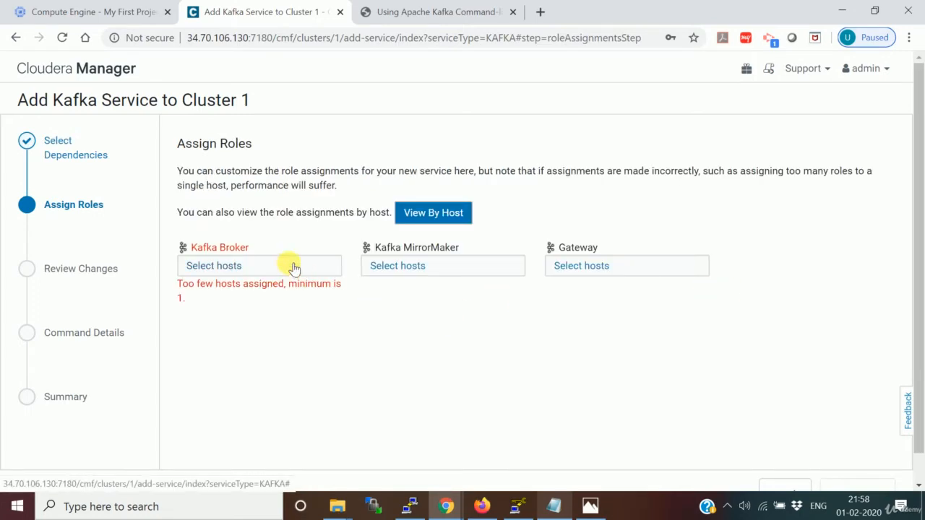
pyautogui.click(259, 266)
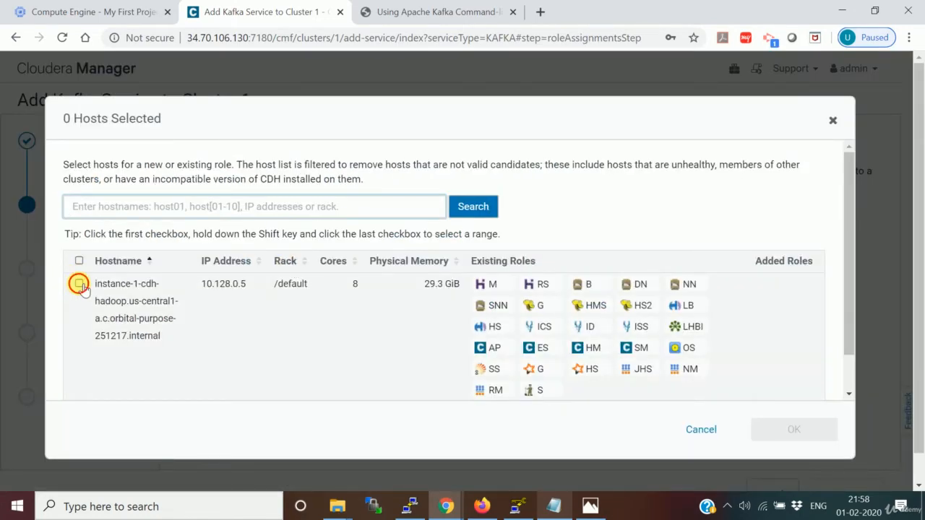
pyautogui.click(794, 429)
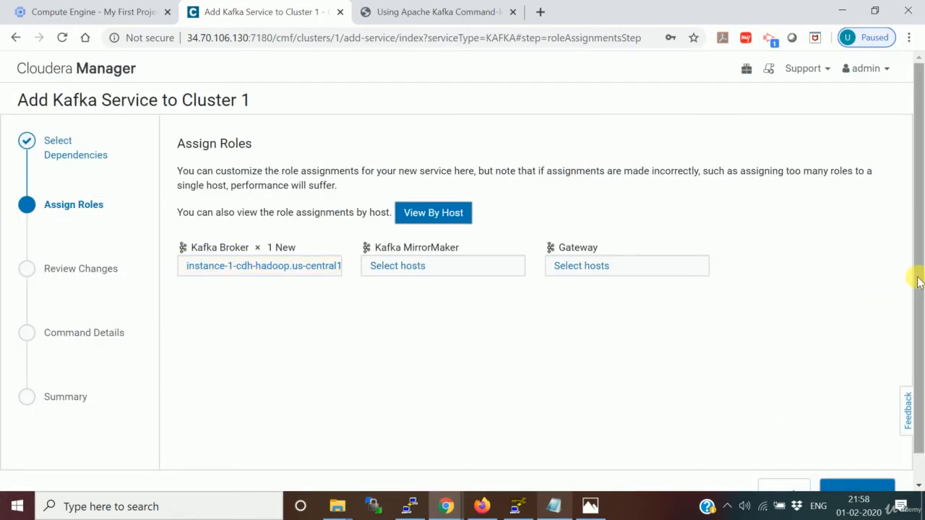
pyautogui.scroll(-3)
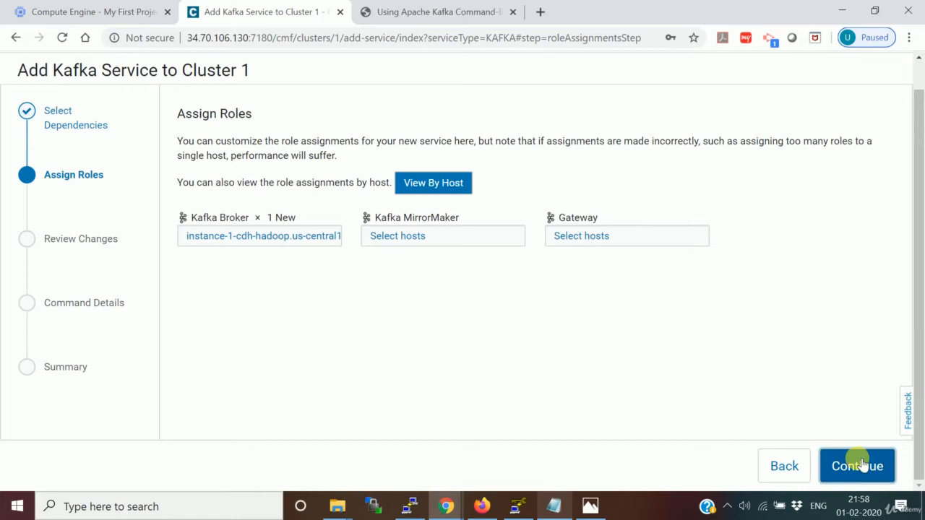
# - On Review Changes set Offset Commit Topic Replication Factor from 3 to 1
pyautogui.click(857, 465)
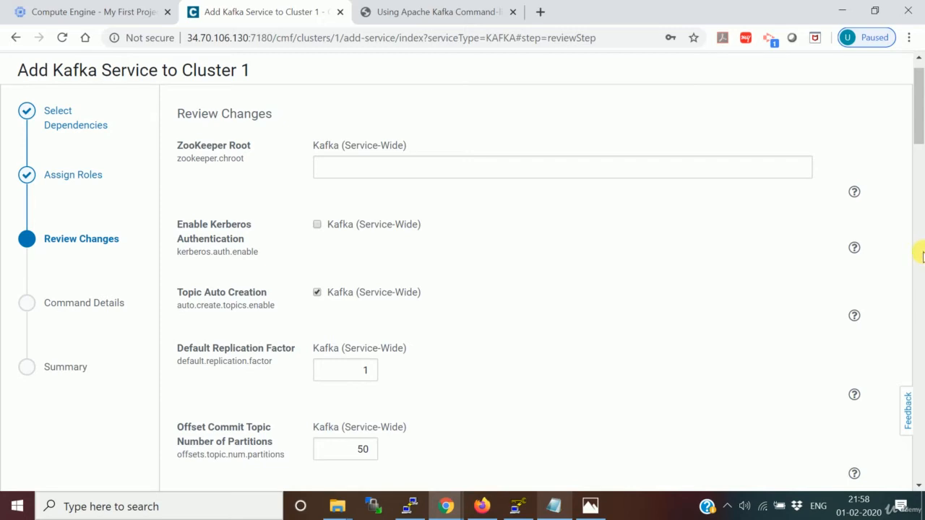
pyautogui.scroll(-3)
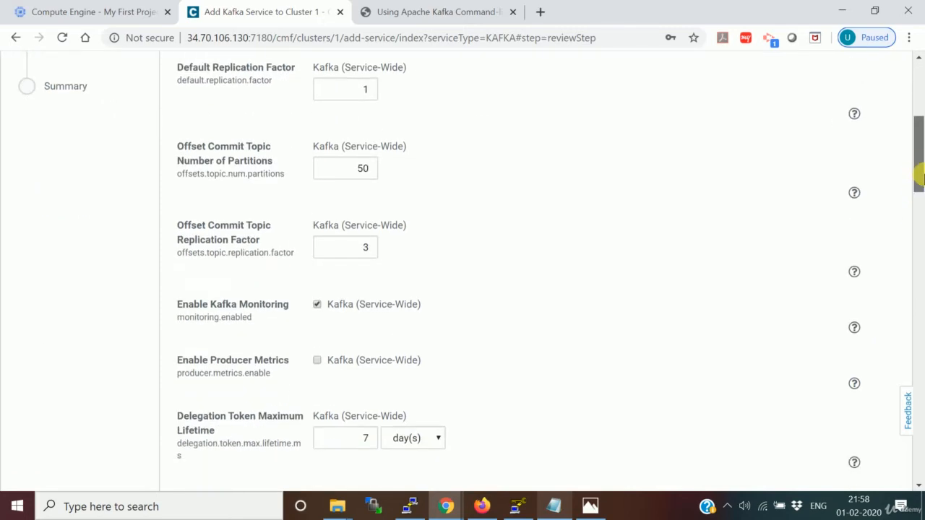
pyautogui.click(344, 247)
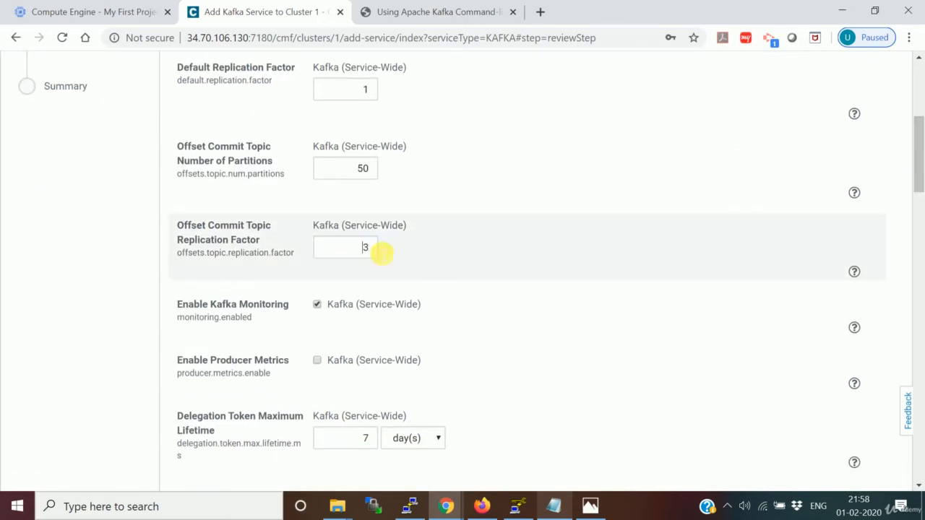
pyautogui.write('1')
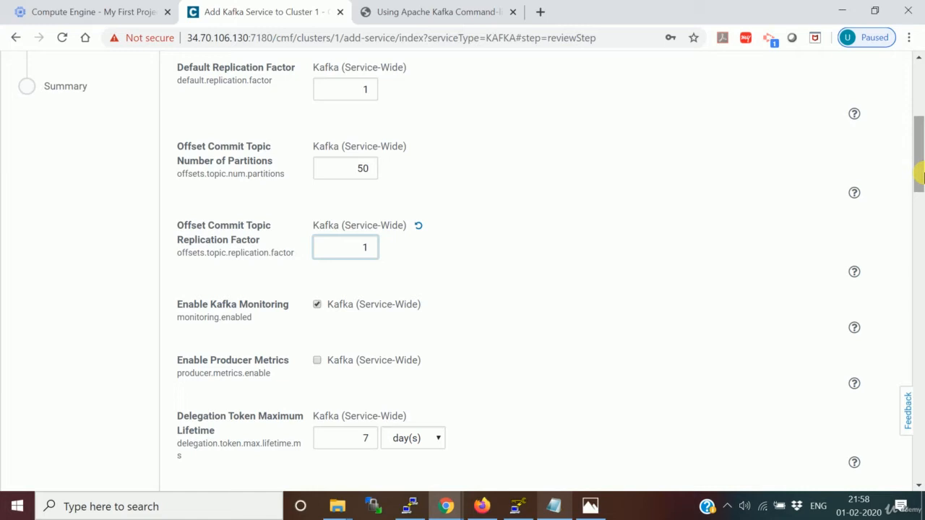
pyautogui.scroll(-3)
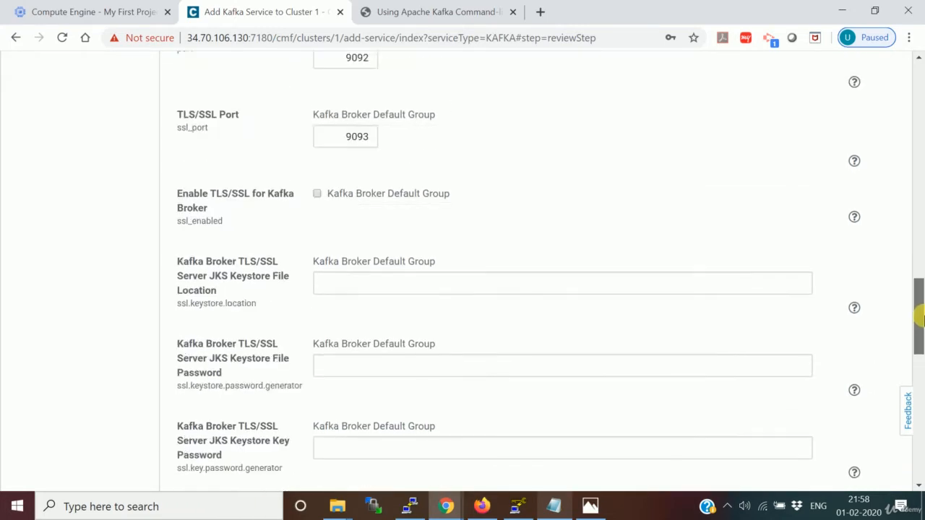
pyautogui.scroll(3)
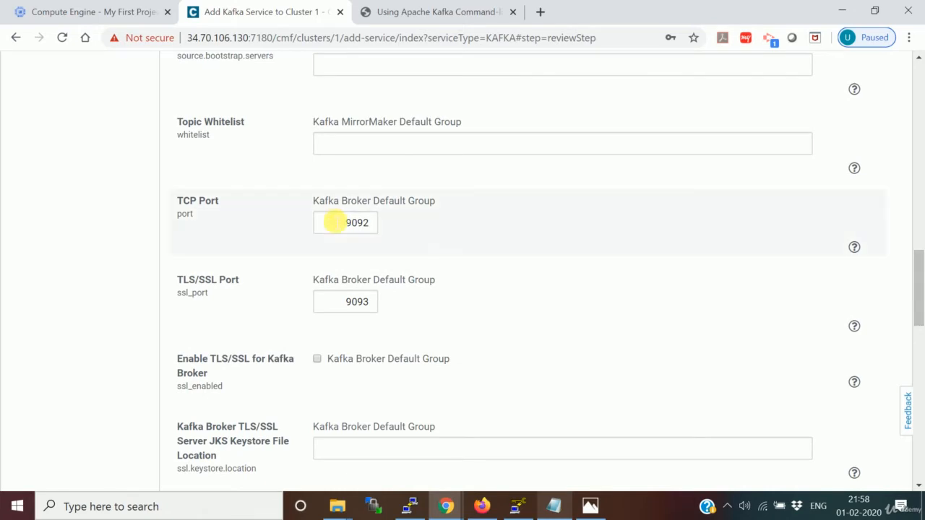
pyautogui.moveTo(379, 228)
pyautogui.write('1')
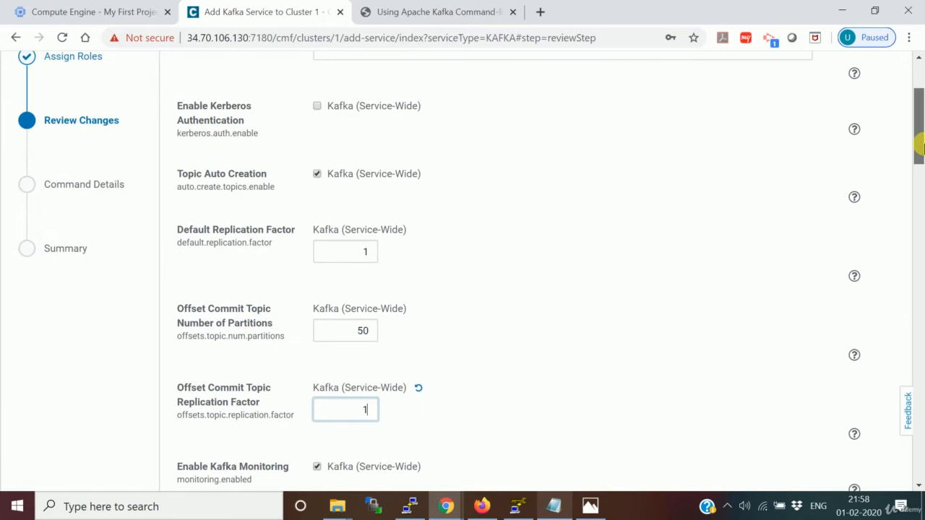
pyautogui.scroll(-3)
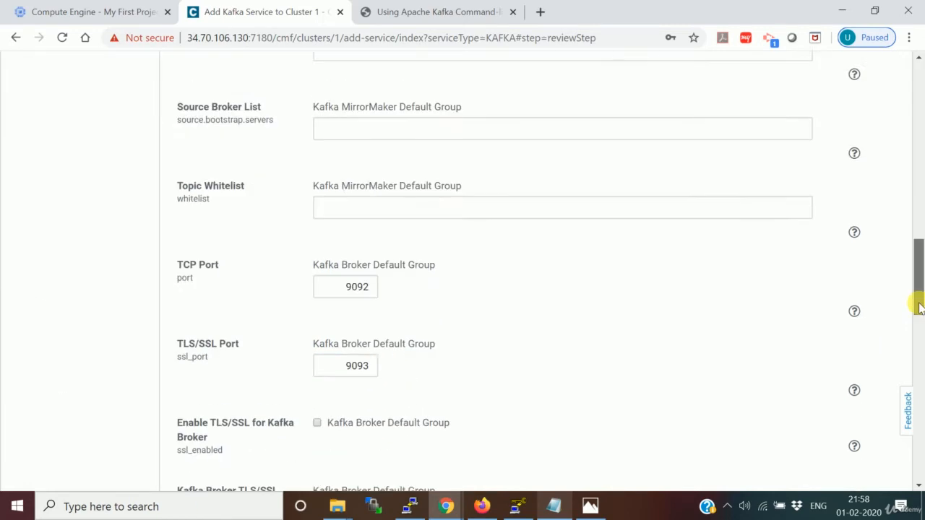
pyautogui.scroll(-3)
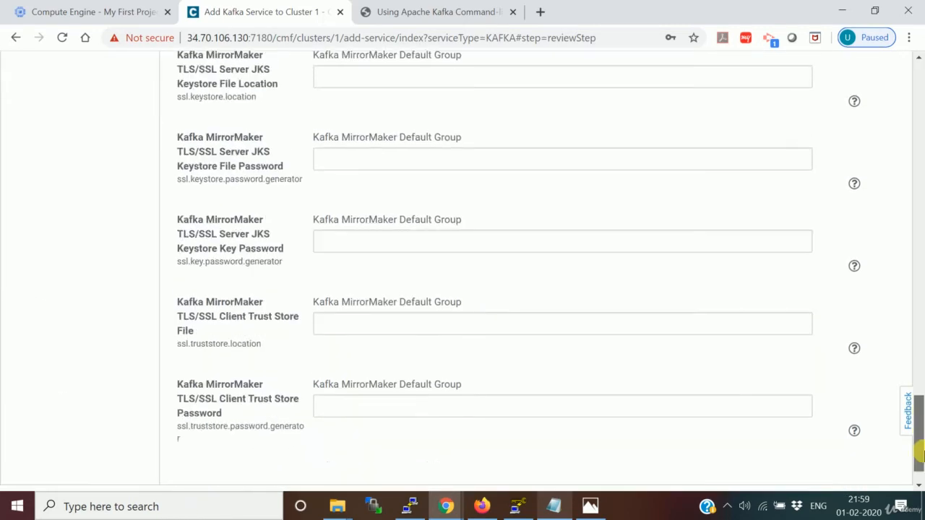
pyautogui.scroll(-3)
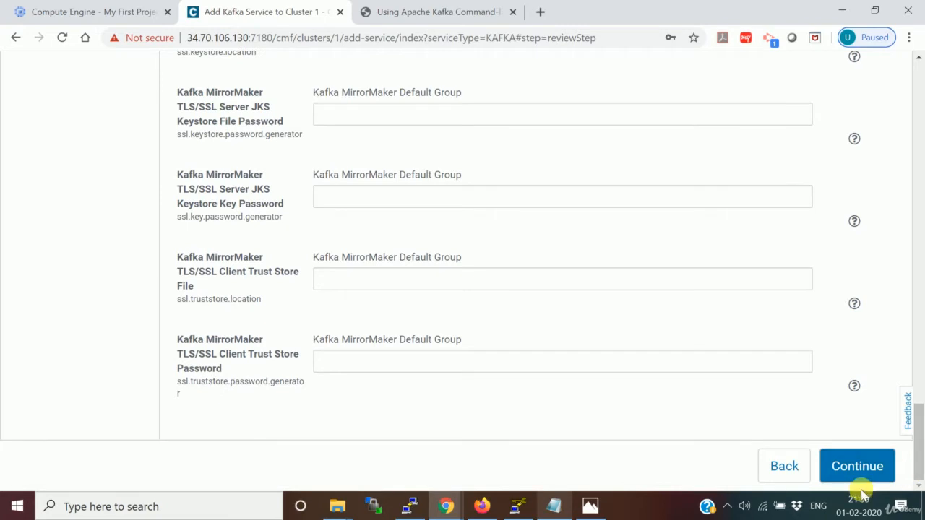
pyautogui.moveTo(857, 466)
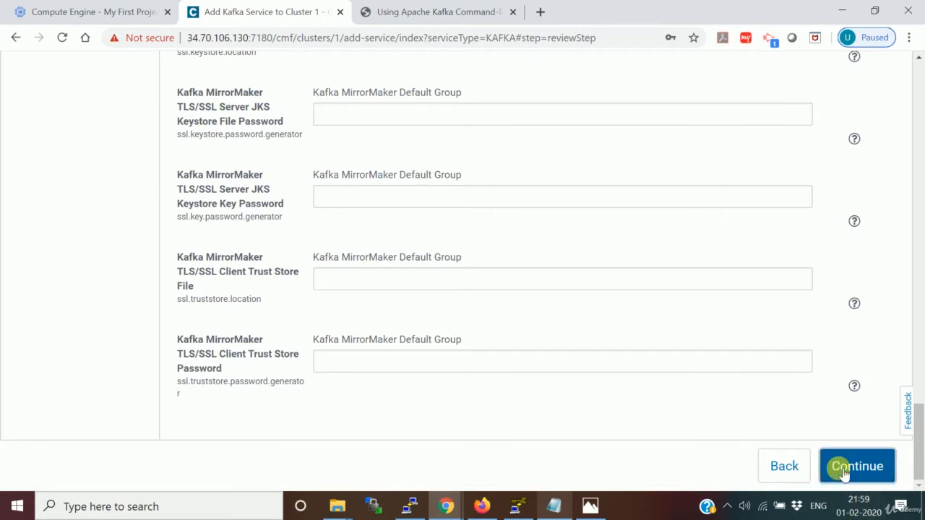
# - Run the Kafka first-run command, continue after it finishes and Finish the wizard
pyautogui.click(857, 465)
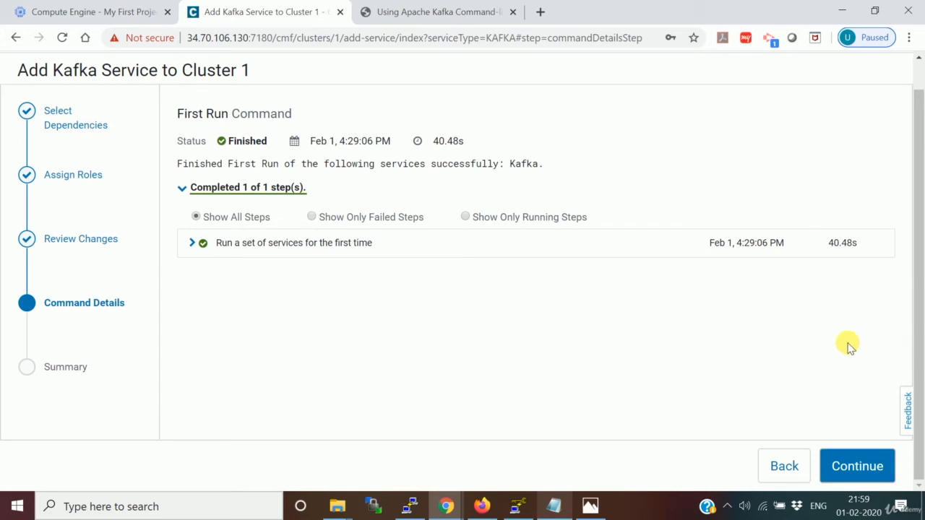
pyautogui.click(857, 465)
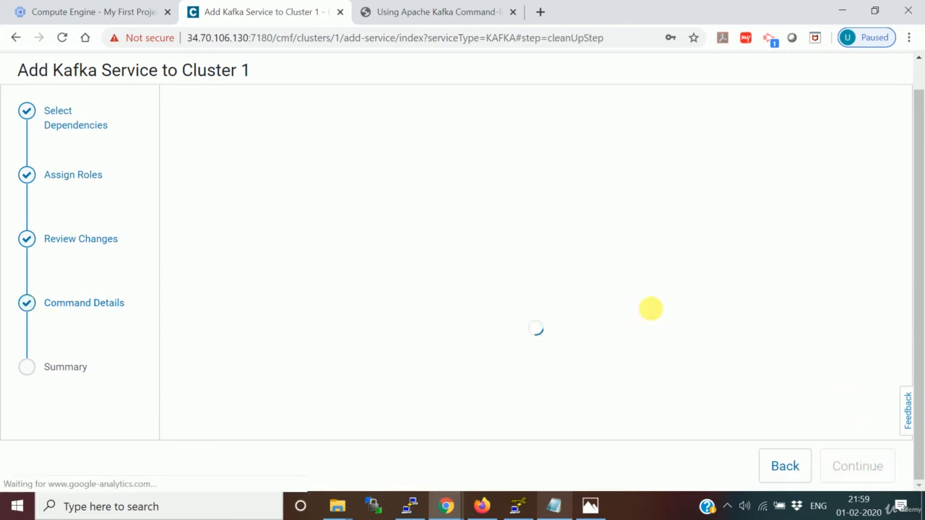
pyautogui.click(857, 465)
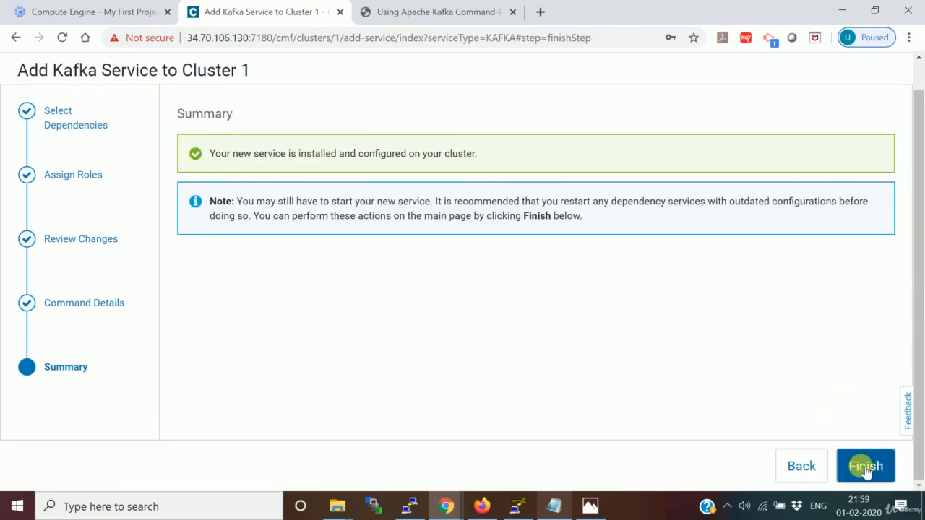
pyautogui.click(865, 465)
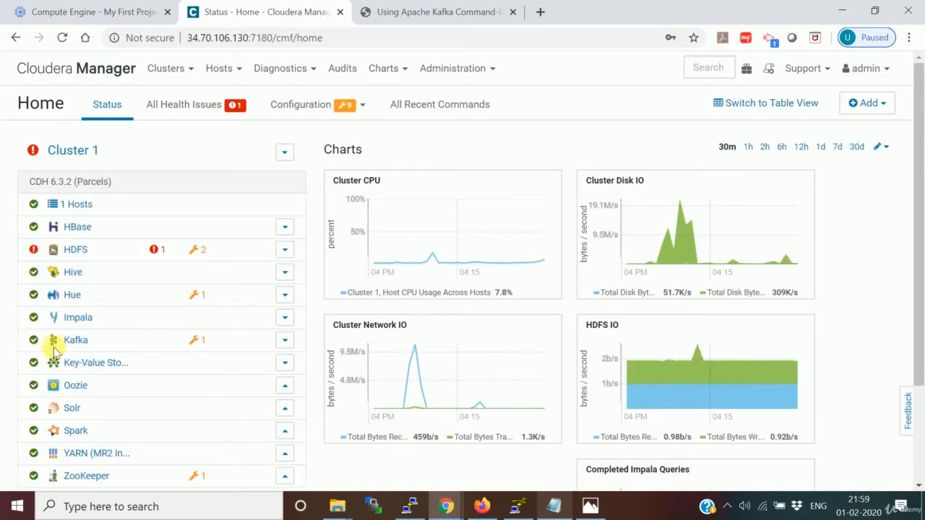
# - Go to the Kafka service's Configuration page and focus its search box
pyautogui.click(75, 339)
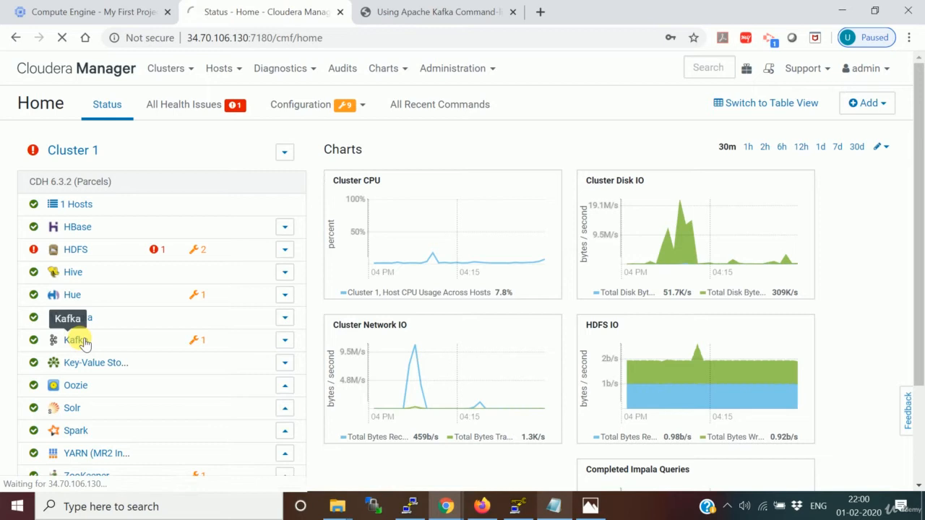
pyautogui.click(75, 339)
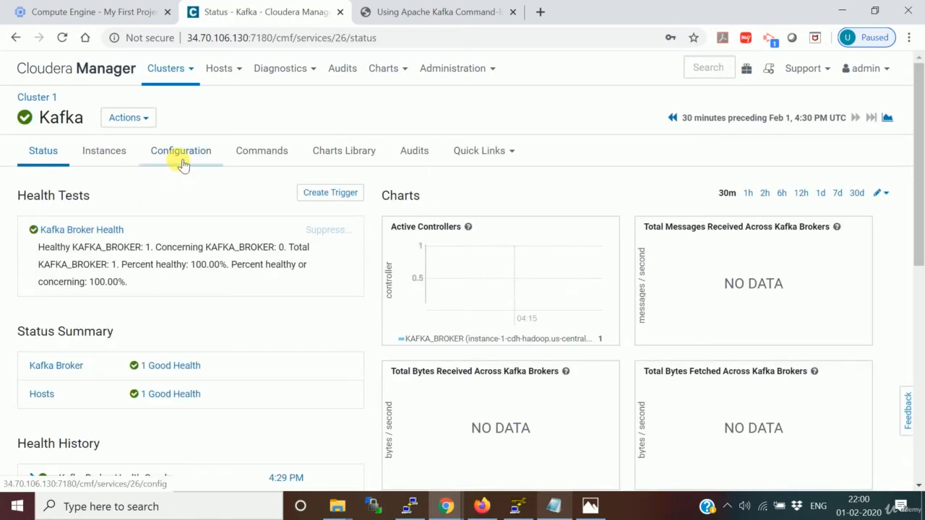
pyautogui.click(179, 150)
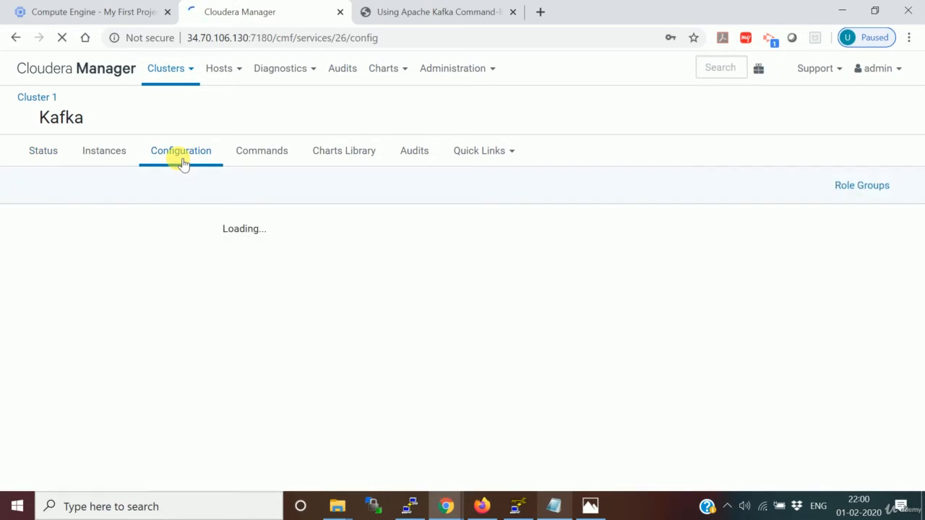
pyautogui.click(179, 150)
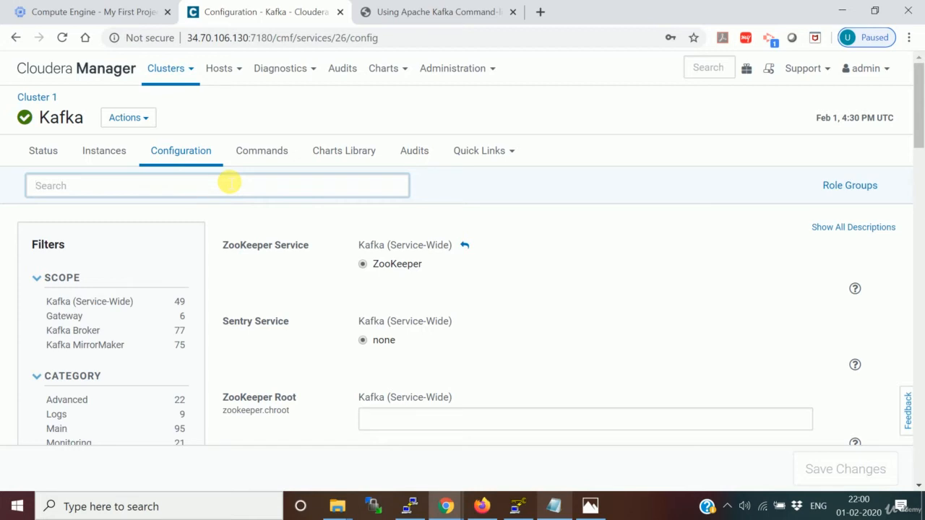
pyautogui.click(217, 185)
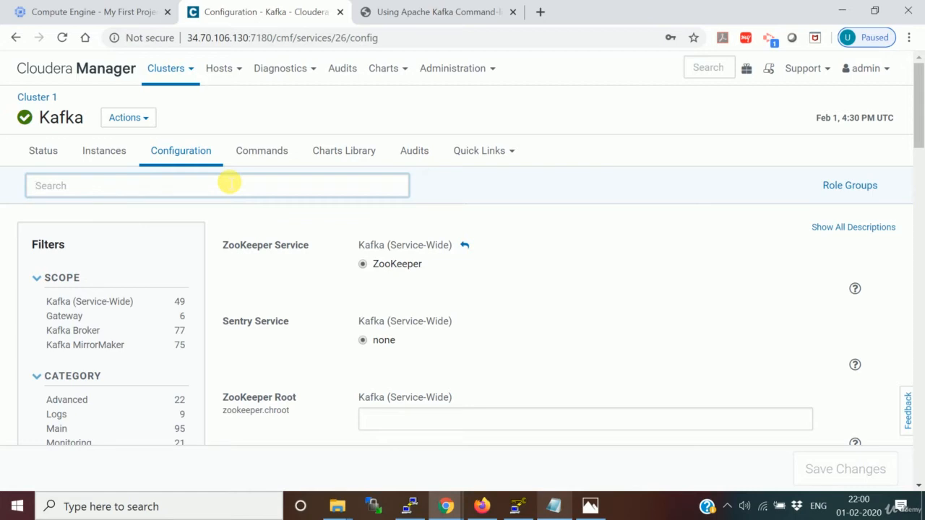
# - Scroll down through the Kafka service-wide configuration settings
pyautogui.scroll(-3)
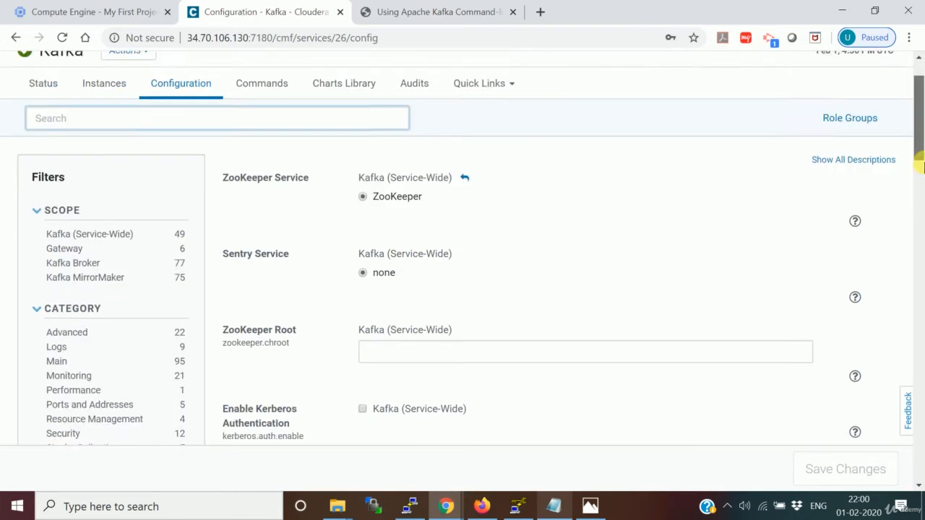
pyautogui.scroll(-3)
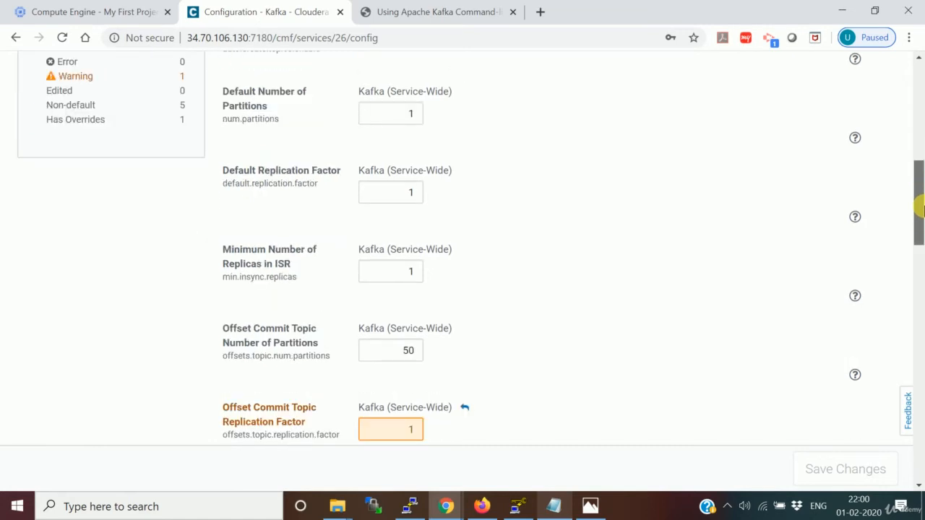
pyautogui.scroll(-3)
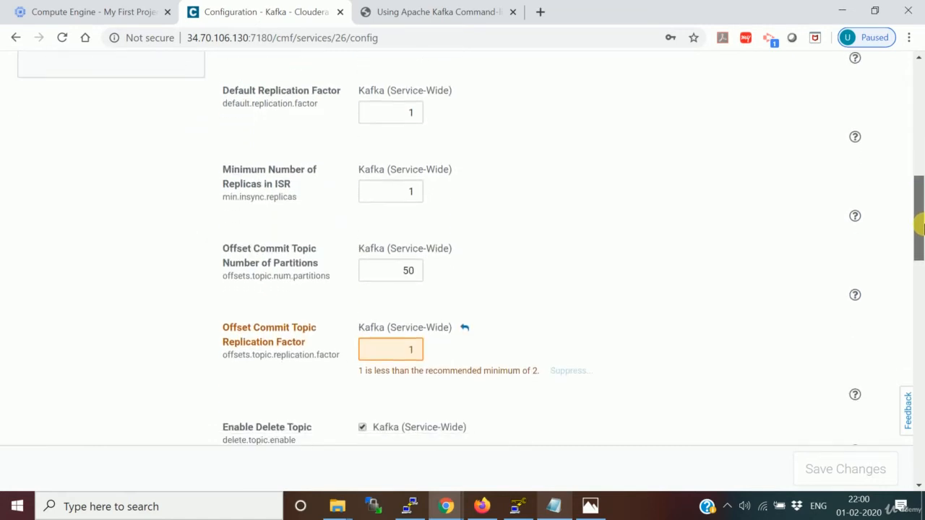
pyautogui.scroll(-3)
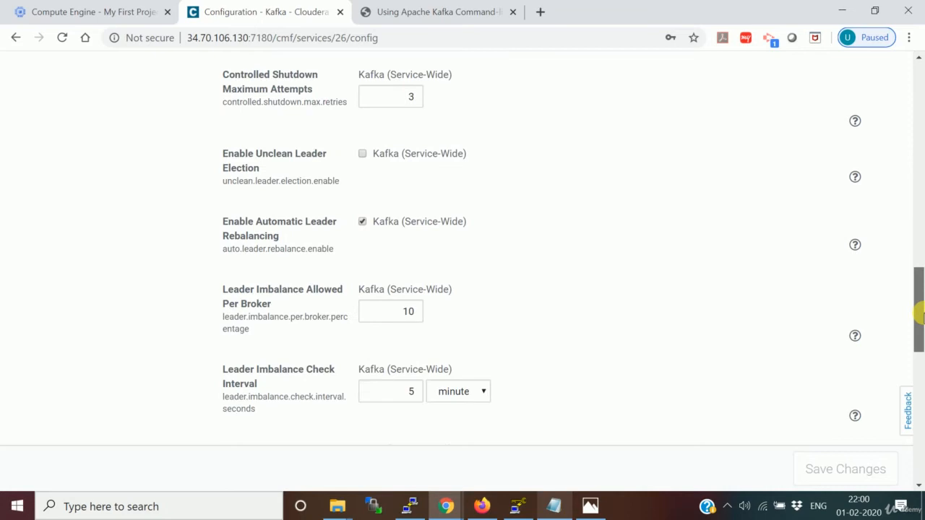
pyautogui.scroll(-3)
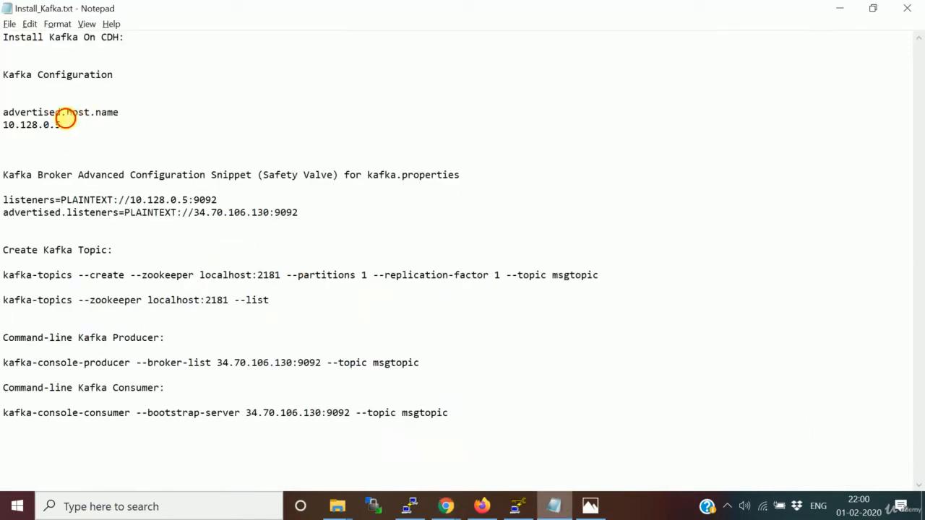
# - Filter Kafka settings by 'advertised' and select host address 10.128.0.5 in the notes
pyautogui.doubleClick(30, 112)
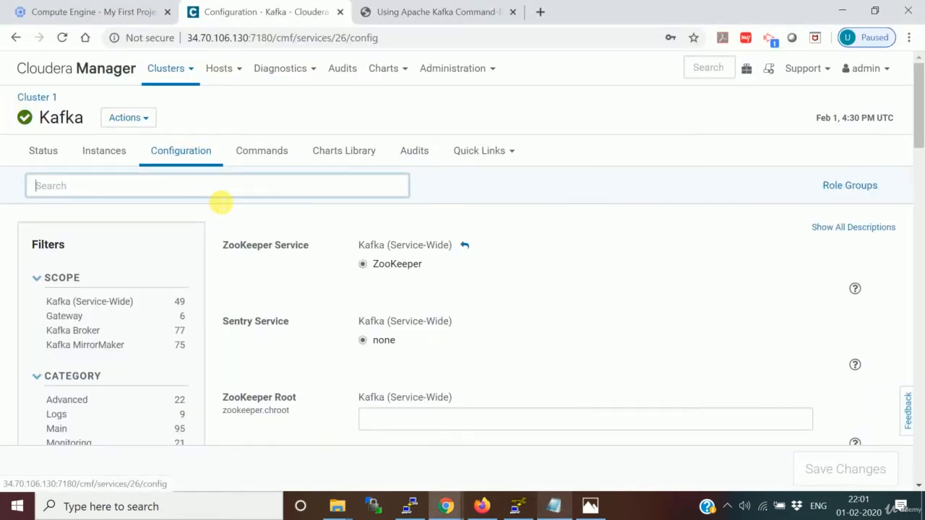
pyautogui.write('advertised')
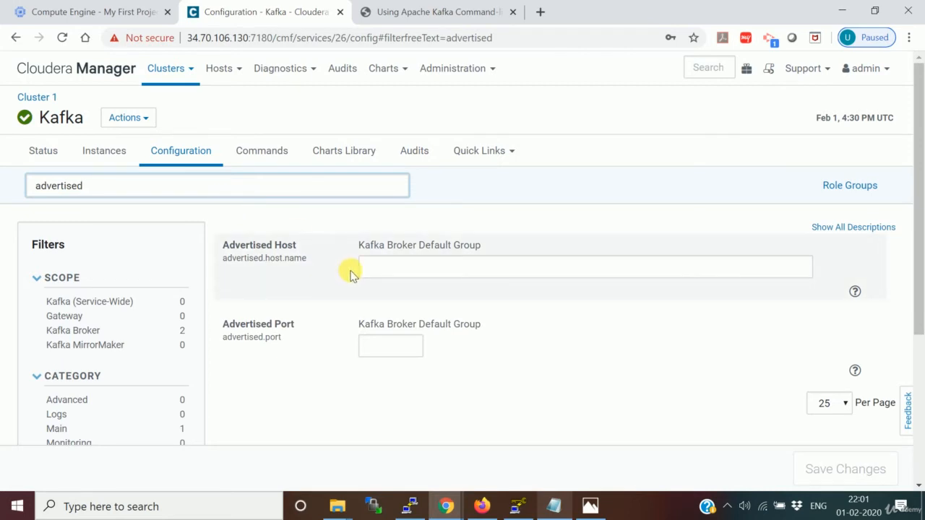
pyautogui.click(553, 505)
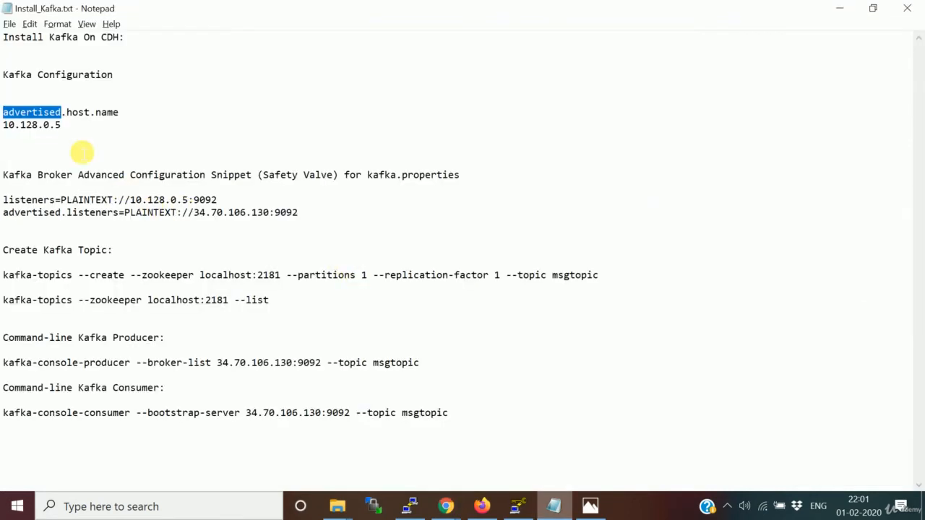
pyautogui.doubleClick(32, 124)
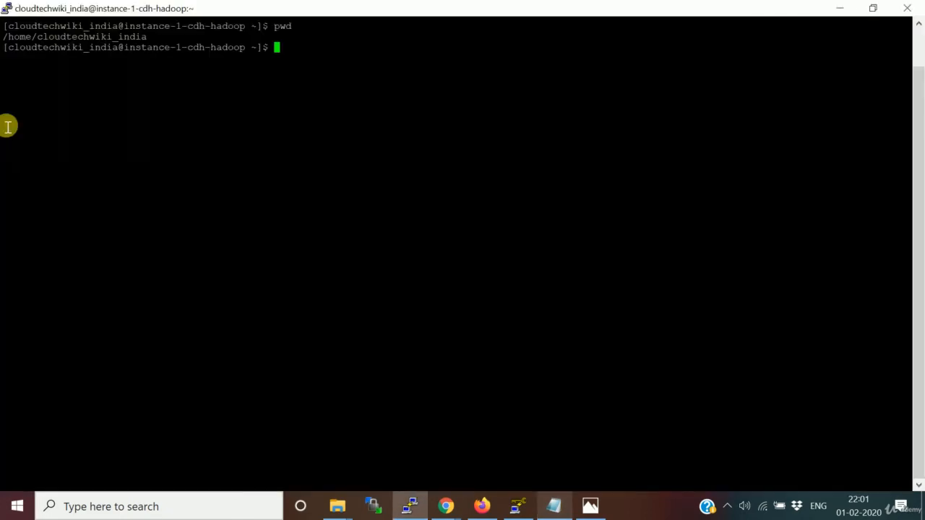
# - Run ifconfig on the cluster host to confirm internal IP 10.128.0.5, then return to Kafka settings
pyautogui.write('if')
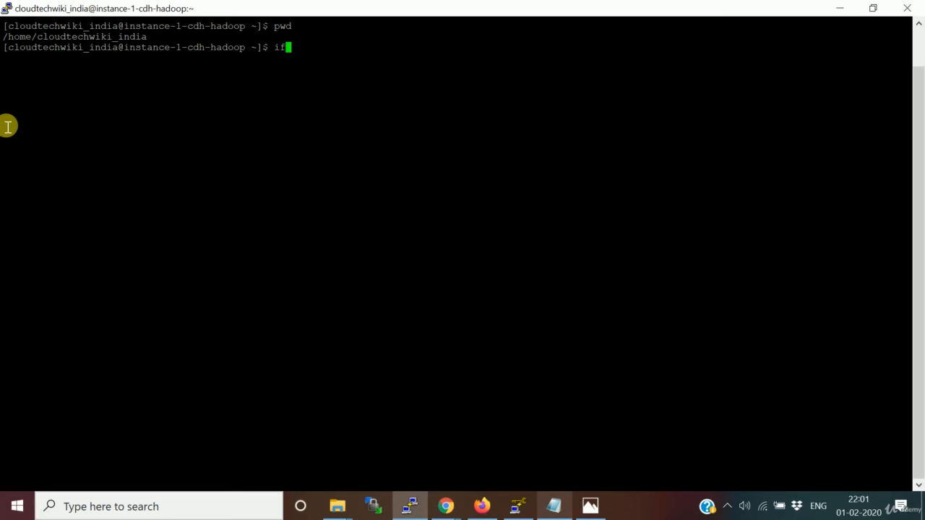
pyautogui.press('BackSpace')
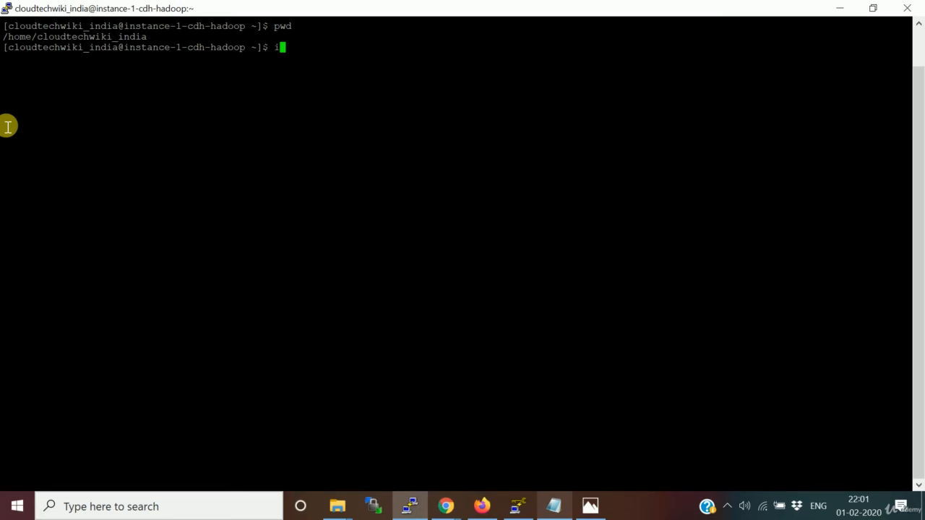
pyautogui.write('fconfig -a')
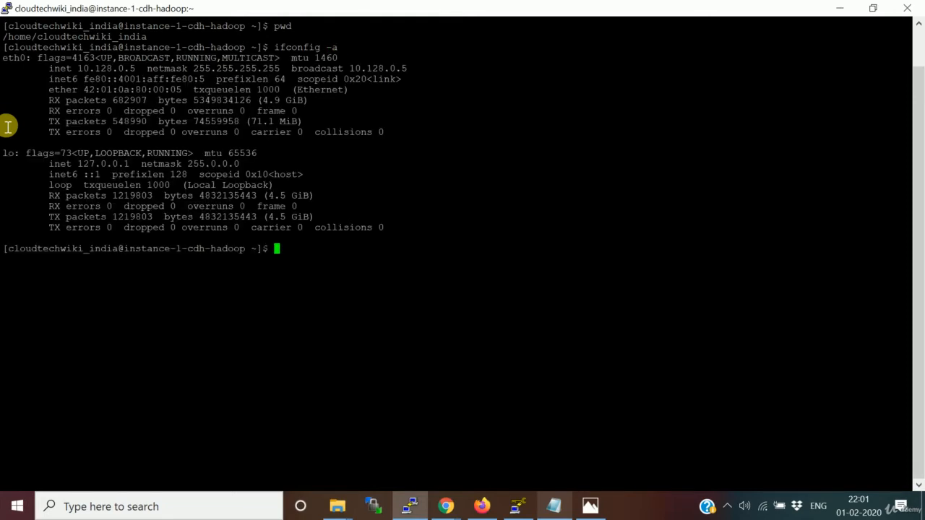
pyautogui.moveTo(133, 81)
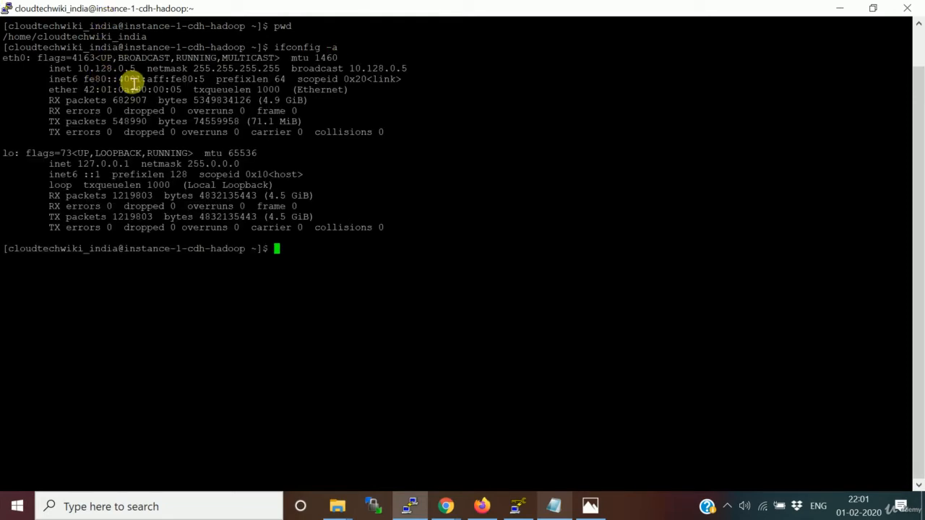
pyautogui.press('alt+tab')
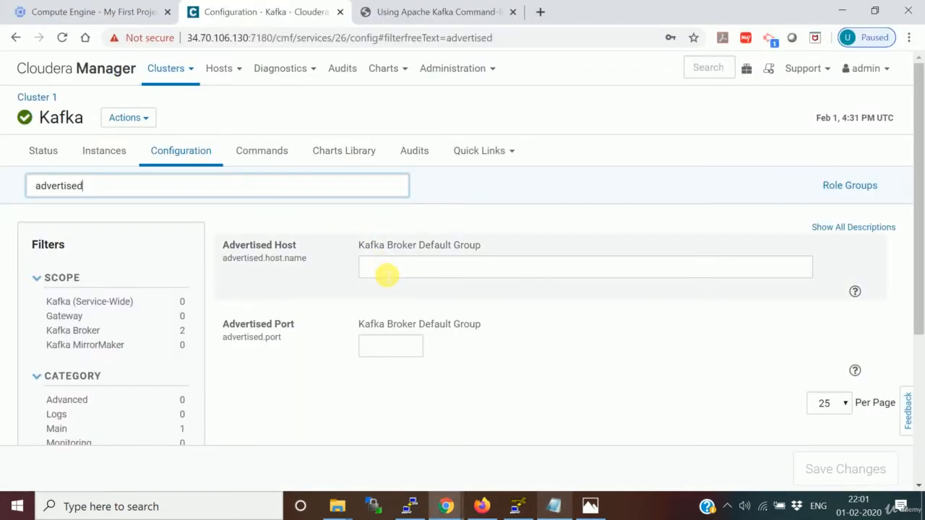
# - Set Advertised Host 10.128.0.5 and Advertised Port 9092, save the changes, and clear the filter
pyautogui.write('10.128.0.5')
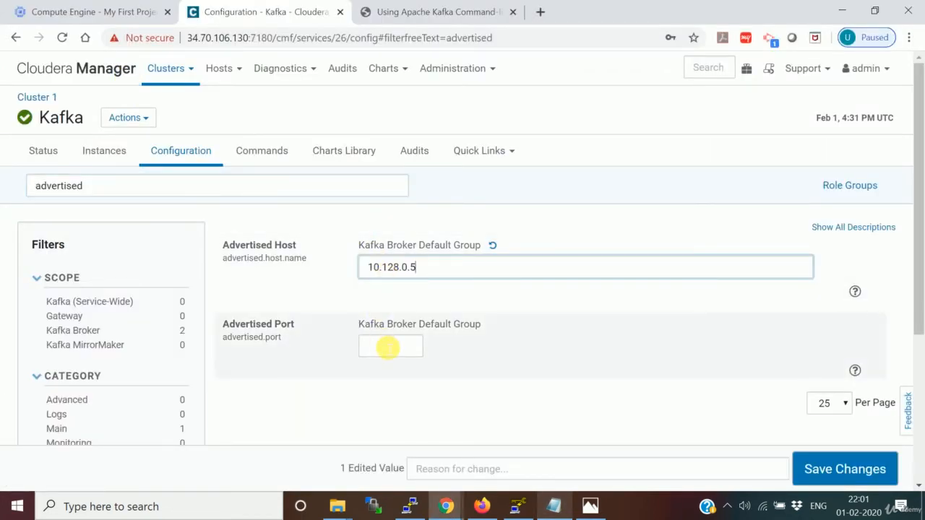
pyautogui.write('9092')
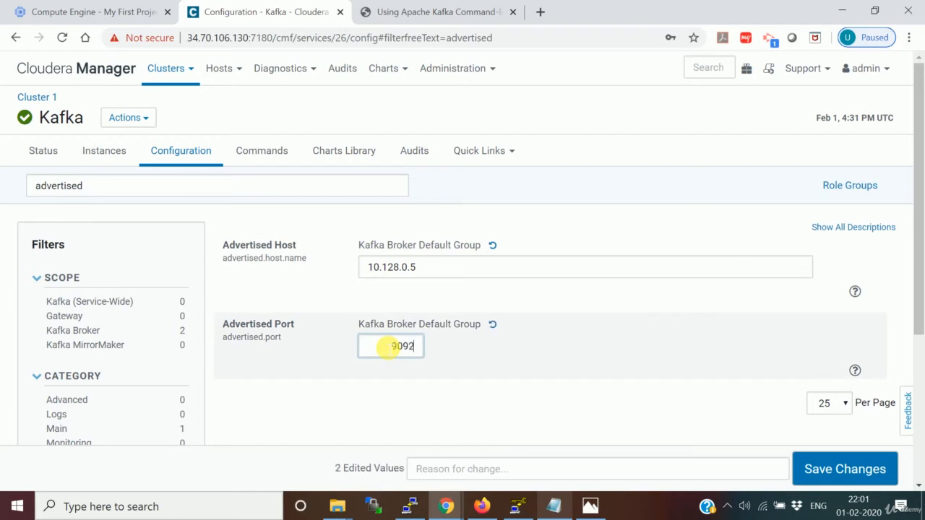
pyautogui.scroll(-3)
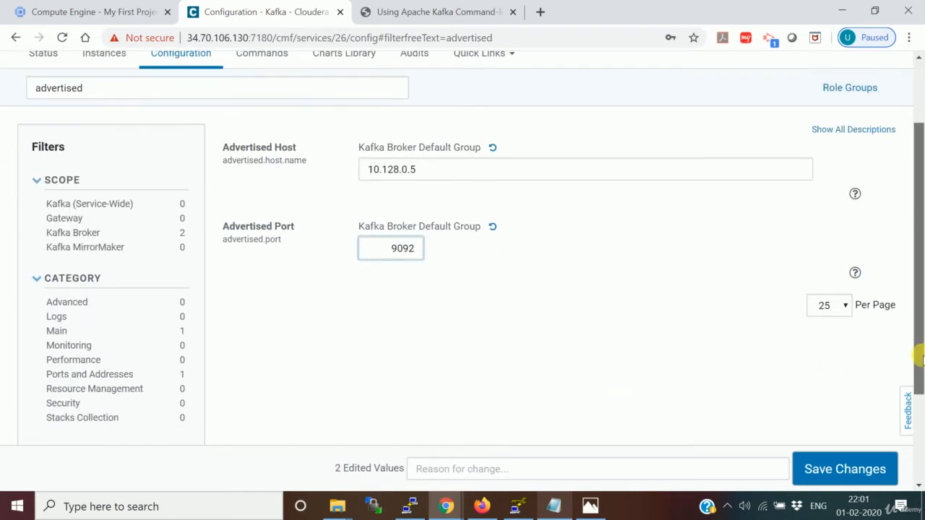
pyautogui.scroll(-3)
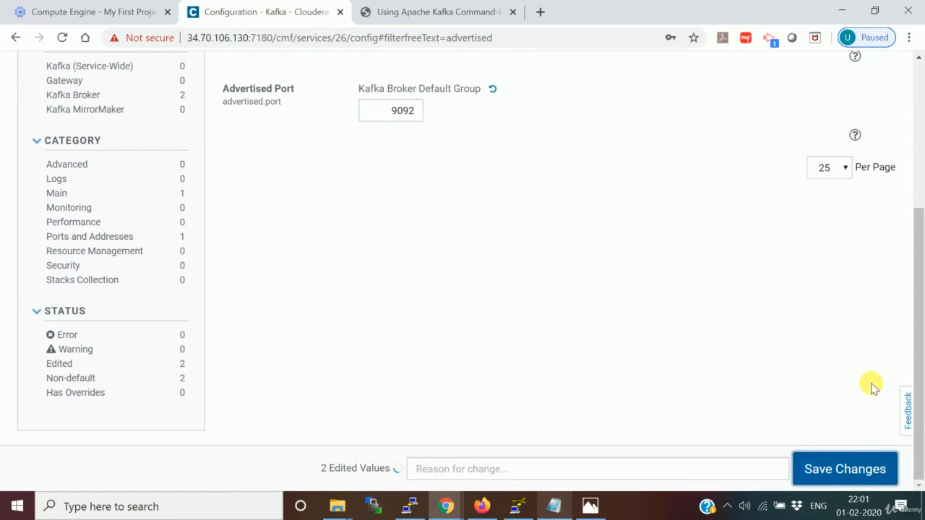
pyautogui.click(844, 468)
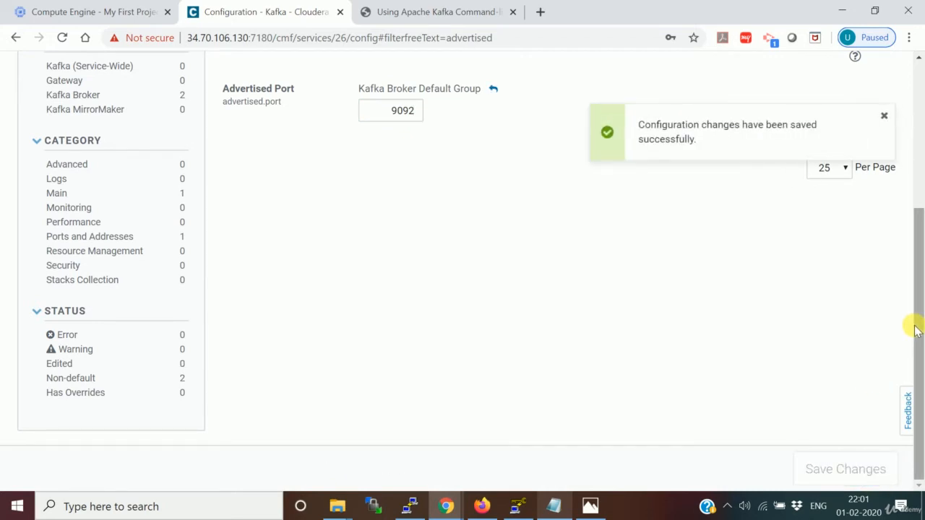
pyautogui.scroll(3)
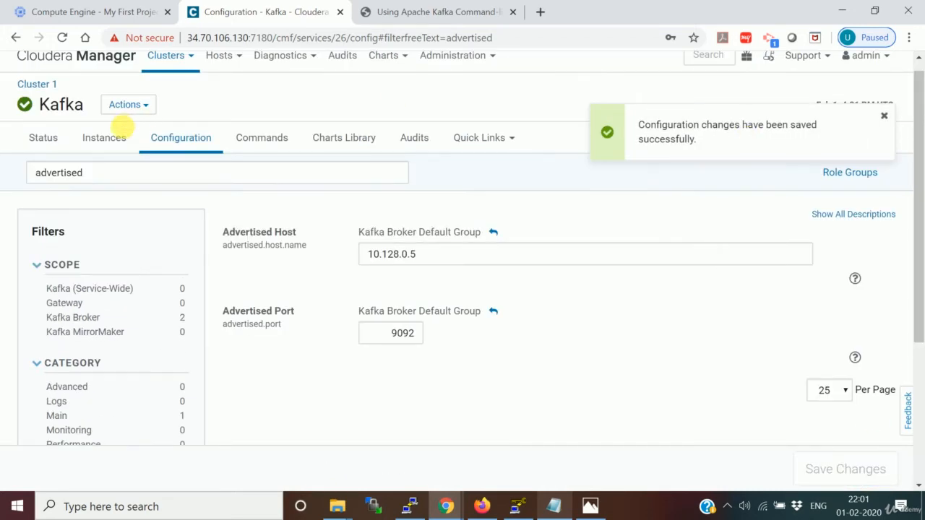
pyautogui.moveTo(138, 188)
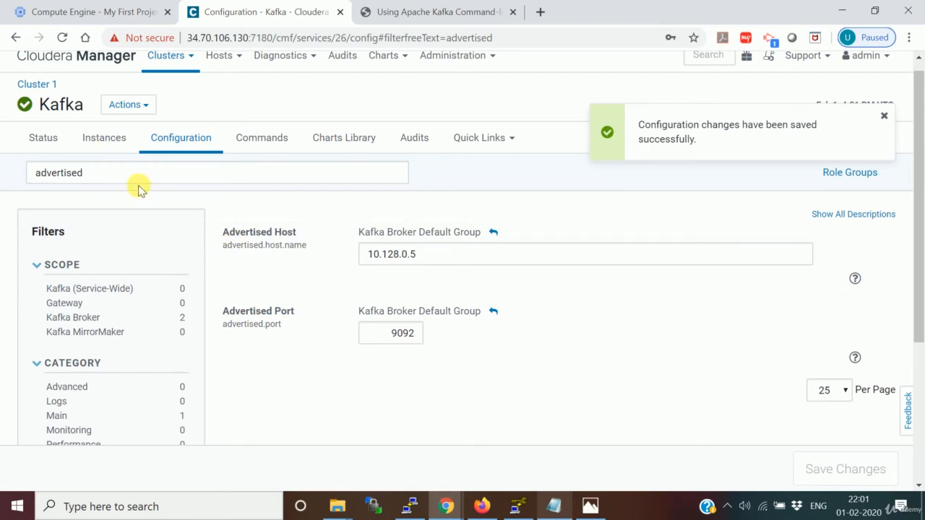
pyautogui.click(216, 172)
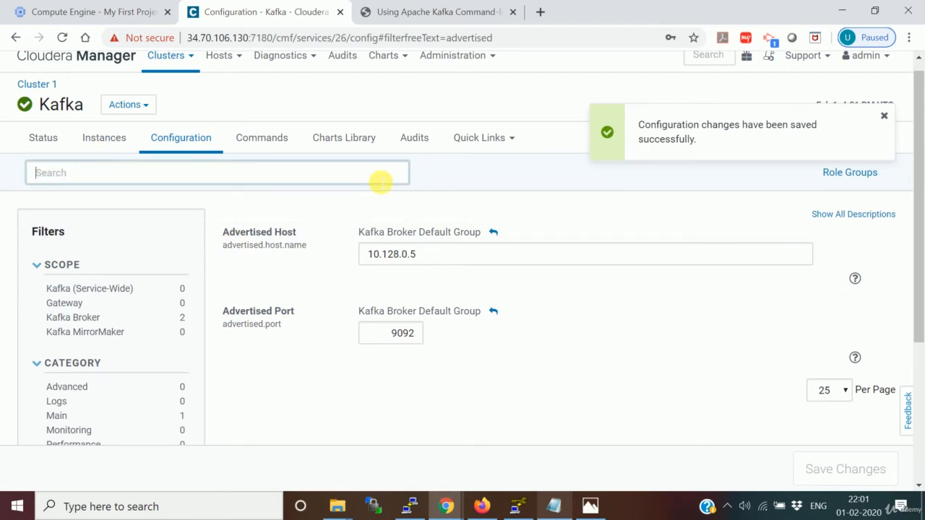
# - Limit settings to the Kafka (Service-Wide) scope and scroll through them
pyautogui.click(90, 302)
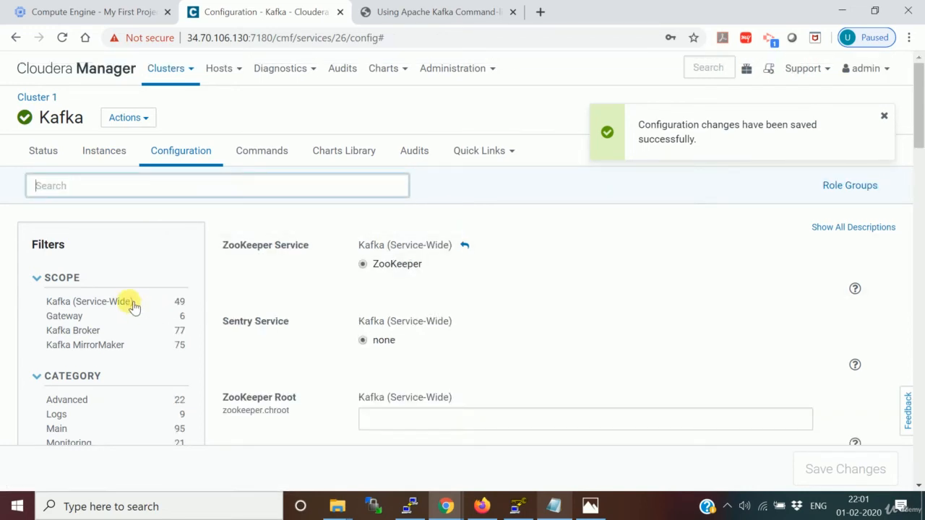
pyautogui.click(89, 302)
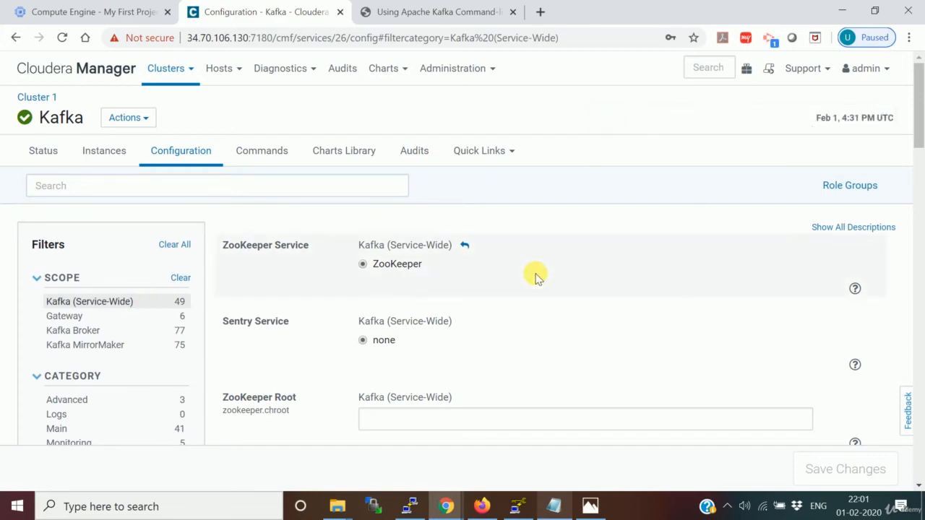
pyautogui.scroll(-3)
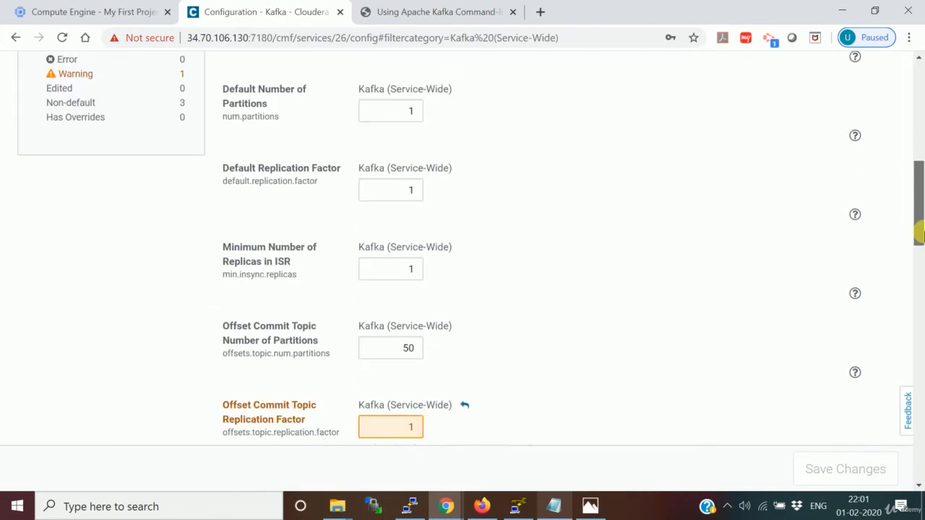
pyautogui.scroll(-3)
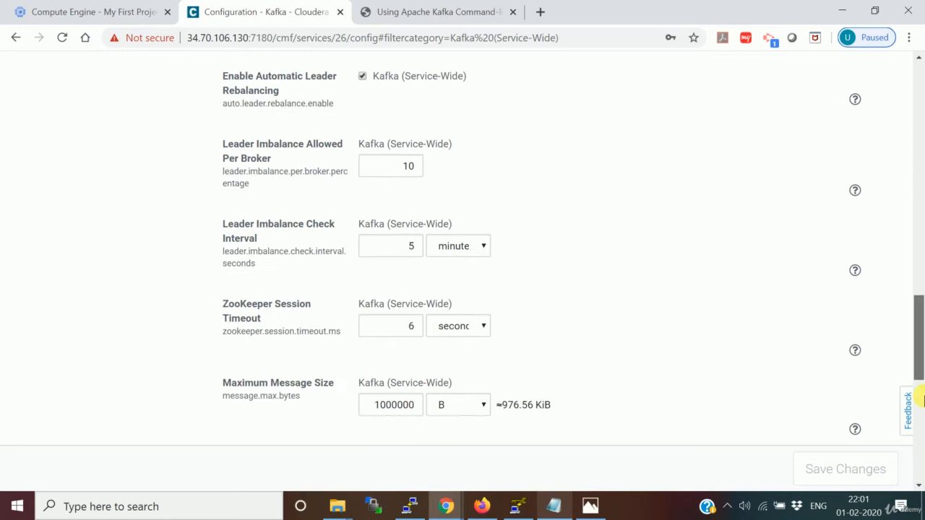
pyautogui.scroll(-3)
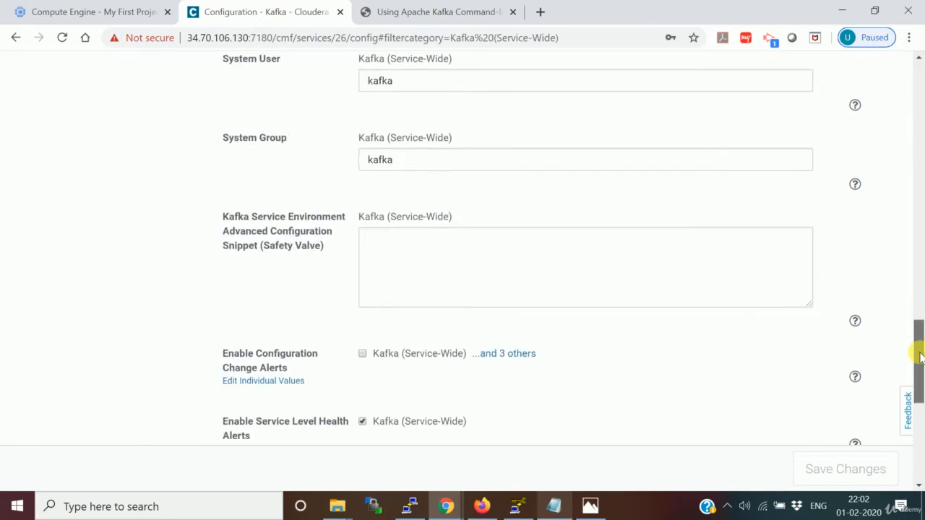
pyautogui.scroll(-3)
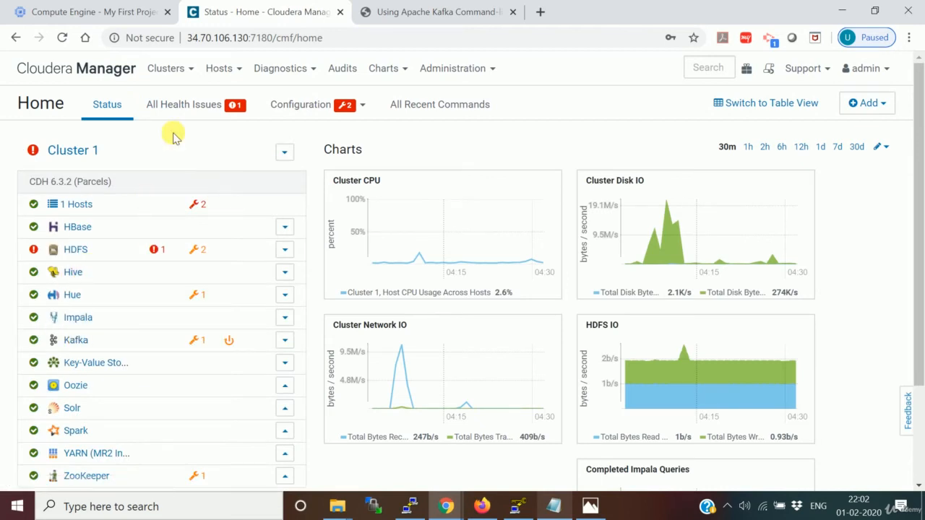
pyautogui.moveTo(146, 202)
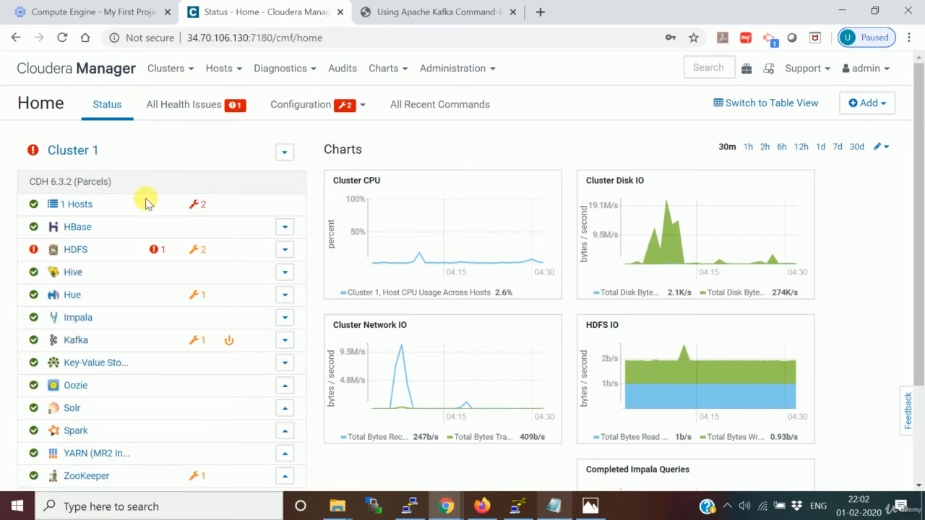
# - Reopen Kafka's Configuration page from the dashboard, browse it, and bring up the install notes
pyautogui.click(75, 340)
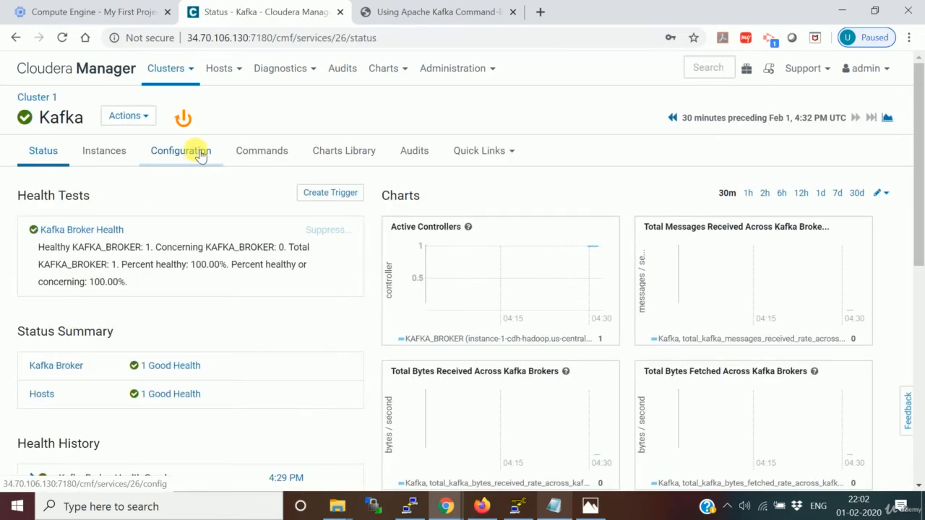
pyautogui.click(181, 151)
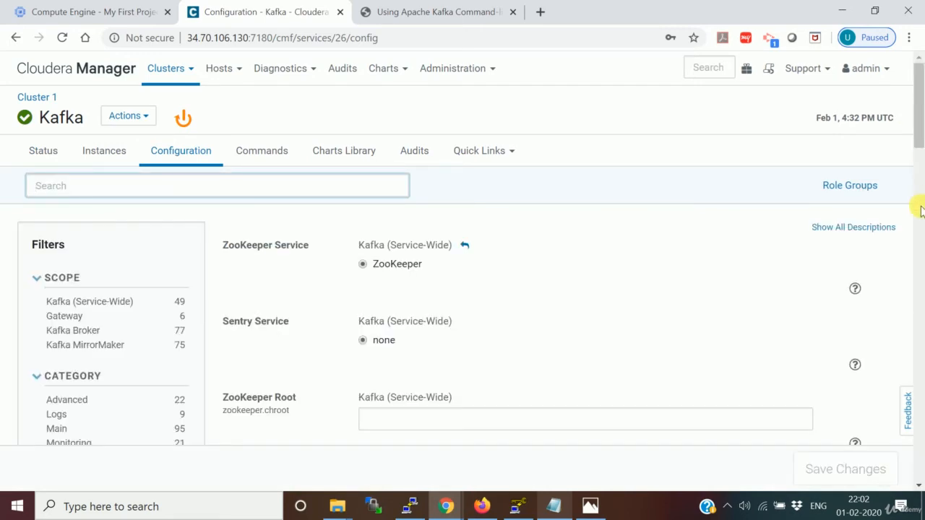
pyautogui.scroll(-3)
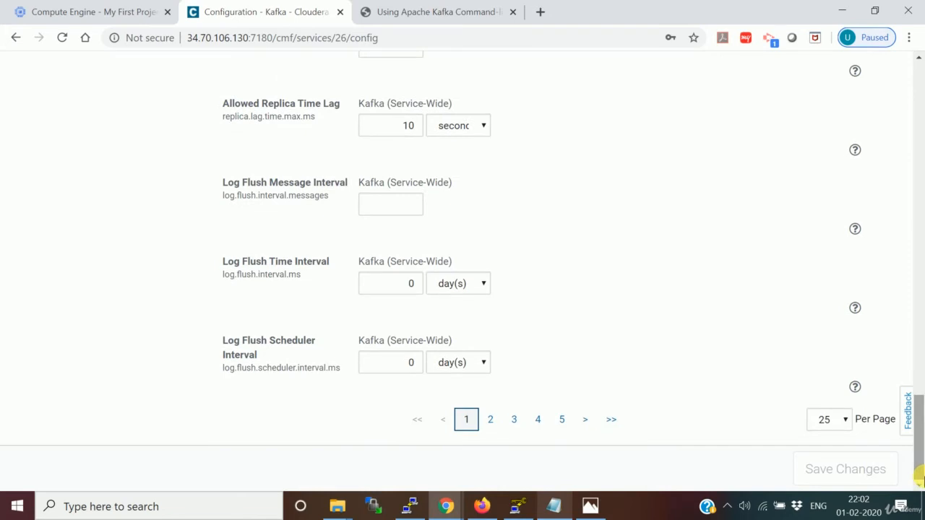
pyautogui.scroll(3)
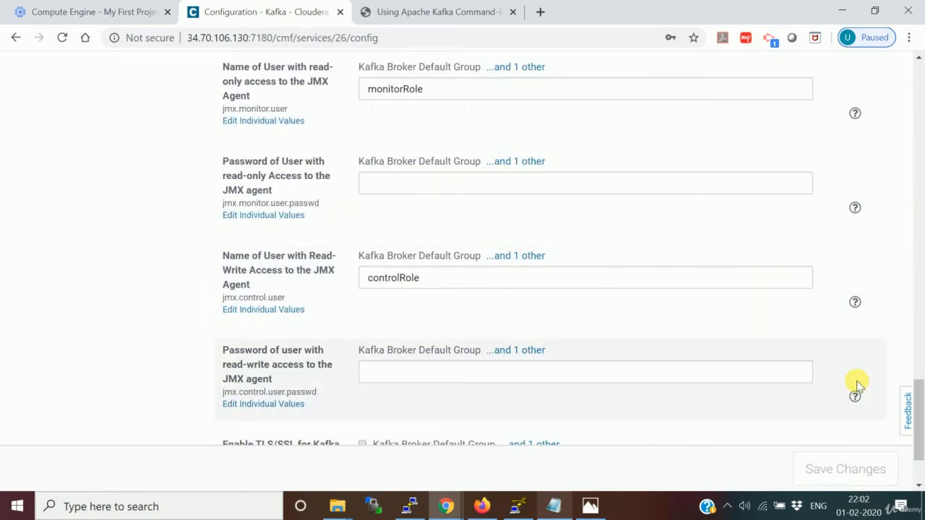
pyautogui.click(552, 506)
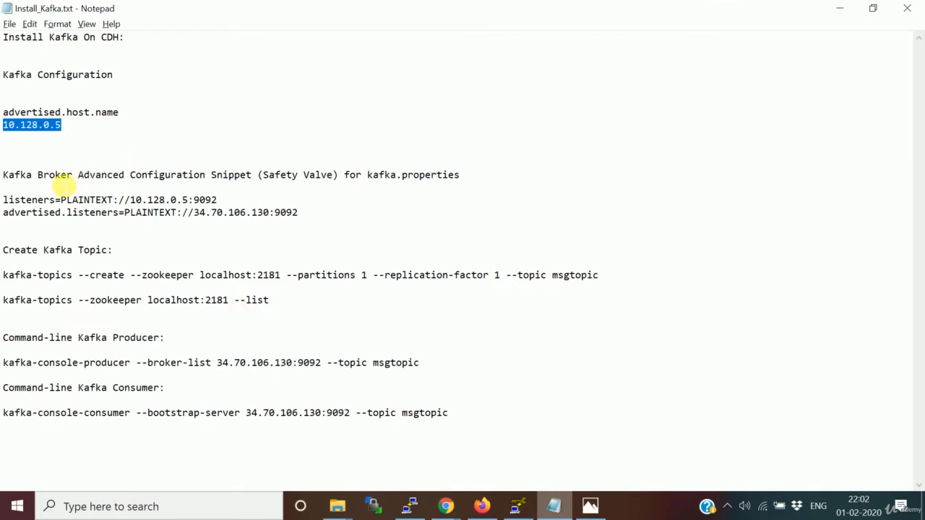
pyautogui.moveTo(246, 188)
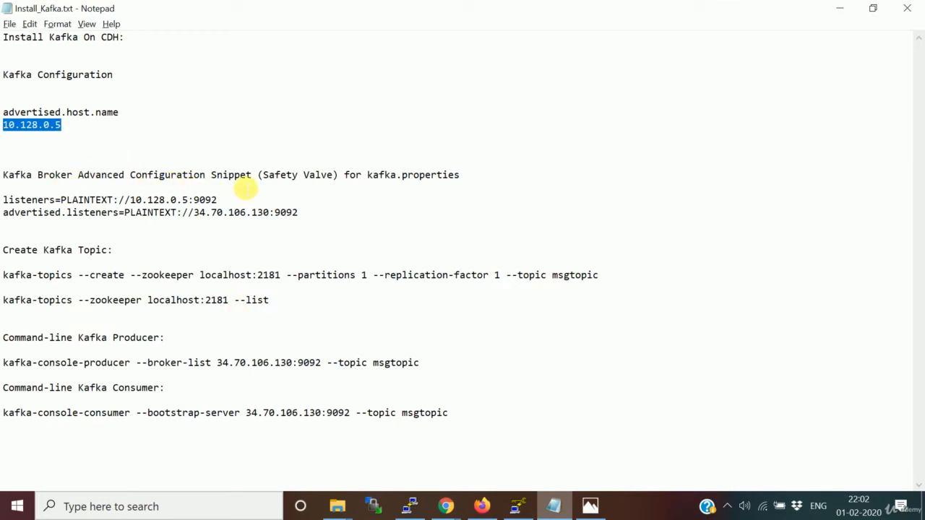
pyautogui.moveTo(268, 209)
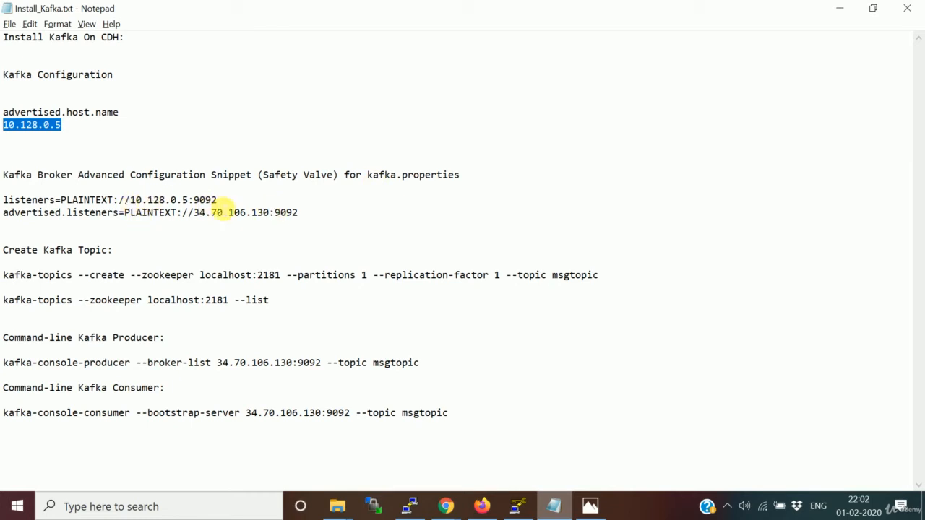
pyautogui.moveTo(253, 225)
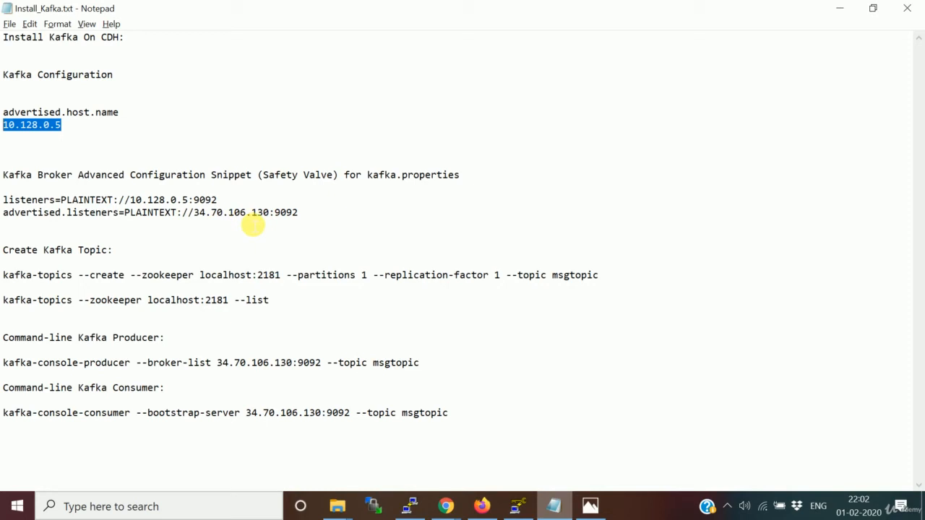
pyautogui.moveTo(50, 202)
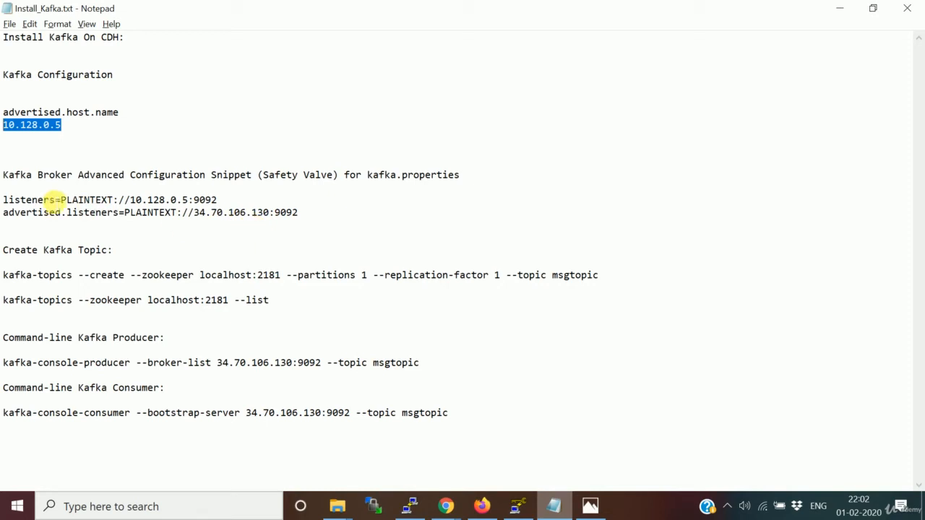
pyautogui.moveTo(349, 240)
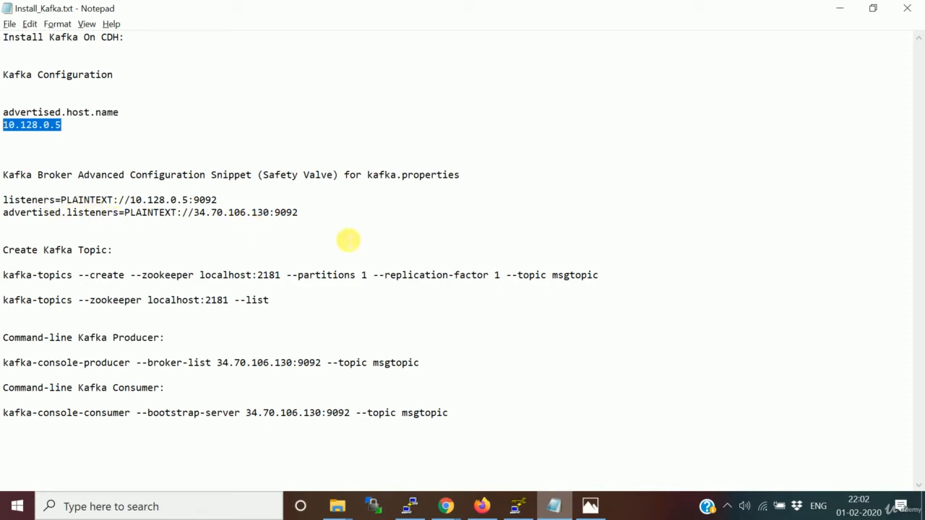
# - Select kafka.properties in the Safety Valve note line and return to the Kafka configuration
pyautogui.doubleClick(412, 175)
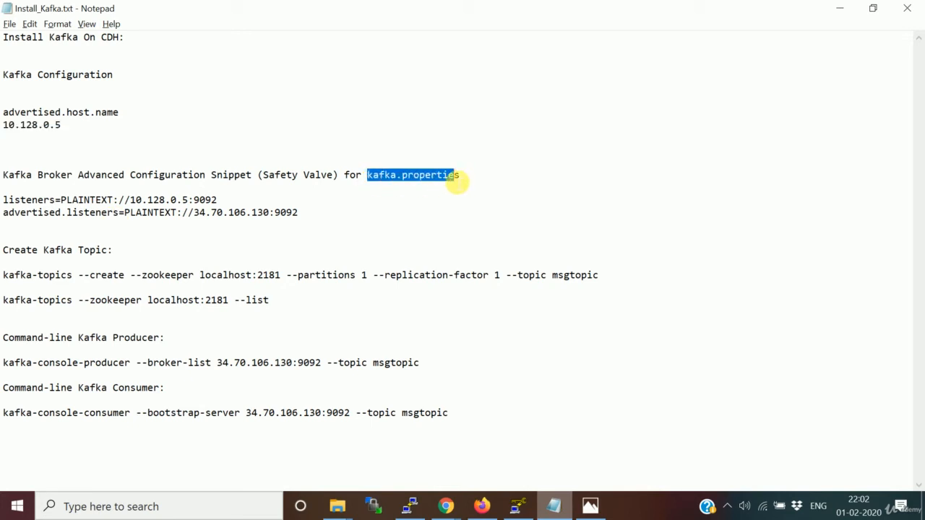
pyautogui.click(445, 506)
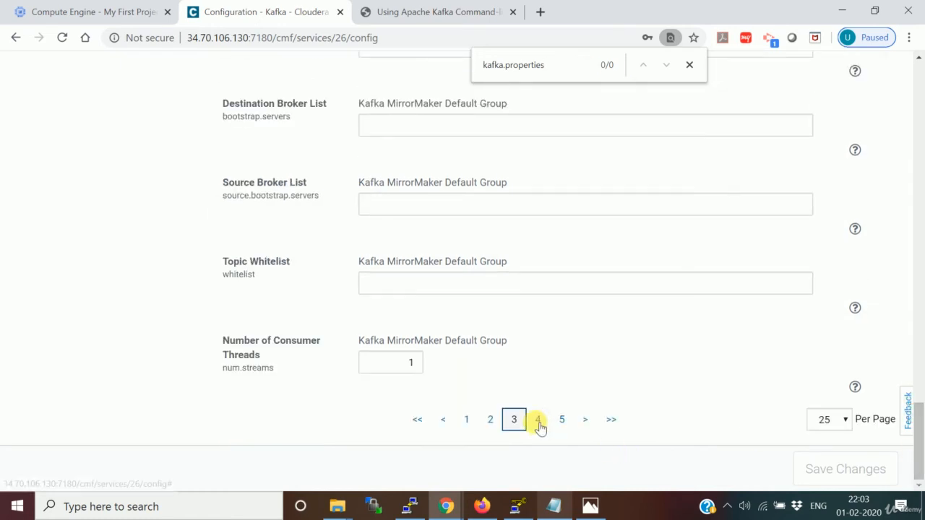
# - Page to the Kafka Broker Safety Valve for kafka.properties, then go back to the notes
pyautogui.click(538, 419)
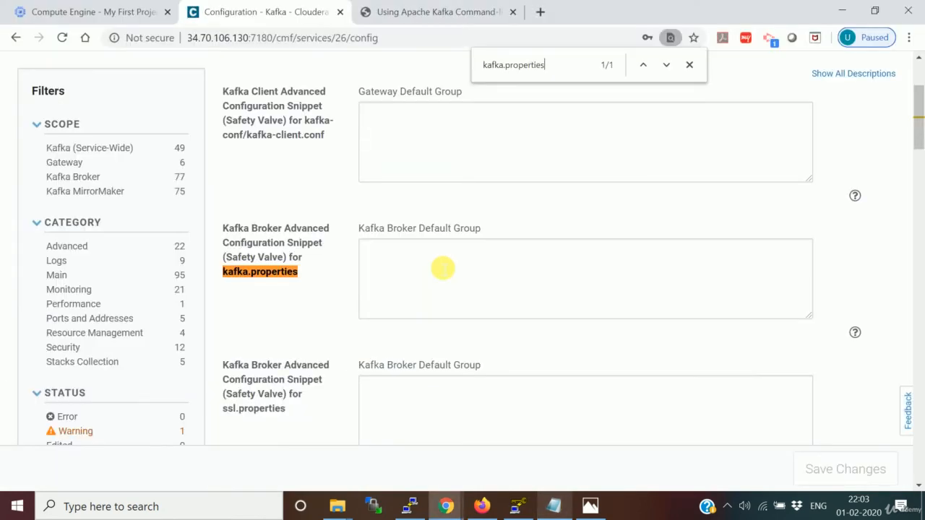
pyautogui.moveTo(668, 98)
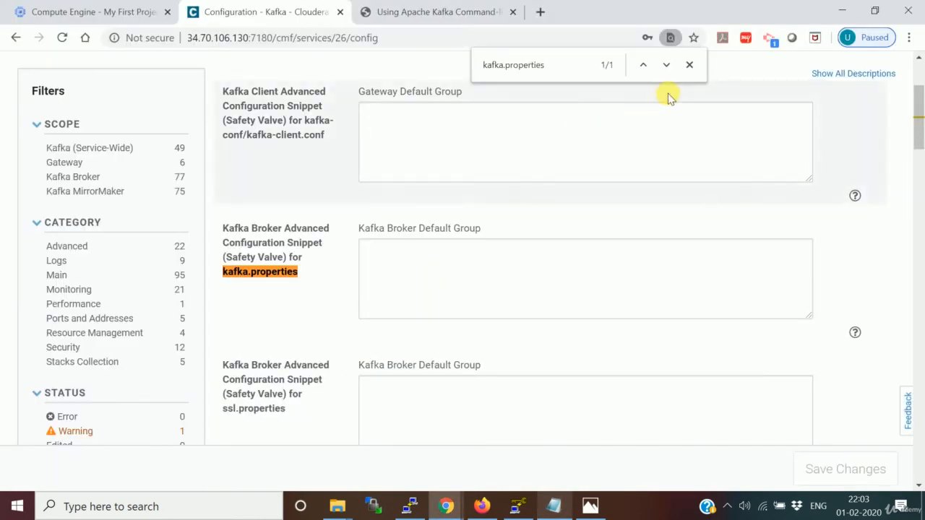
pyautogui.click(552, 505)
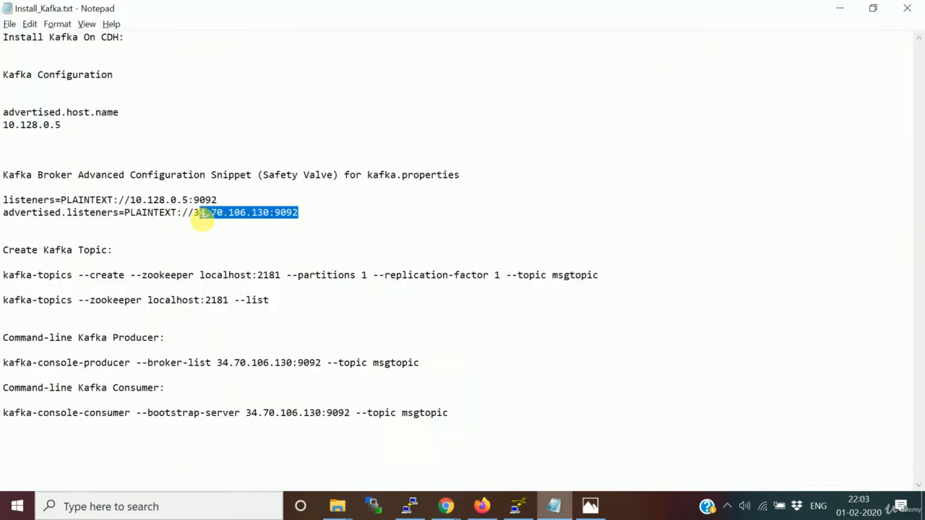
# - Paste the listeners and advertised.listeners lines into the kafka.properties snippet and save
pyautogui.moveTo(203, 213); pyautogui.dragTo(3, 199)
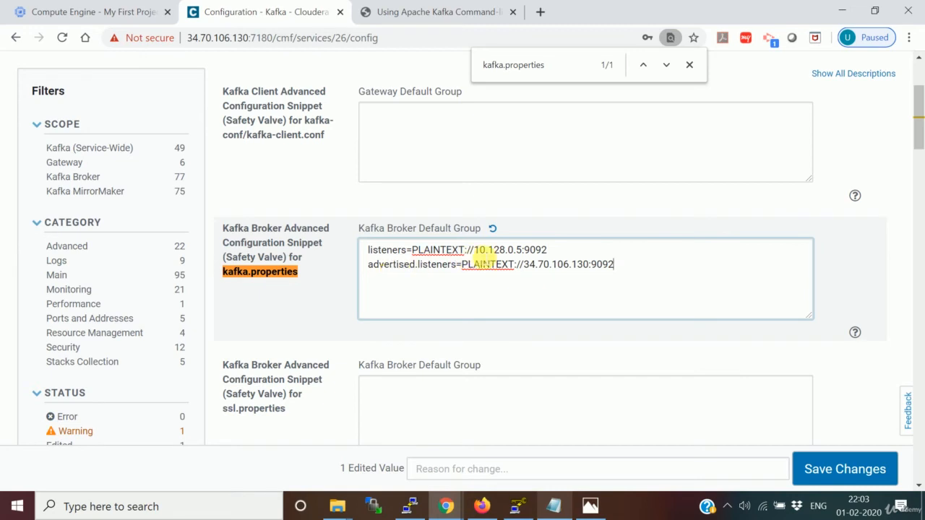
pyautogui.moveTo(476, 248); pyautogui.dragTo(546, 249)
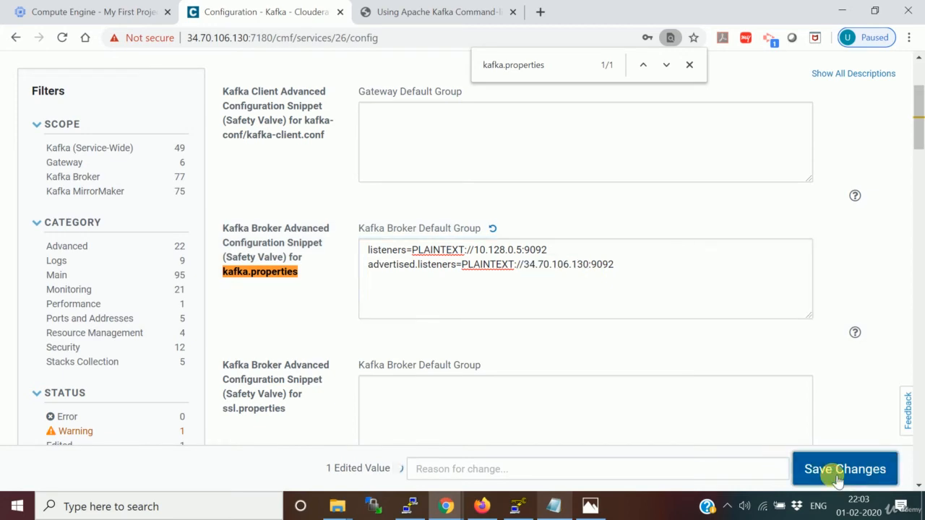
pyautogui.click(844, 468)
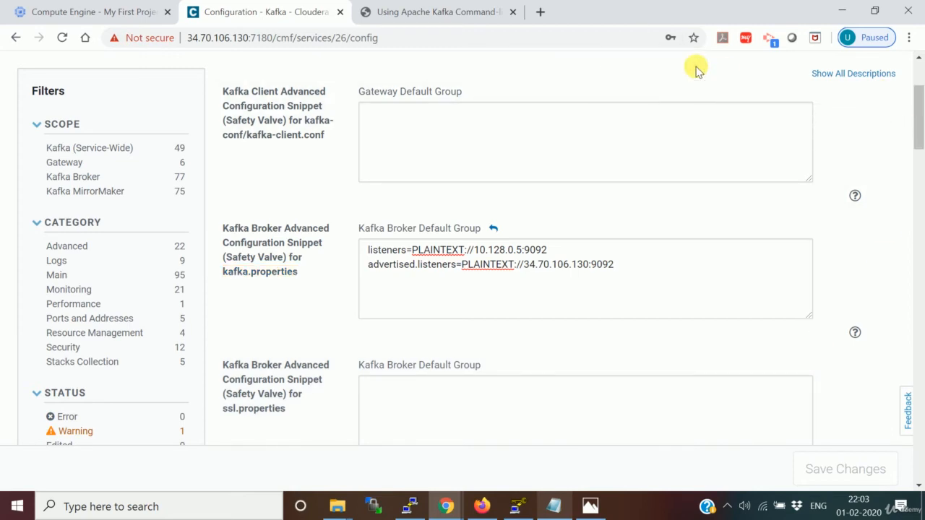
pyautogui.scroll(3)
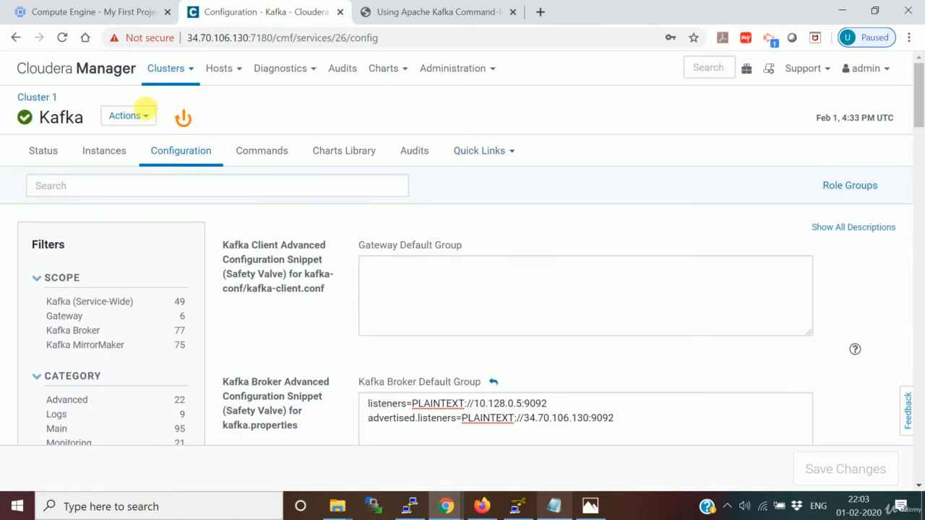
pyautogui.click(127, 116)
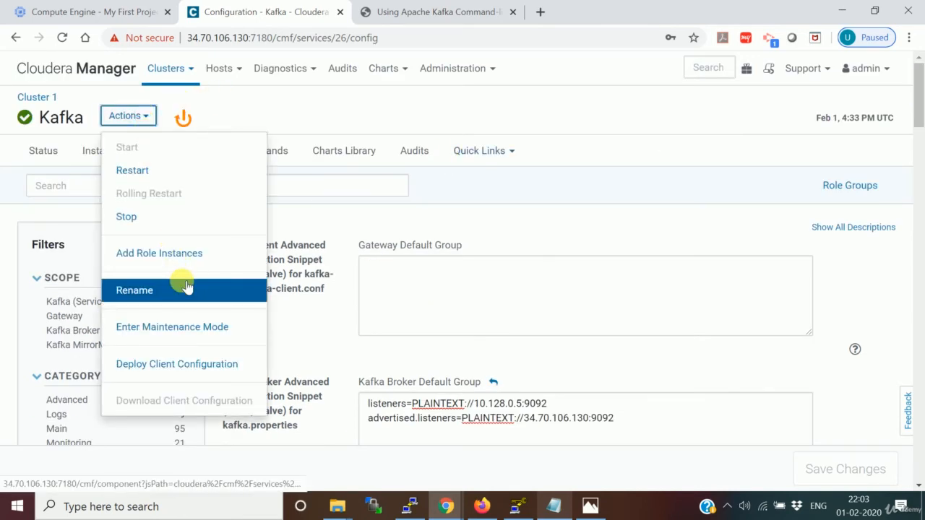
pyautogui.moveTo(170, 171)
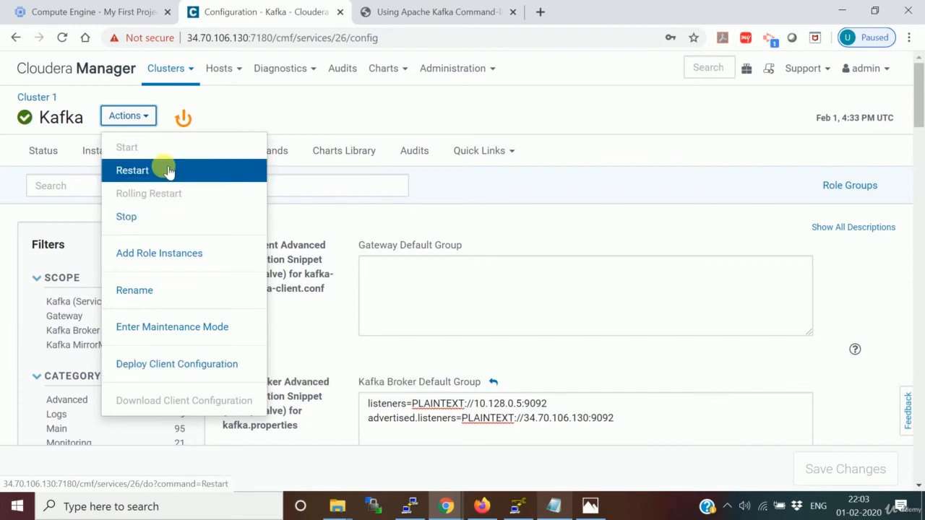
# - Restart the Kafka service via Actions > Restart and close the finished summary
pyautogui.click(132, 171)
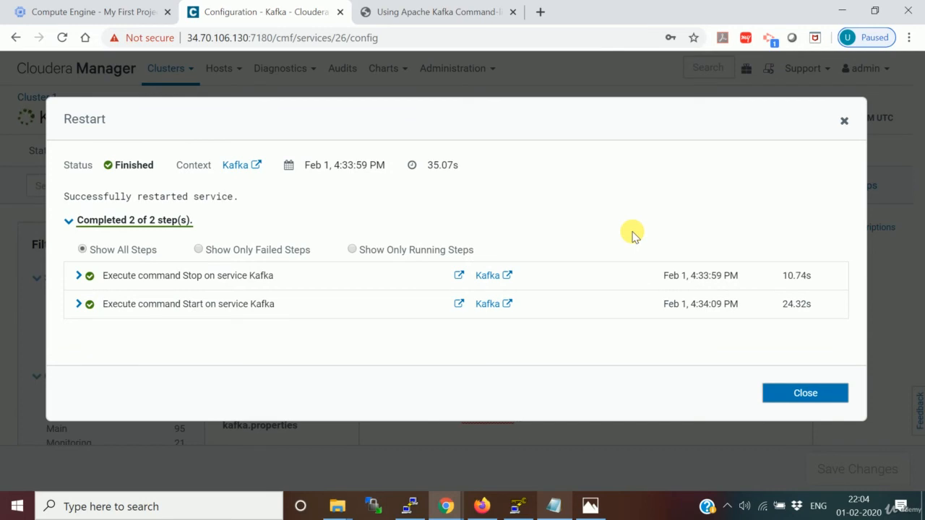
pyautogui.click(804, 393)
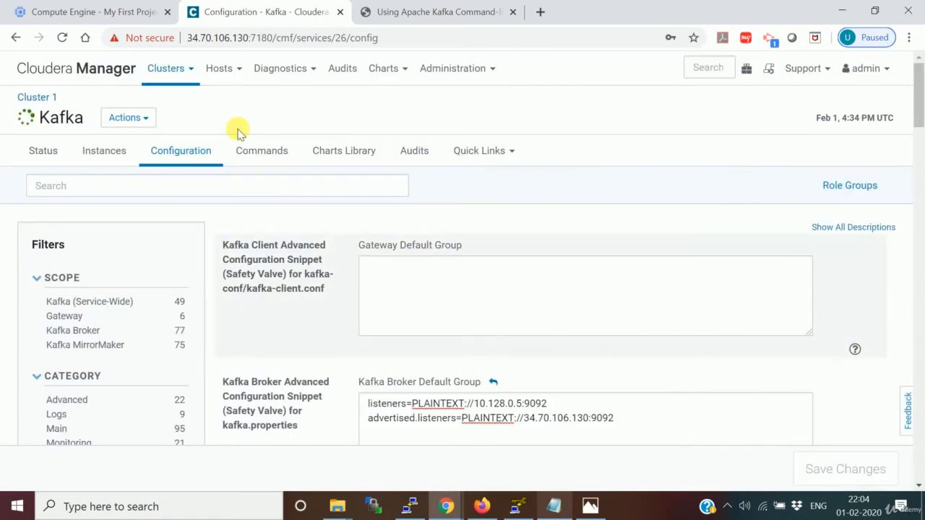
# - Deploy Kafka's client configuration via Actions, confirm, dismiss the summary, and return to the cluster home page
pyautogui.click(127, 117)
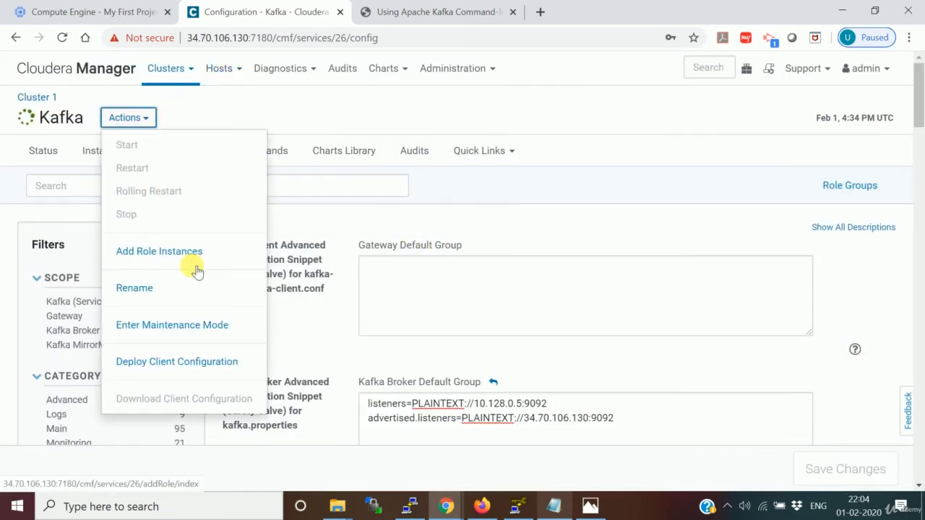
pyautogui.click(176, 361)
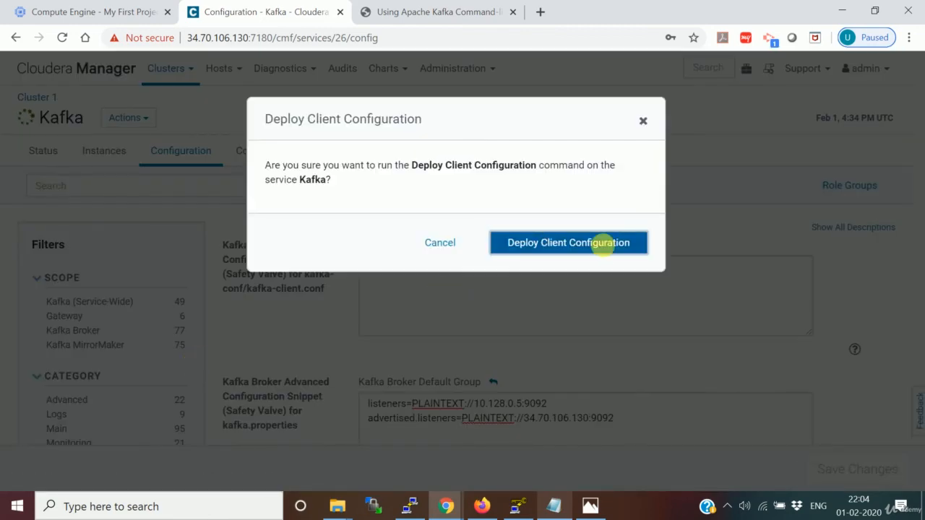
pyautogui.click(569, 243)
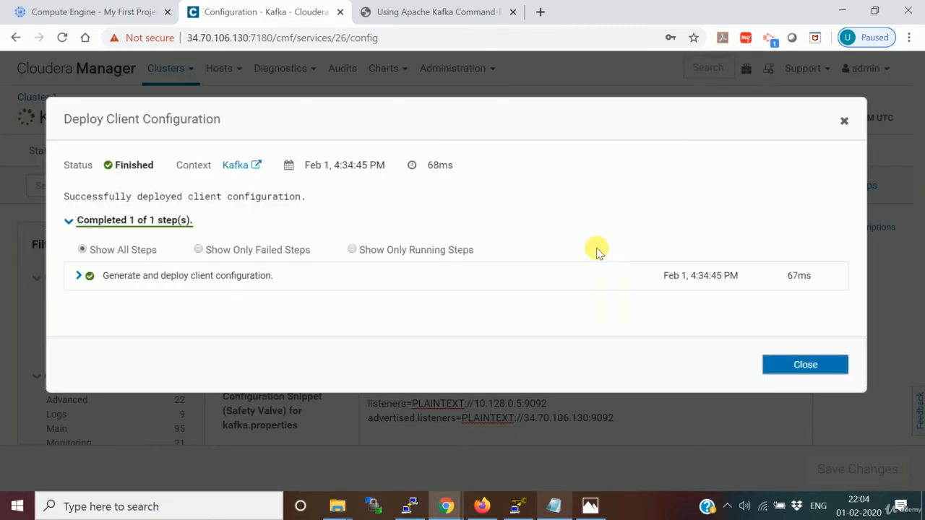
pyautogui.click(804, 364)
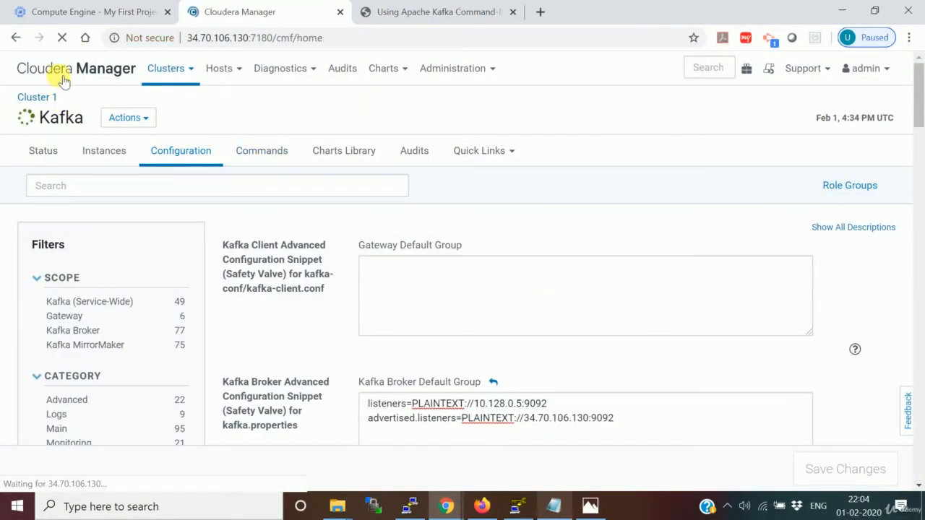
pyautogui.click(75, 67)
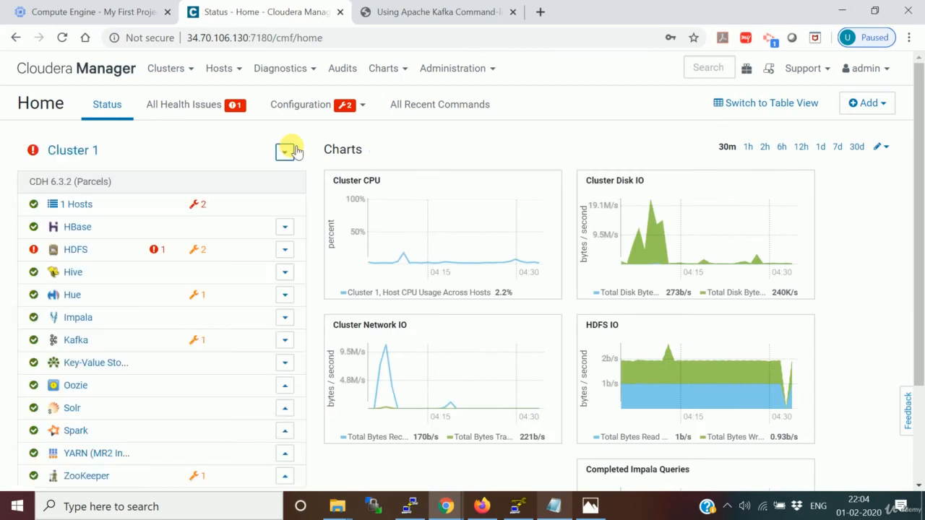
pyautogui.moveTo(535, 89)
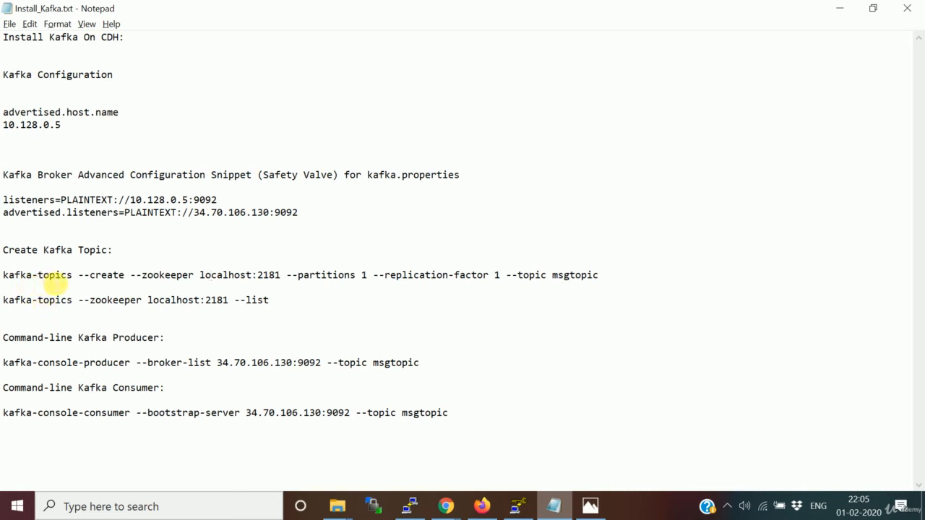
# - Select and copy the kafka-topics --create line for msgtopic, then switch to the PuTTY terminal
pyautogui.doubleClick(84, 275)
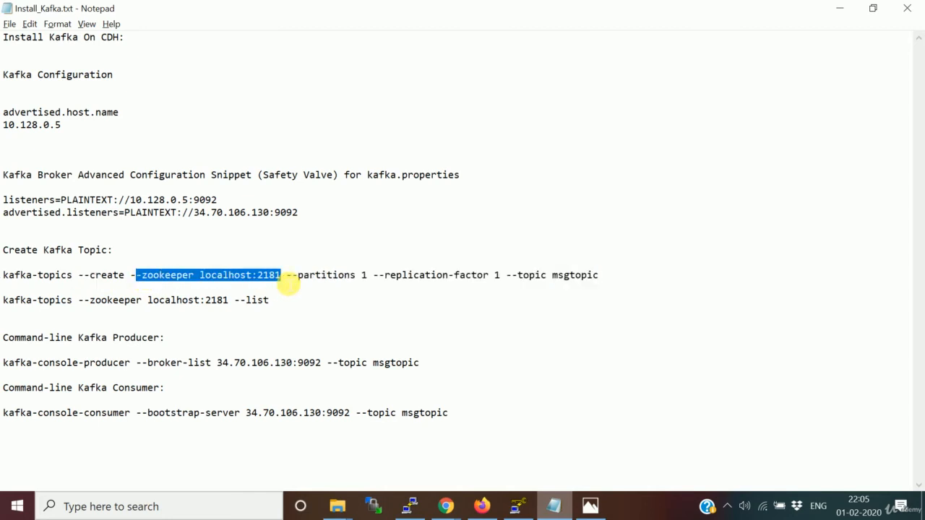
pyautogui.moveTo(507, 281)
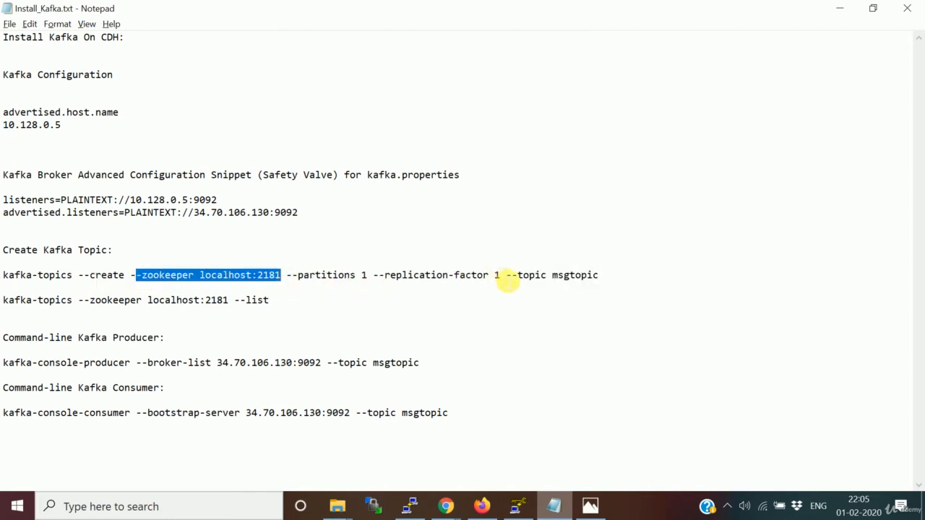
pyautogui.moveTo(136, 274); pyautogui.dragTo(600, 275)
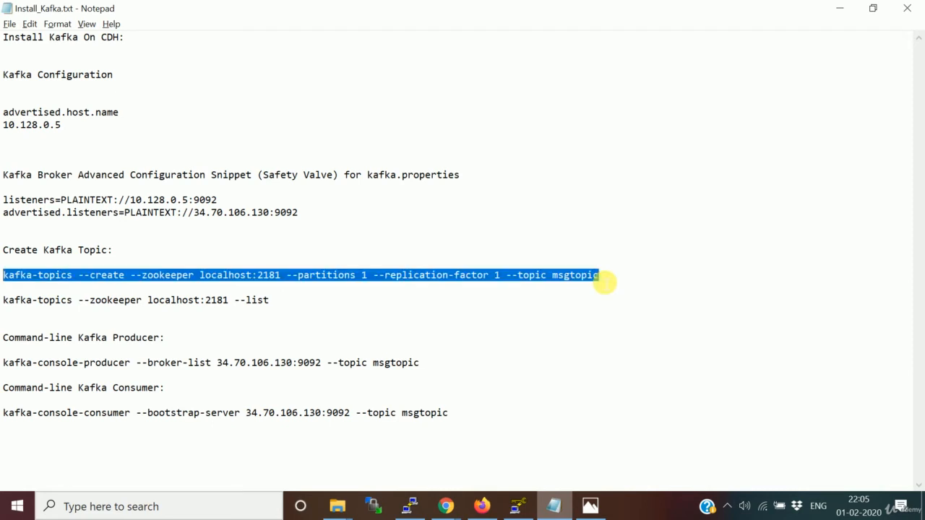
pyautogui.click(410, 506)
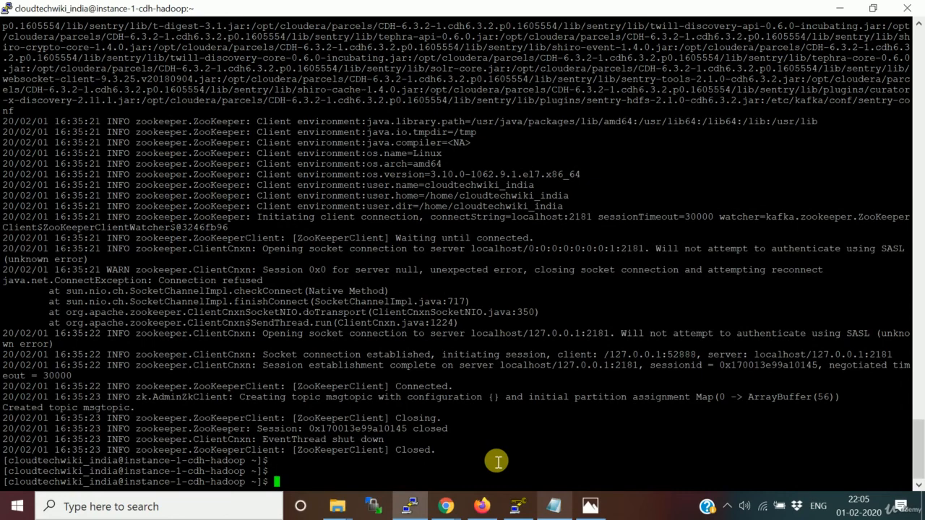
pyautogui.moveTo(521, 309)
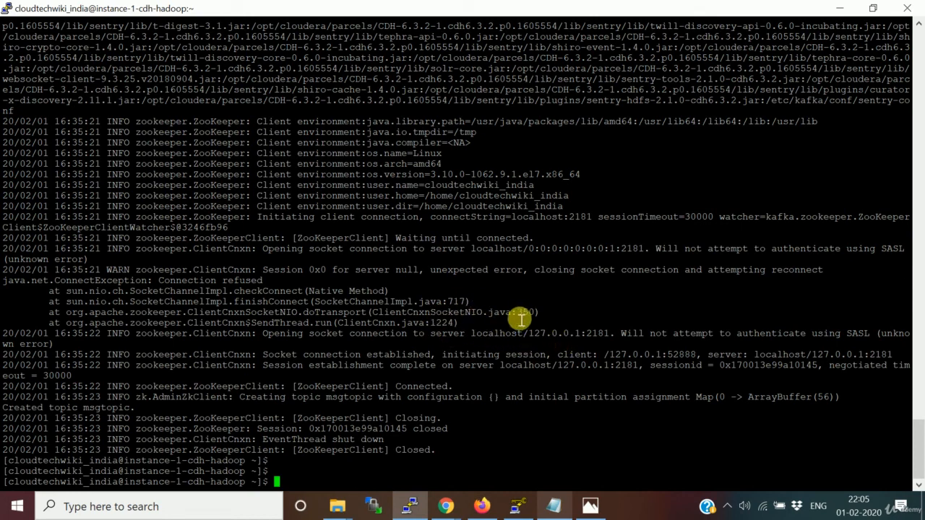
pyautogui.moveTo(620, 393)
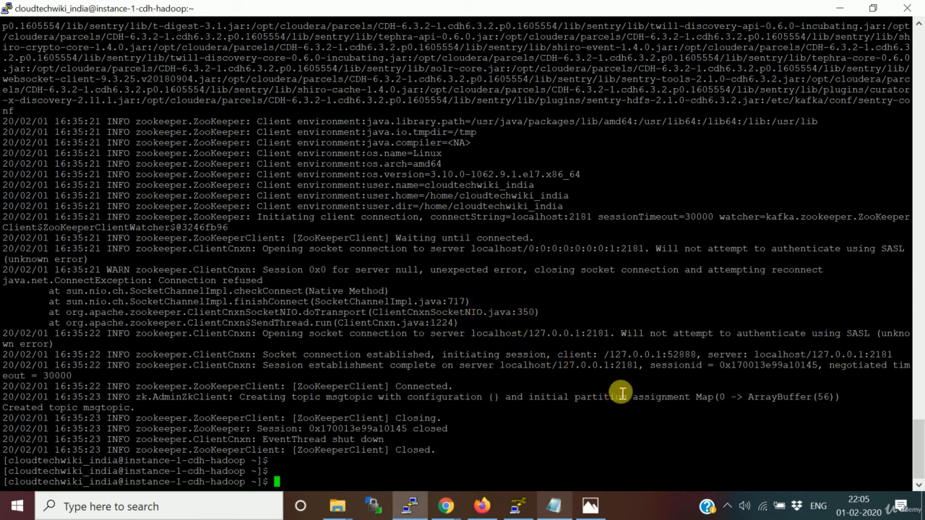
pyautogui.moveTo(613, 403)
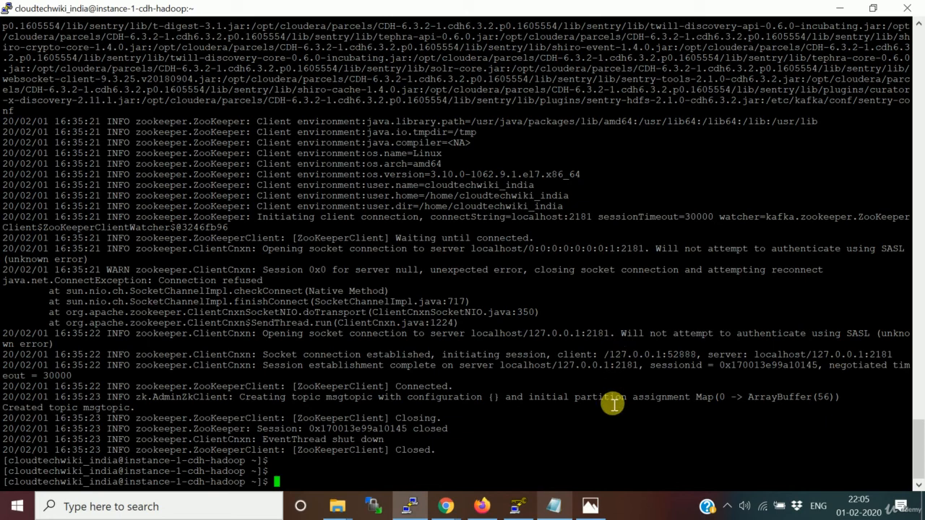
pyautogui.moveTo(399, 425)
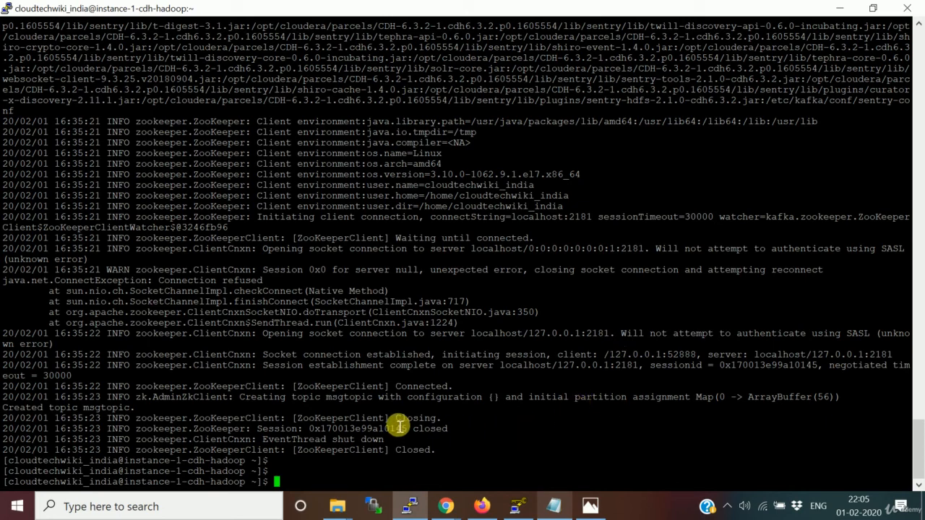
pyautogui.moveTo(562, 396)
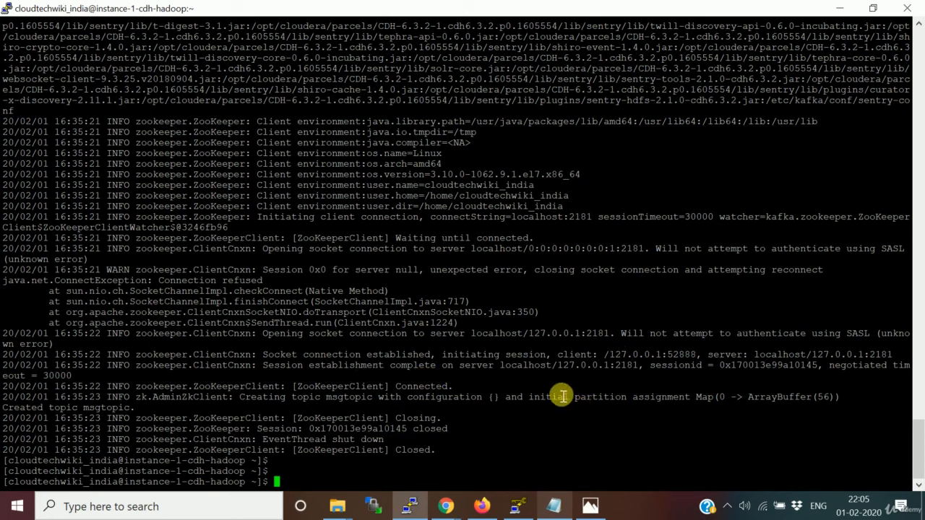
pyautogui.moveTo(581, 390)
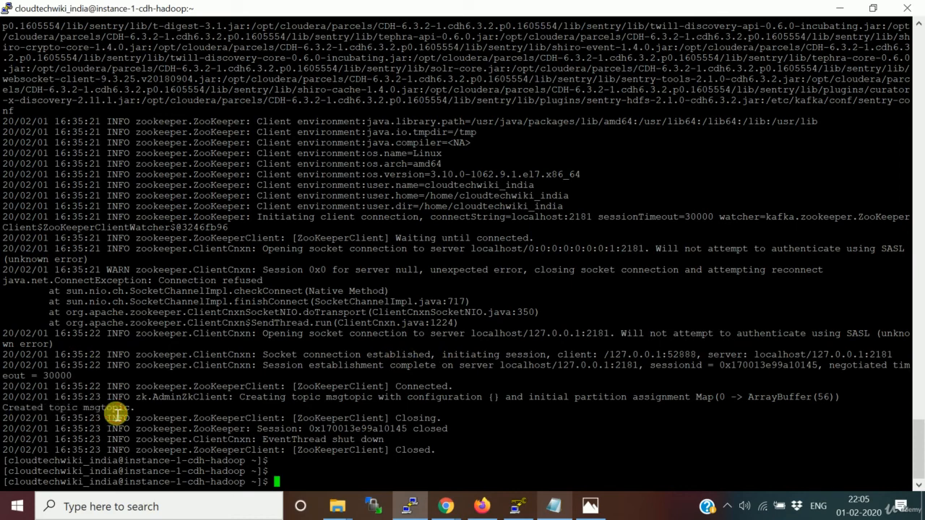
# - After reviewing 'Created topic msgtopic' in PuTTY, return to the Notepad command notes
pyautogui.click(553, 506)
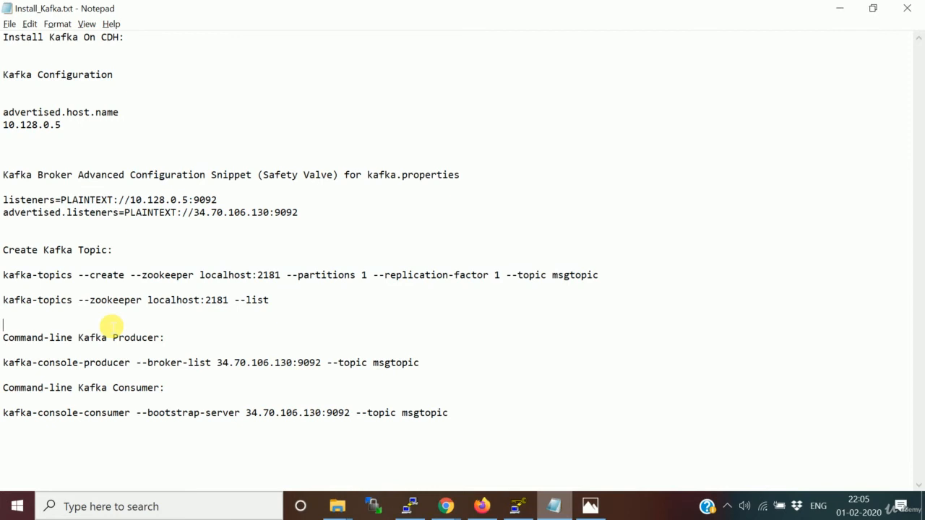
# - Run the kafka-topics --list command in PuTTY, confirm msgtopic appears, then clear the terminal
pyautogui.tripleClick(109, 299)
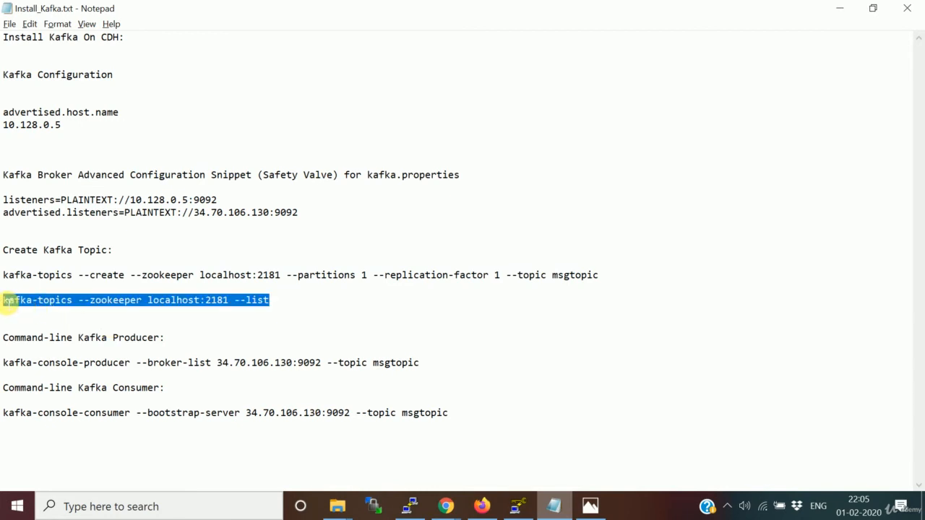
pyautogui.click(410, 506)
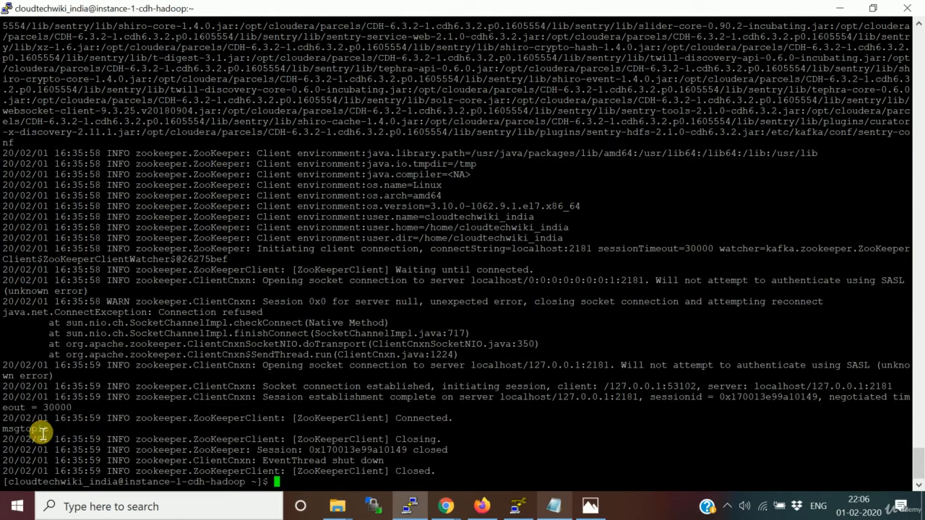
pyautogui.doubleClick(23, 427)
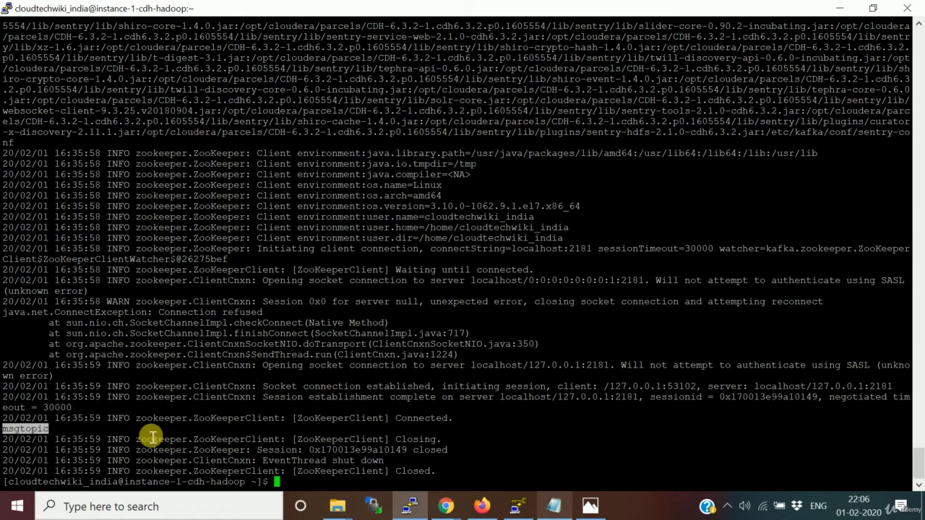
pyautogui.write('clear')
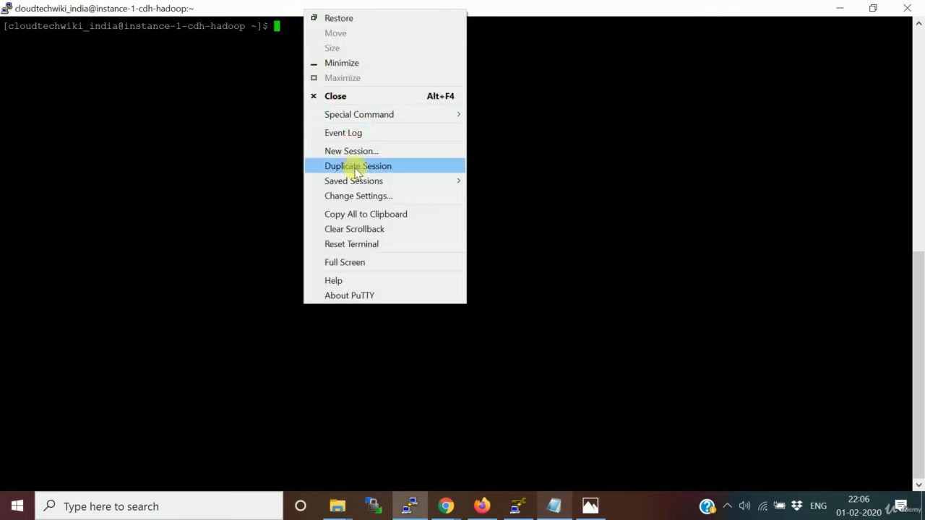
# - Duplicate the PuTTY session for a consumer and send 'hello kafka' from the console producer
pyautogui.click(358, 164)
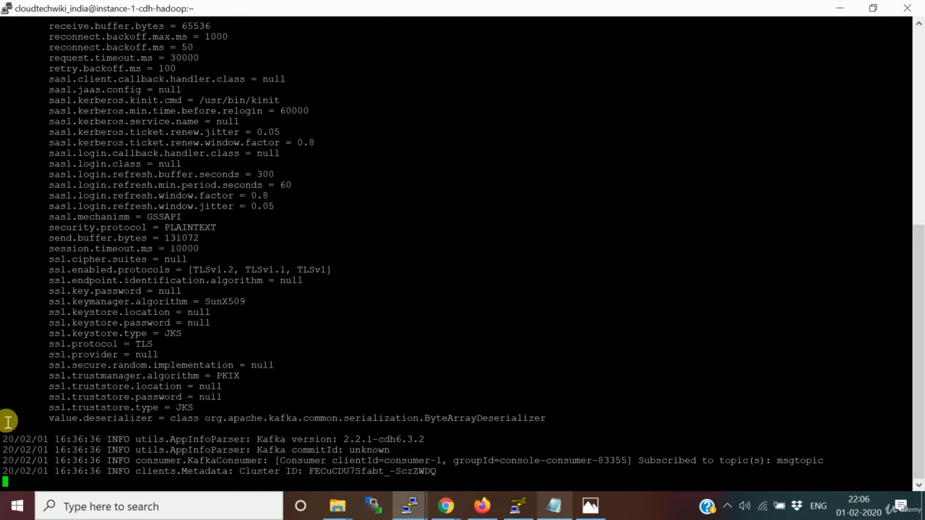
pyautogui.scroll(-3)
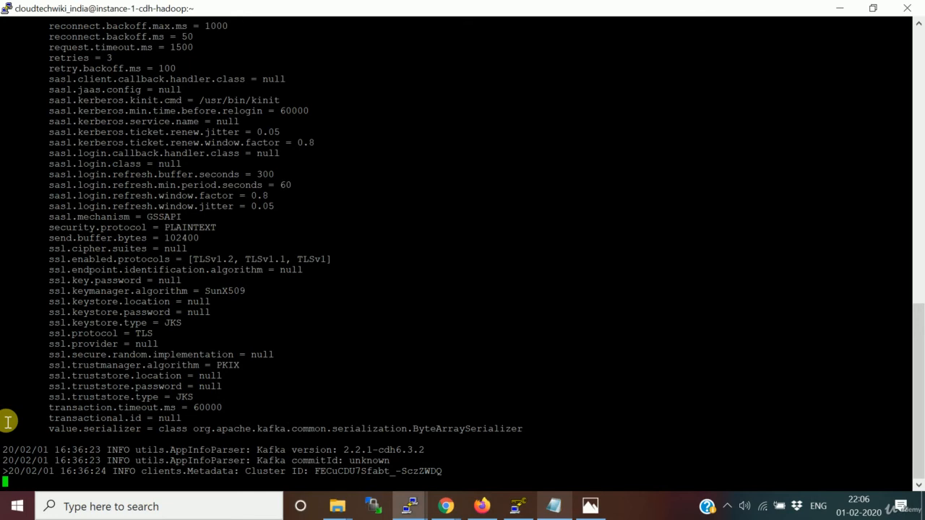
pyautogui.write('hello')
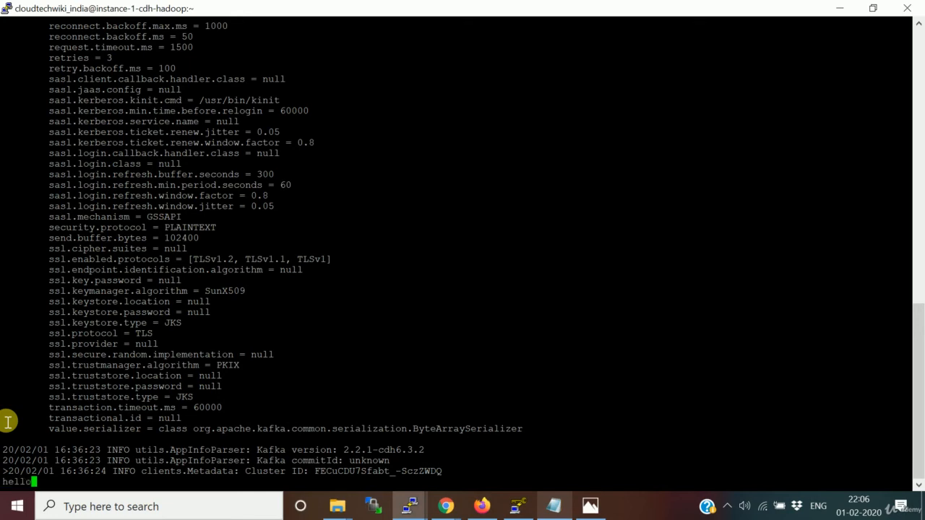
pyautogui.write('kaf')
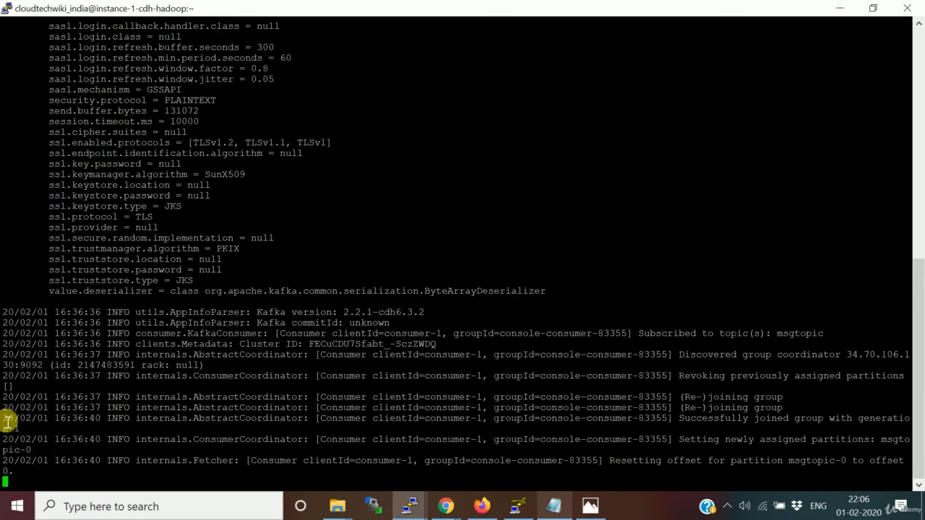
pyautogui.write('hello kafka')
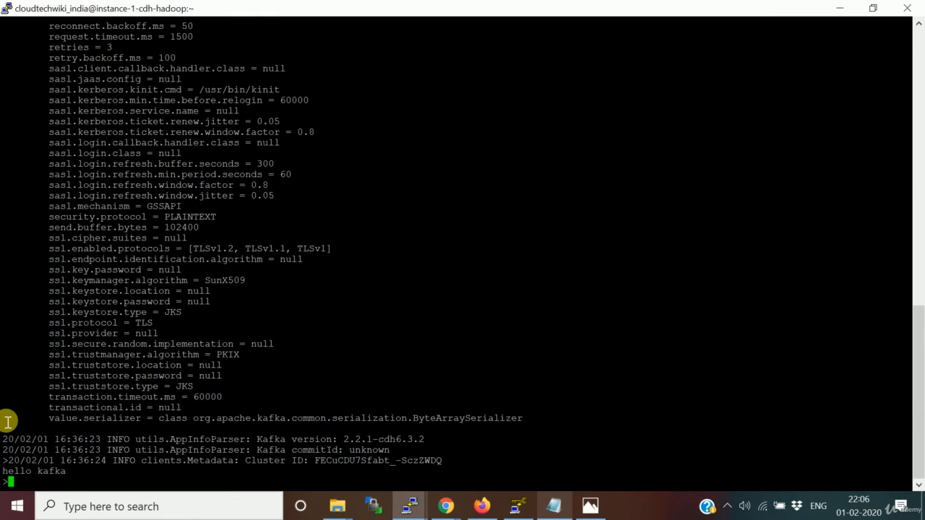
# - Send 'spark with kafka works well', see both messages in the consumer, then stop the producer with Ctrl+C
pyautogui.write('spark')
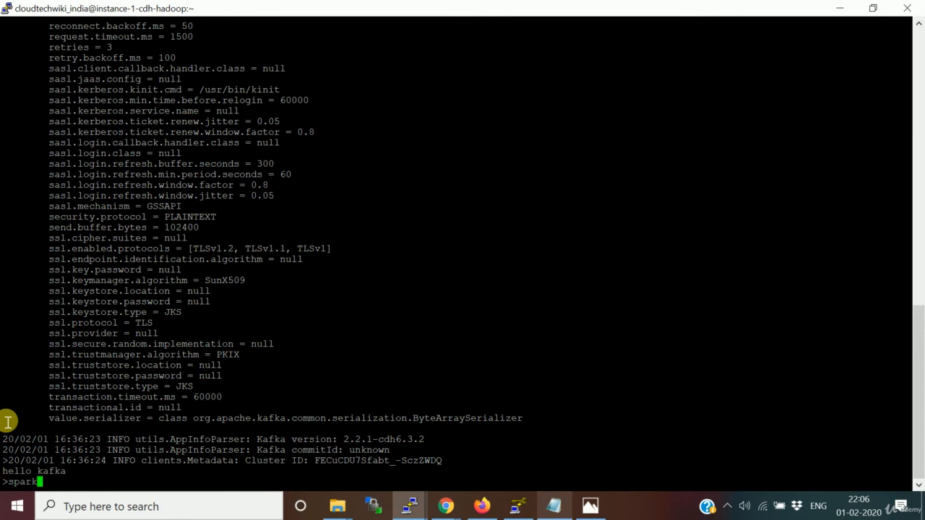
pyautogui.write('with kafka wo')
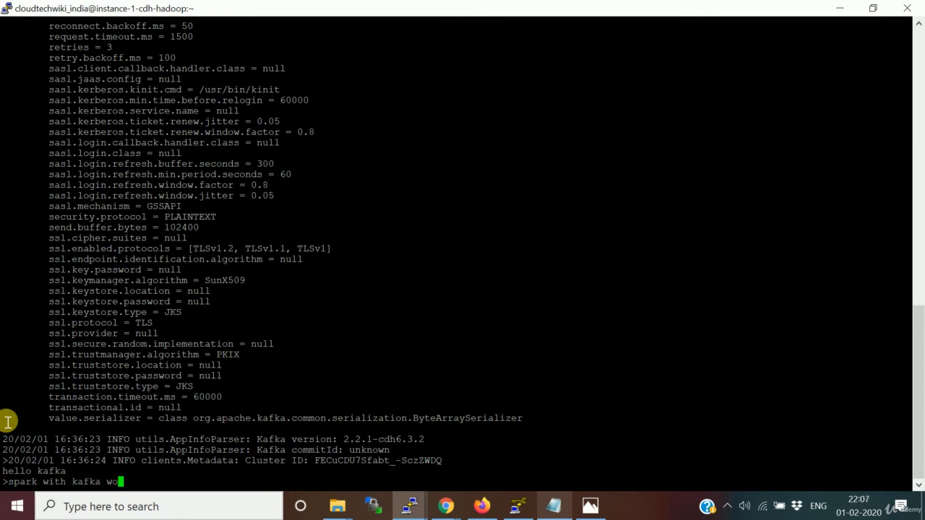
pyautogui.write('rks')
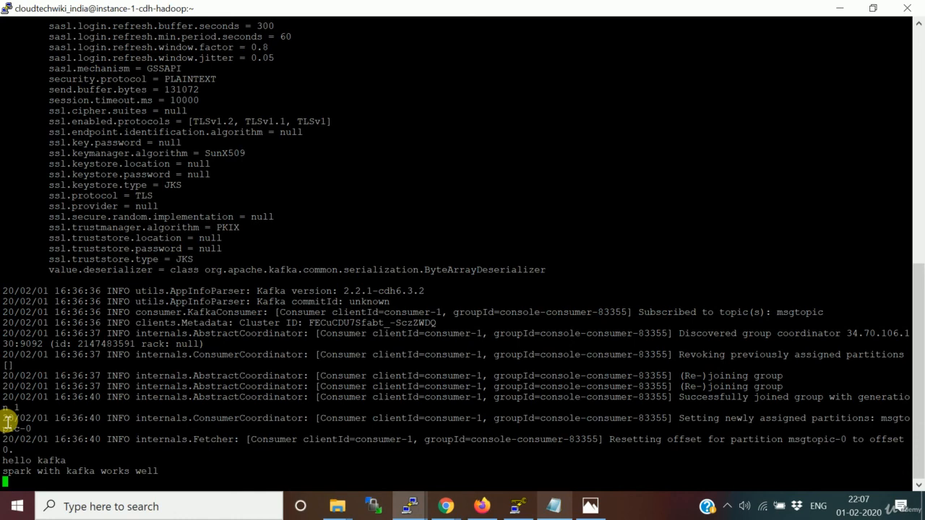
pyautogui.press('ctrl+c')
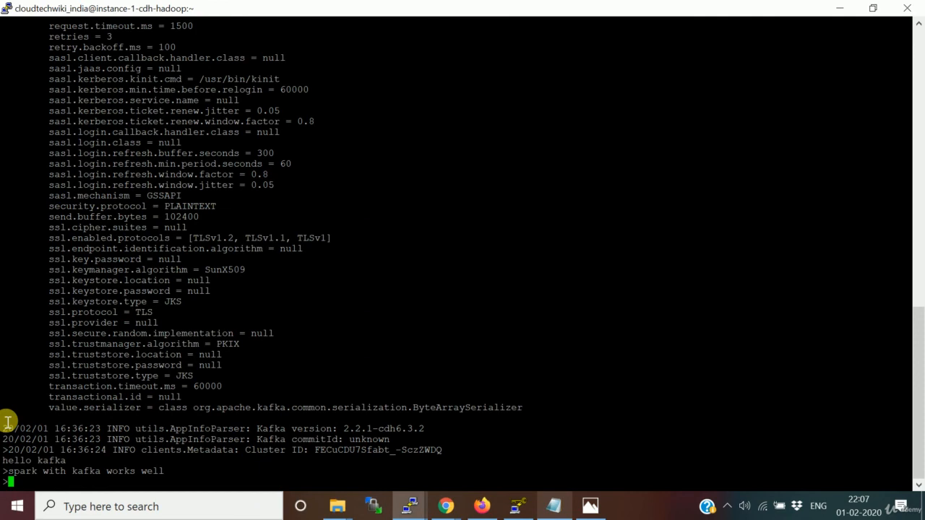
pyautogui.press('ctrl+c')
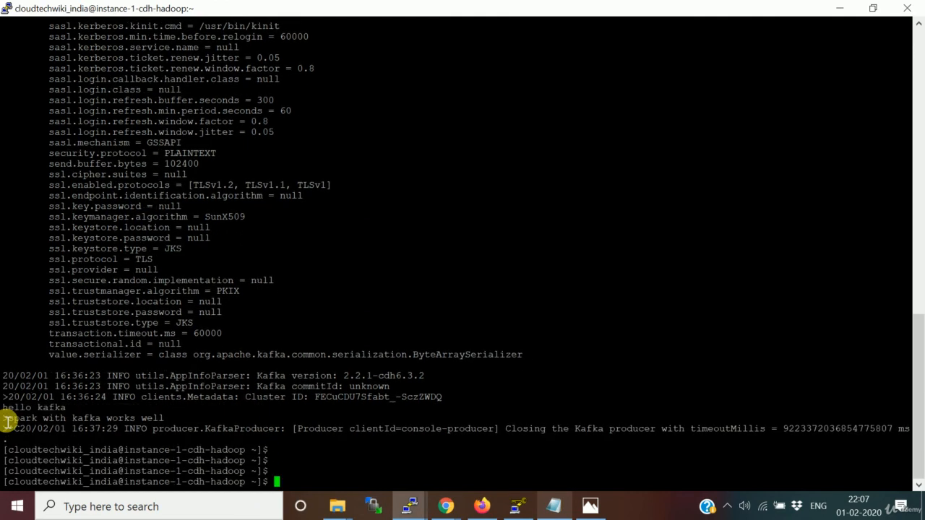
pyautogui.press('alt+tab')
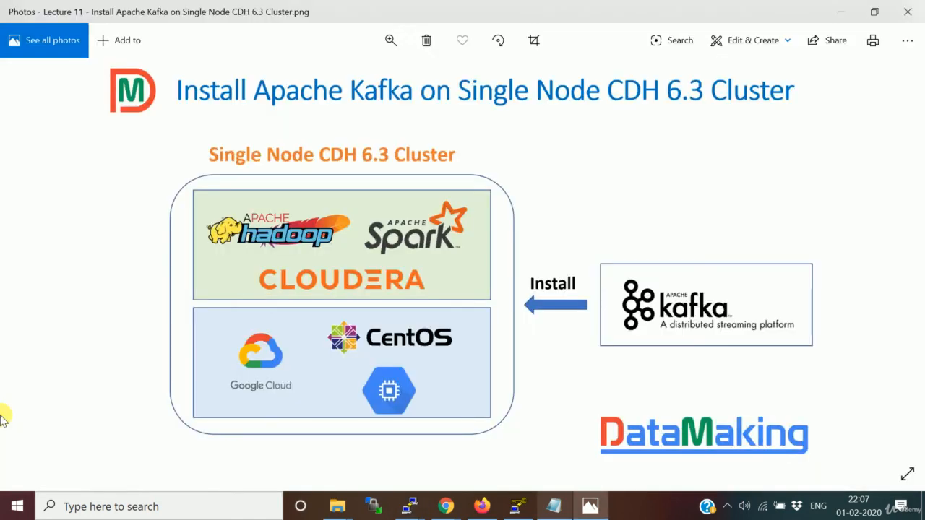
pyautogui.moveTo(468, 268)
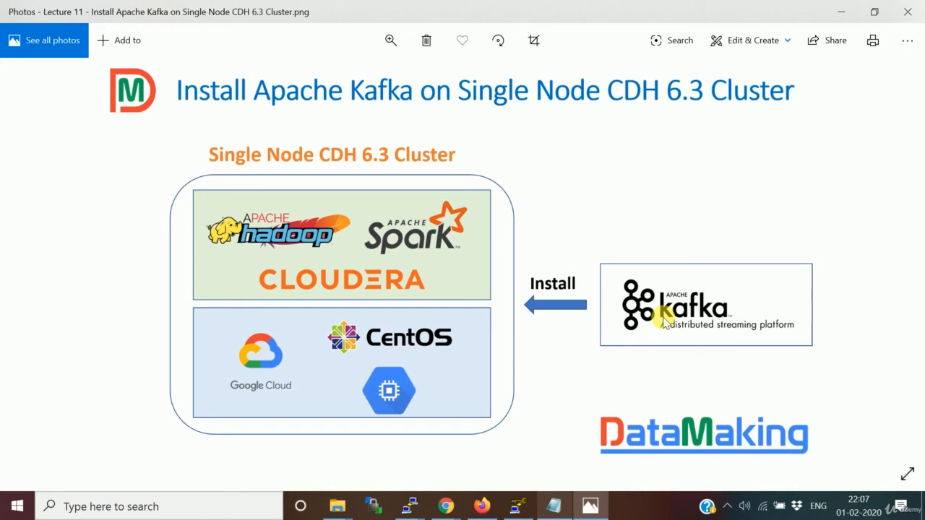
pyautogui.moveTo(662, 367)
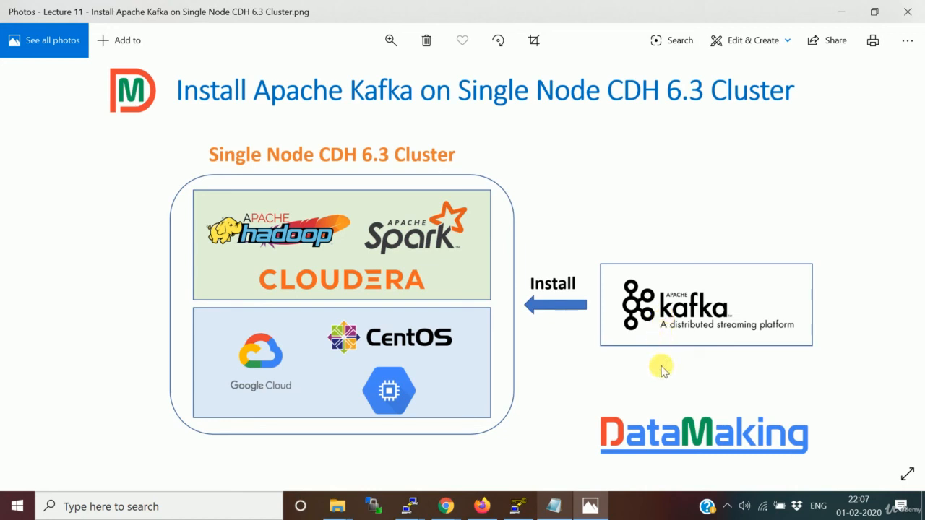